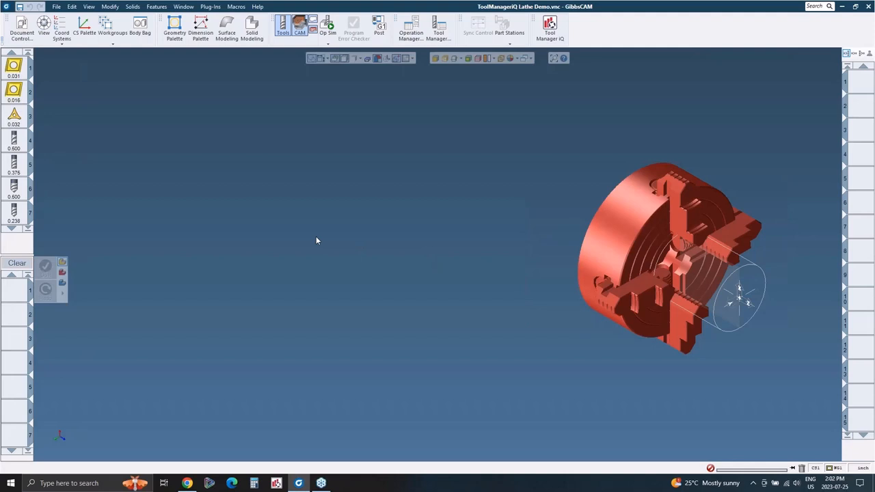
pyautogui.moveTo(319, 243)
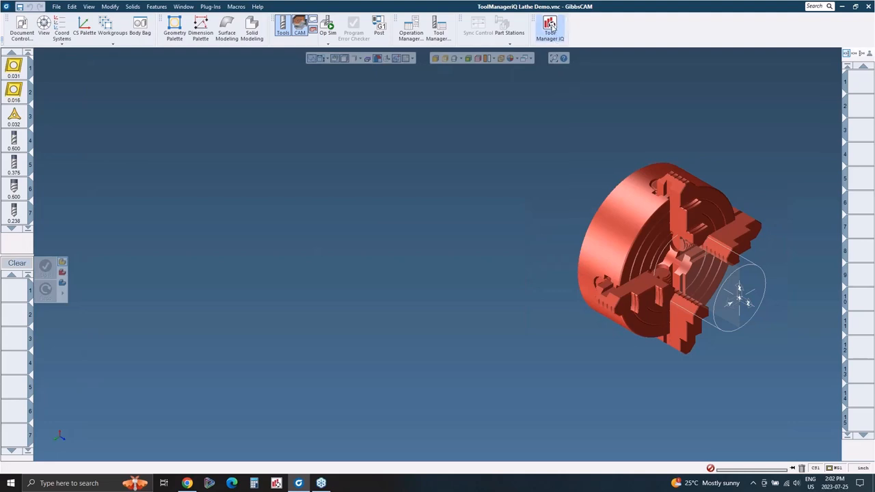
# Step: Launch the Tool Manager IQ library from the GibbsCAM toolbar
pyautogui.click(549, 28)
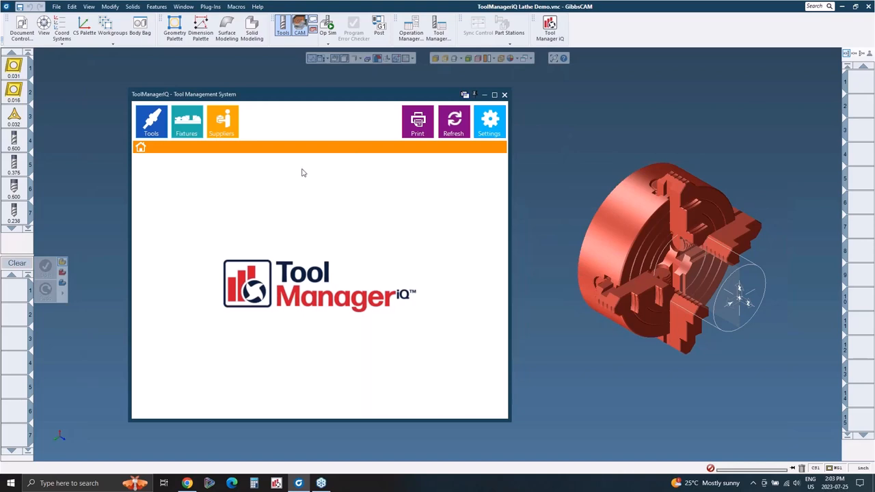
# Step: Show the full tools list with the rigid tap entries and their details
pyautogui.click(151, 121)
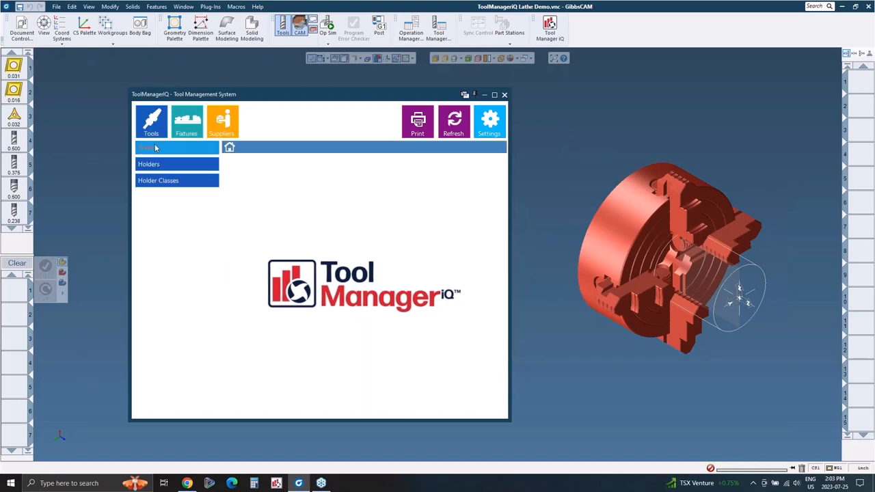
pyautogui.click(145, 148)
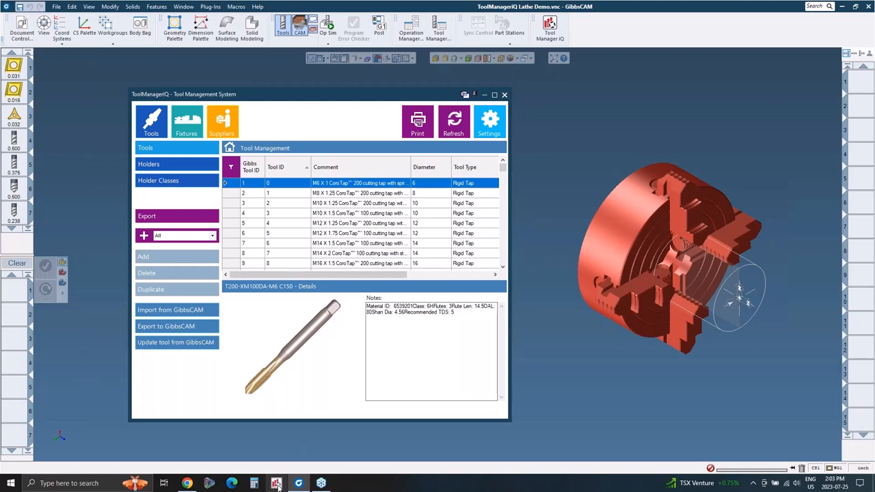
pyautogui.moveTo(277, 484)
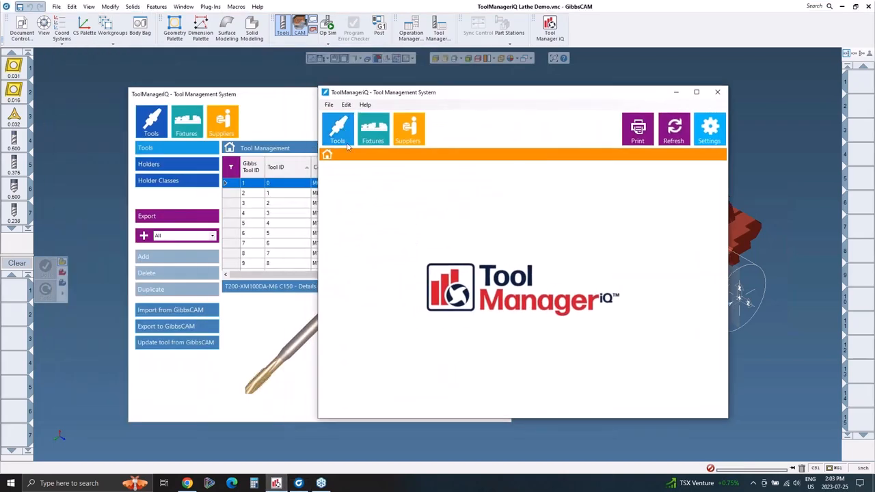
# Step: Return to the embedded library window and scroll the tools list toward the drills
pyautogui.click(336, 130)
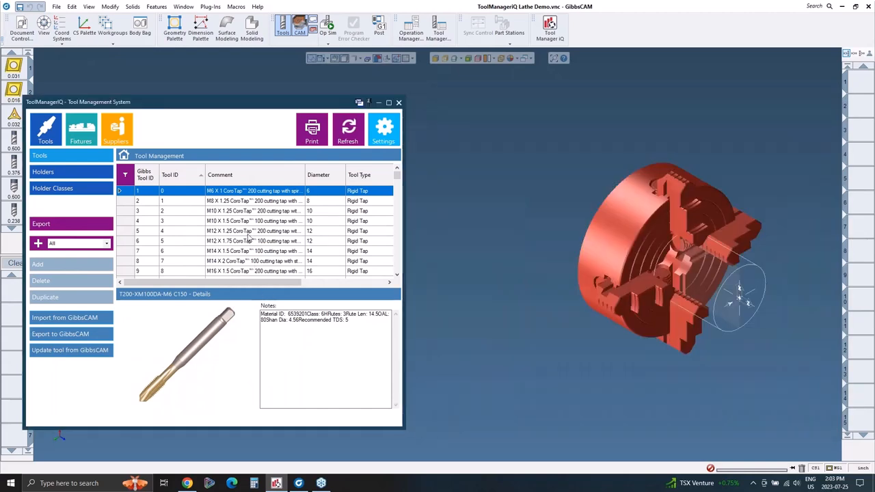
pyautogui.scroll(-3)
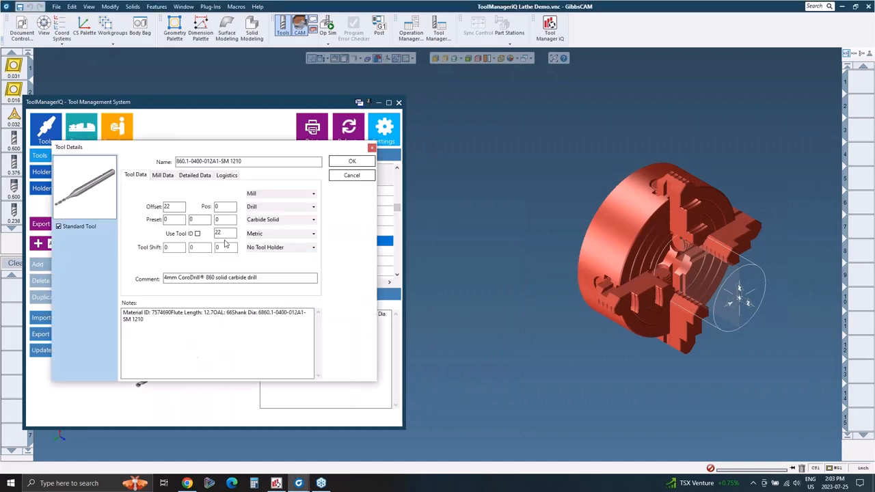
# Step: Review the 4 mm drill's Detailed Data, Mill Data and Tool Data
pyautogui.click(227, 175)
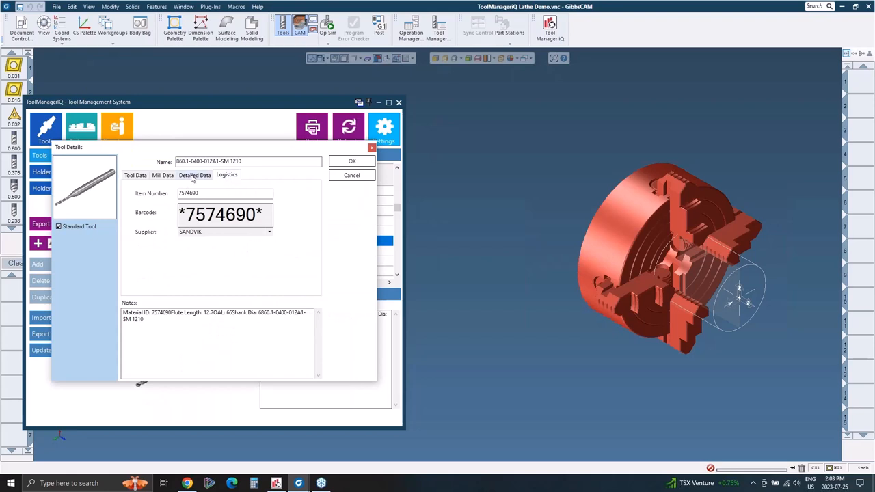
pyautogui.click(162, 175)
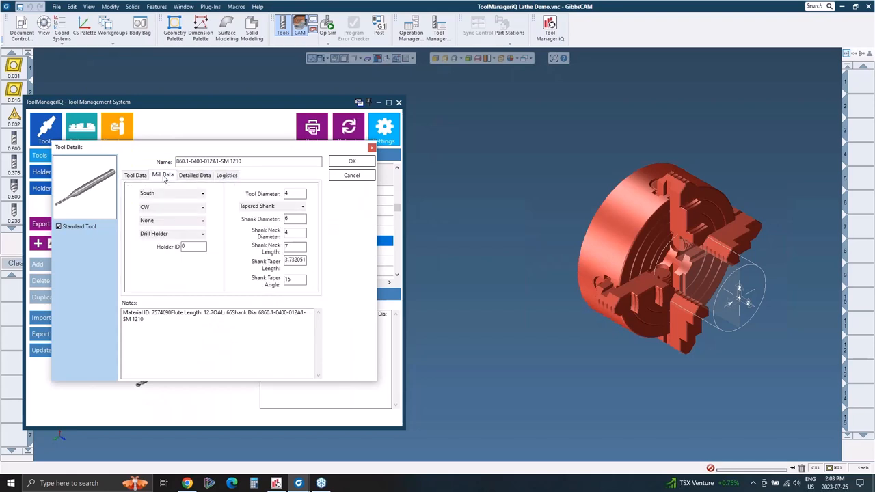
pyautogui.click(135, 175)
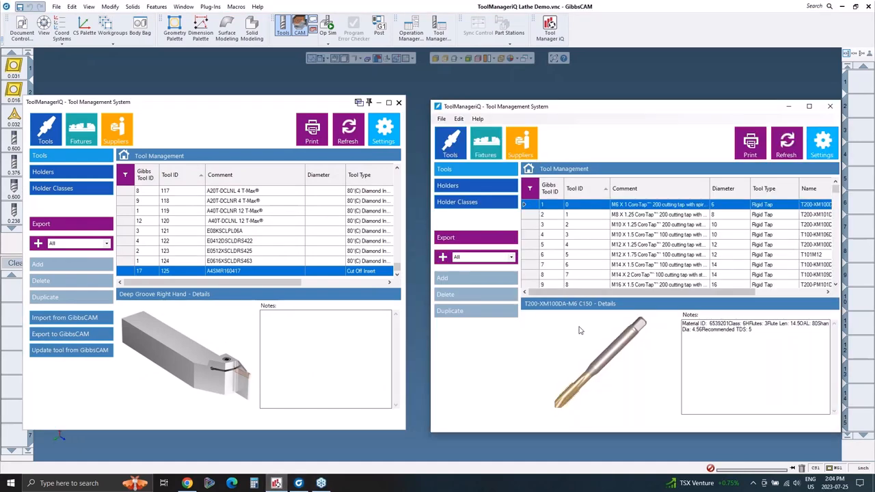
pyautogui.moveTo(560, 353)
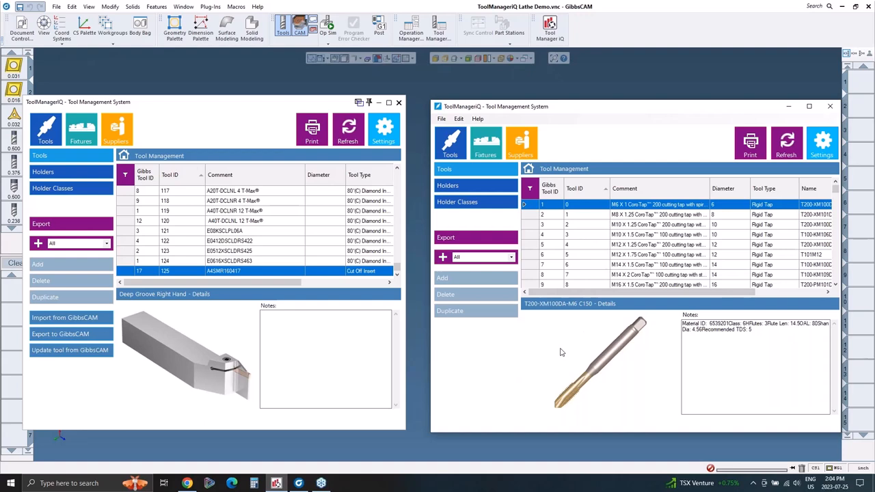
pyautogui.moveTo(596, 109)
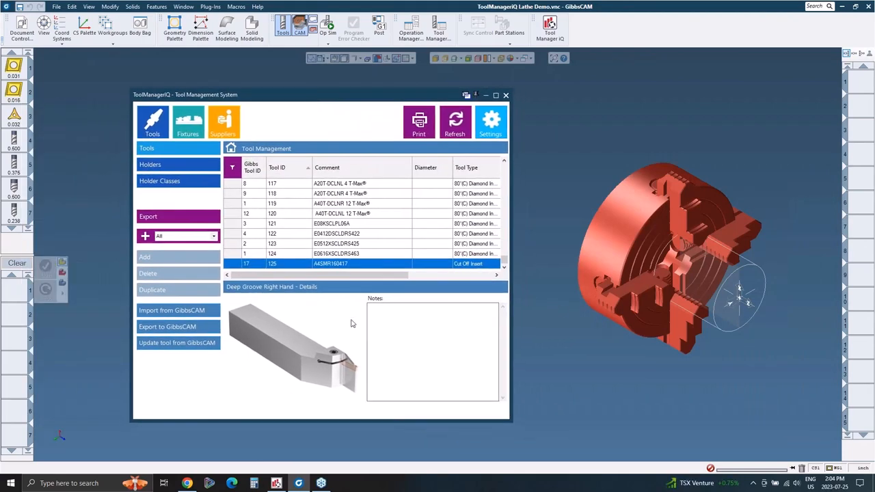
pyautogui.moveTo(331, 320)
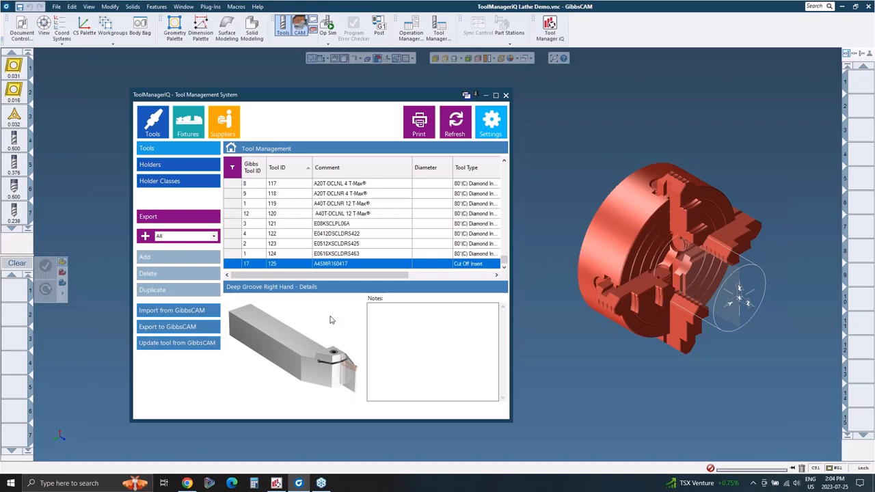
pyautogui.moveTo(331, 320)
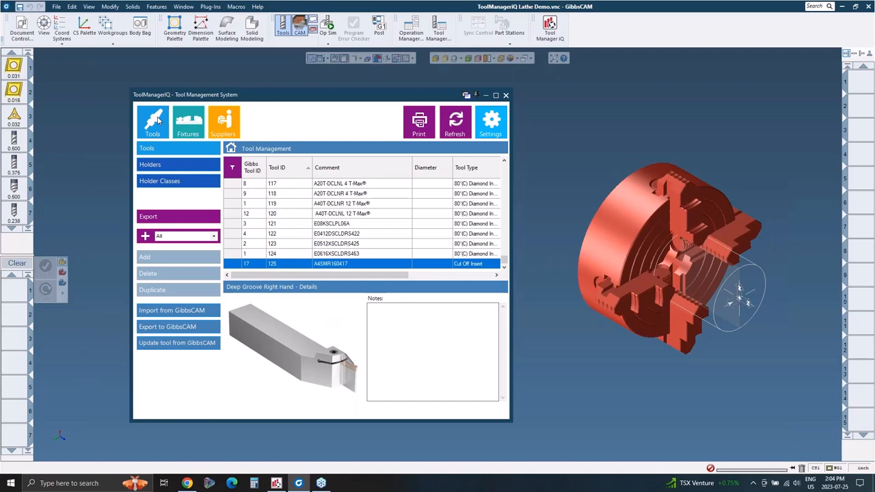
pyautogui.moveTo(188, 126)
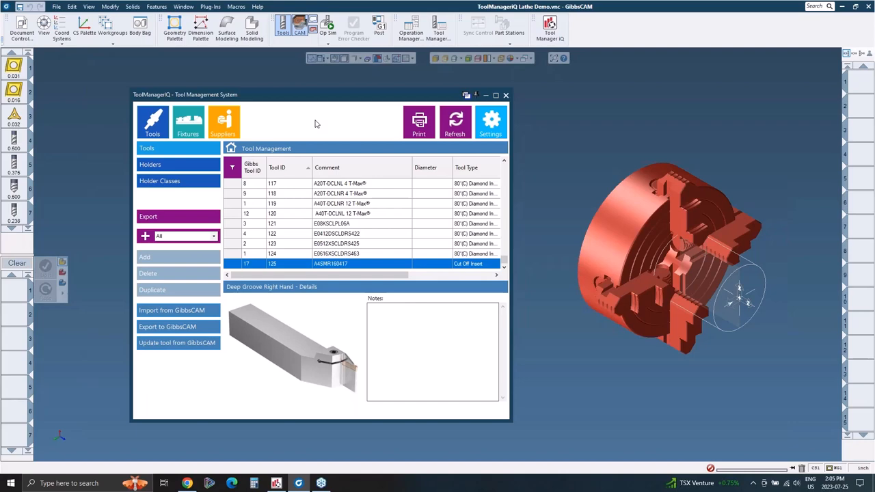
pyautogui.moveTo(309, 128)
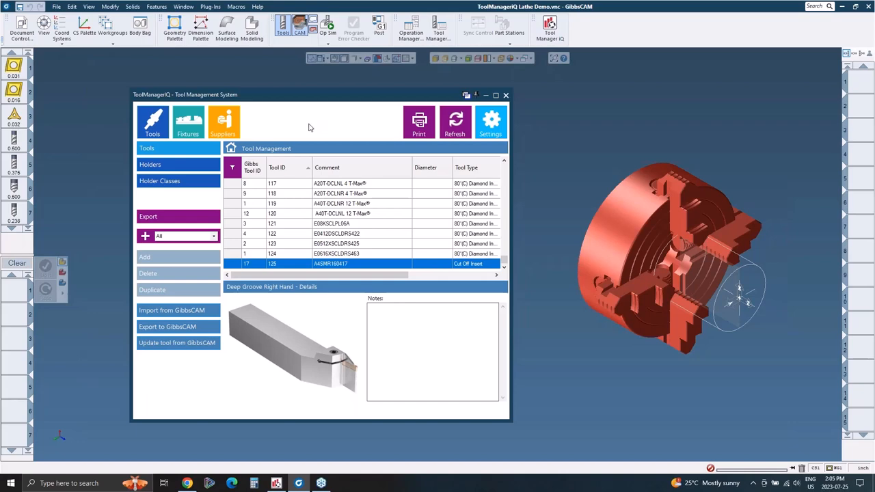
pyautogui.moveTo(312, 123)
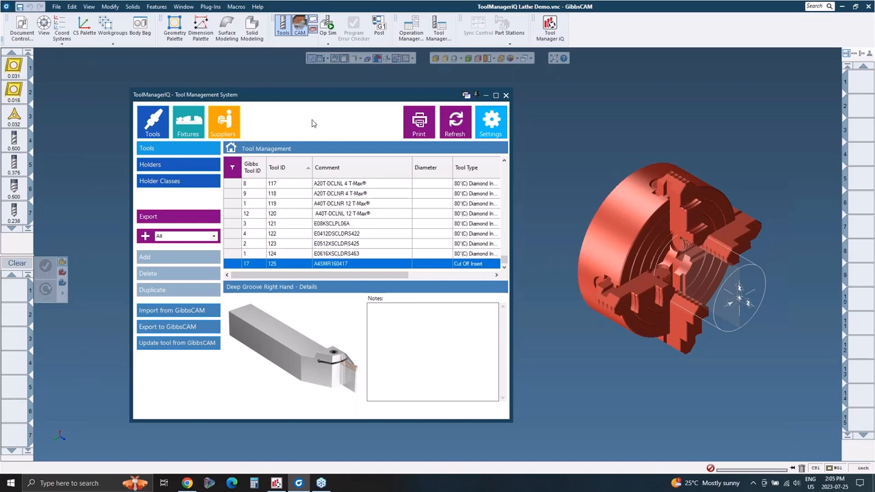
pyautogui.moveTo(265, 300)
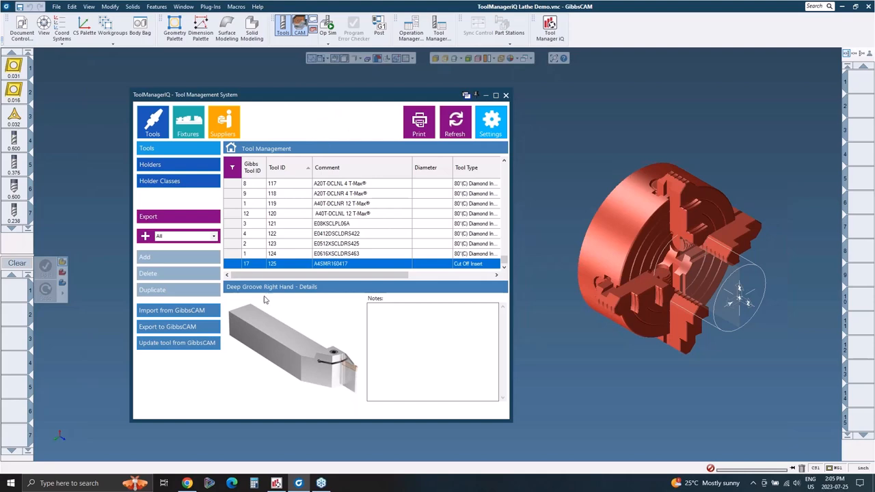
pyautogui.moveTo(120, 345)
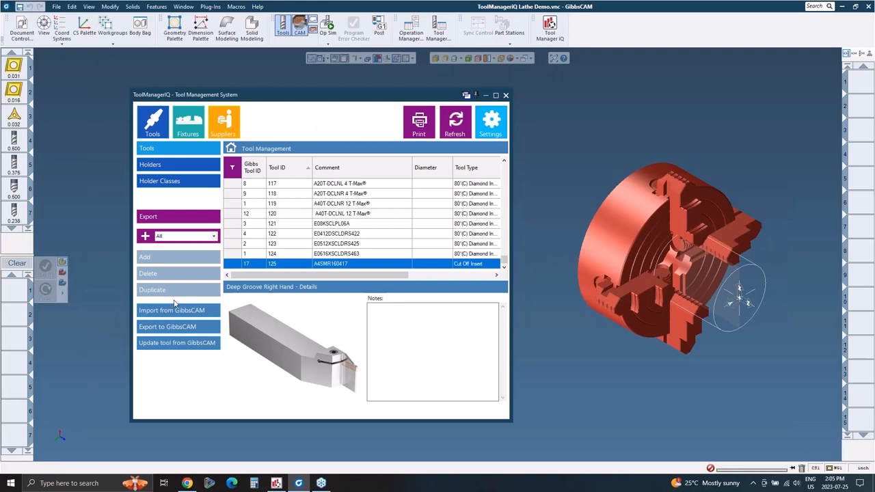
pyautogui.moveTo(68, 200)
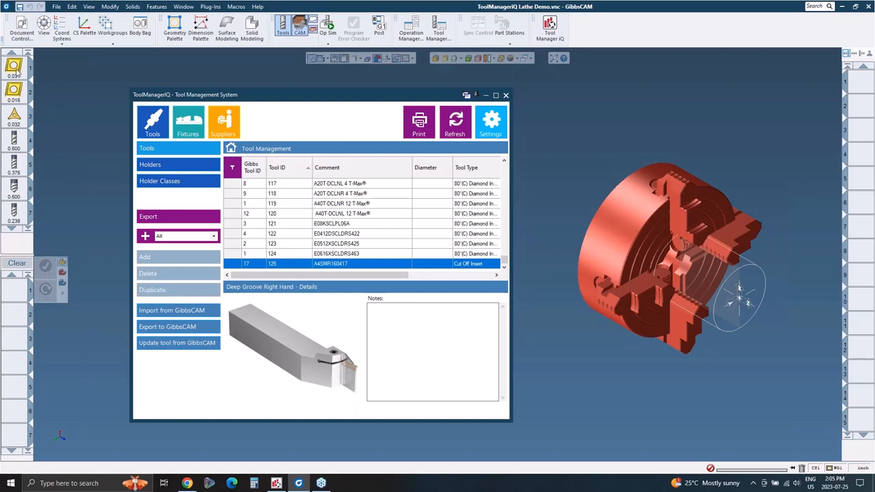
pyautogui.moveTo(82, 87)
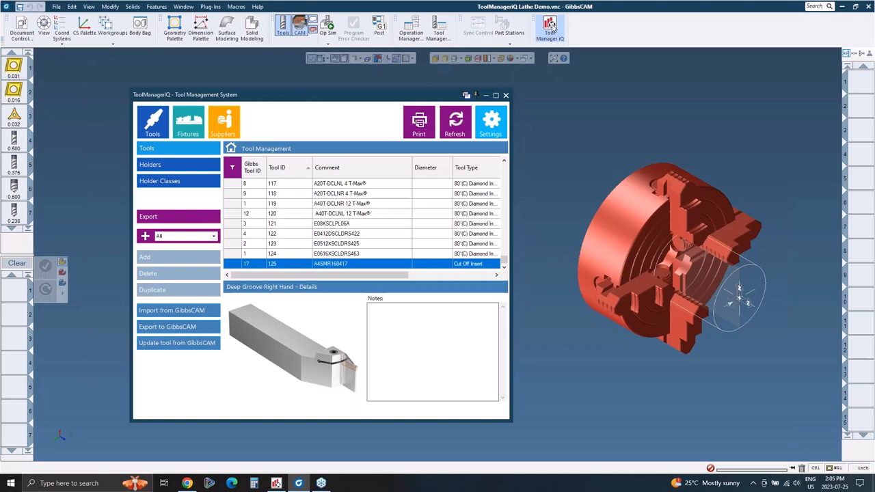
pyautogui.moveTo(615, 33)
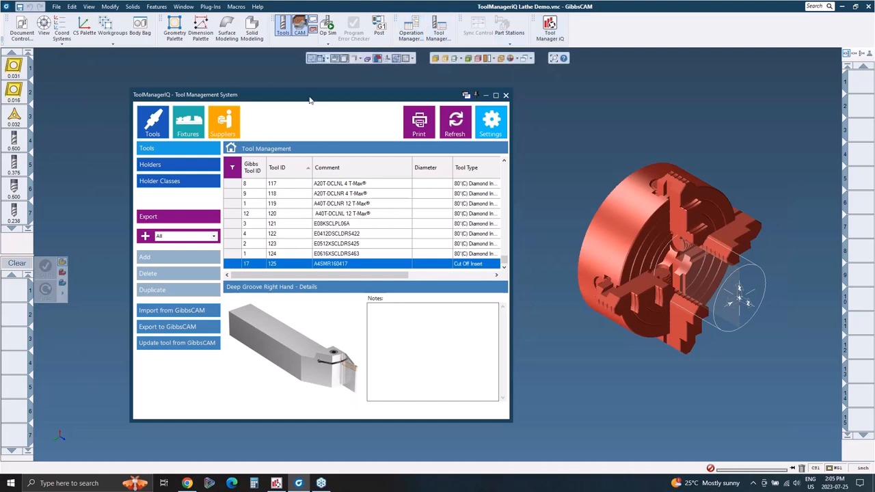
pyautogui.moveTo(307, 240)
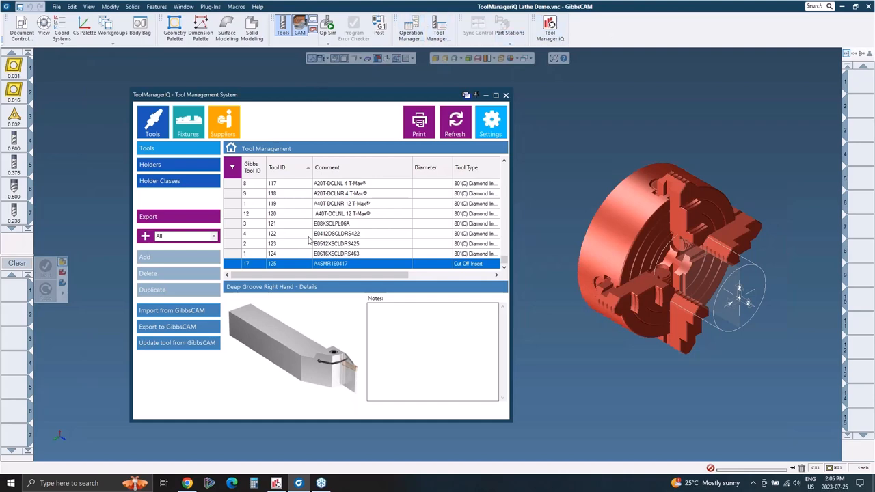
pyautogui.moveTo(309, 126)
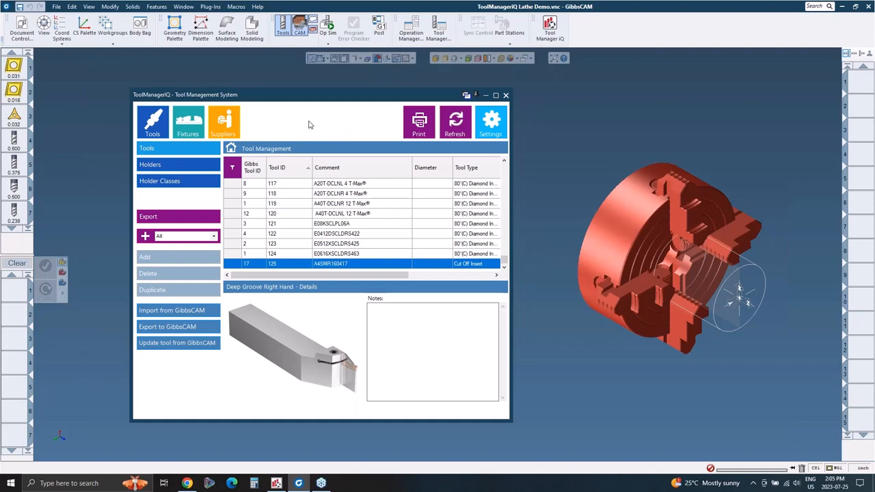
pyautogui.moveTo(290, 128)
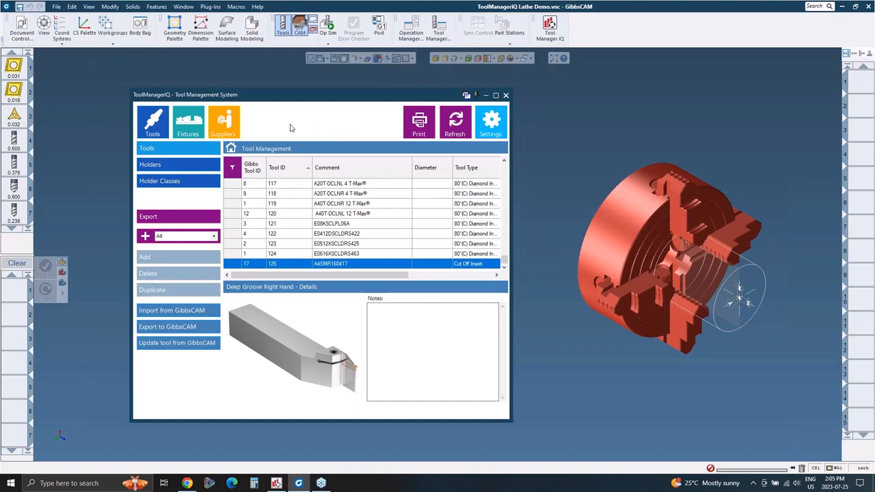
# Step: Browse the fixtures list, then return to the full tools list of taps
pyautogui.click(153, 122)
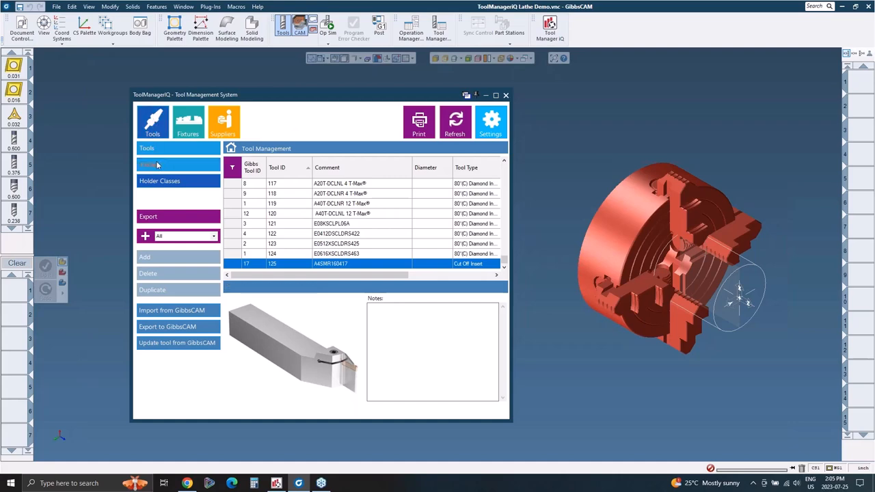
pyautogui.click(188, 122)
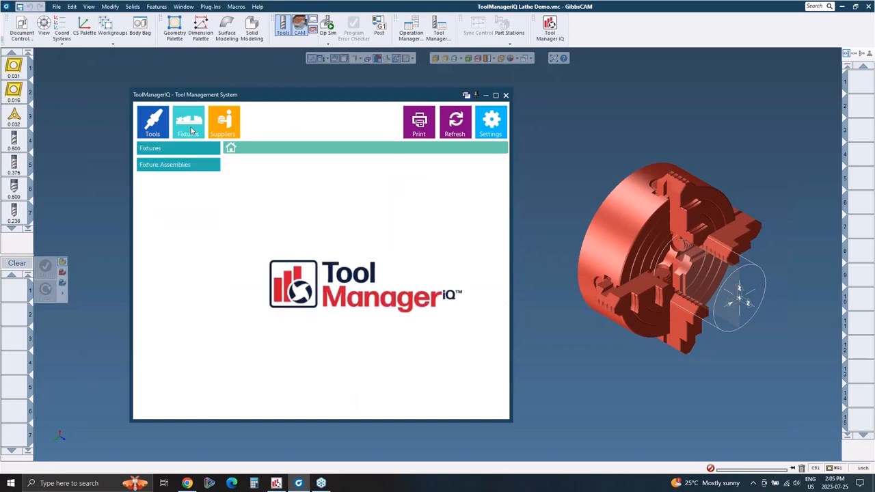
pyautogui.click(189, 122)
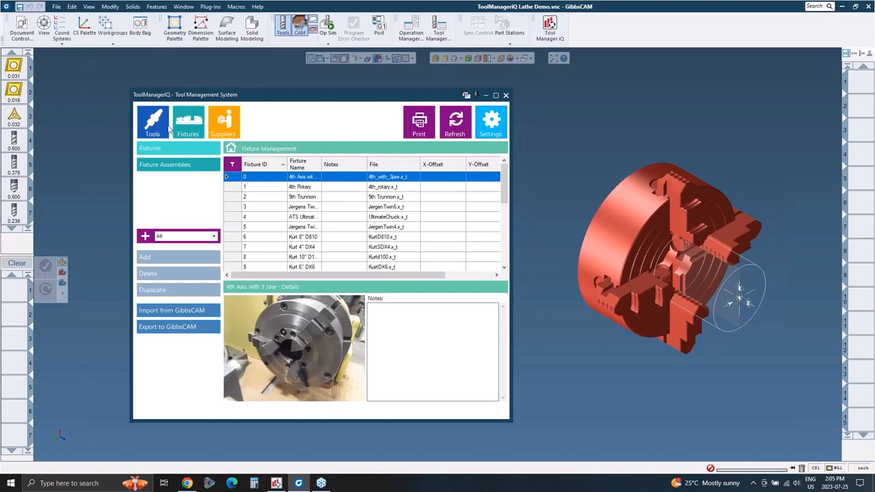
pyautogui.click(153, 123)
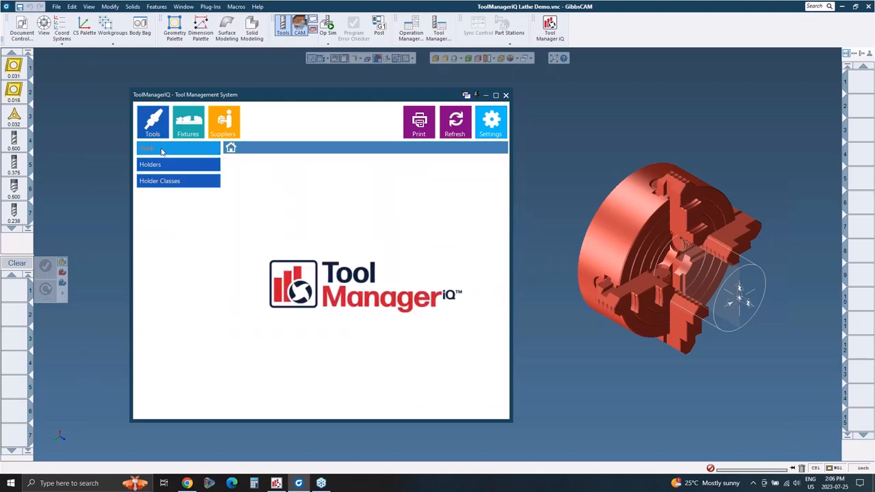
pyautogui.click(148, 147)
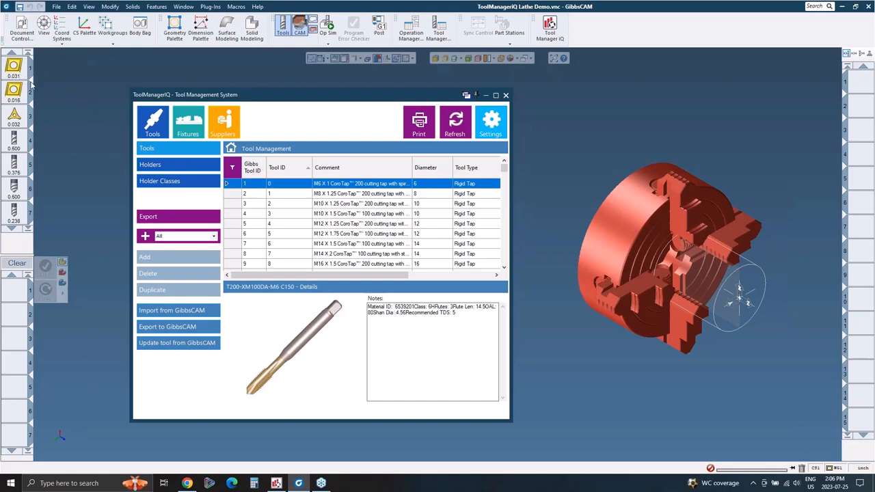
pyautogui.moveTo(41, 93)
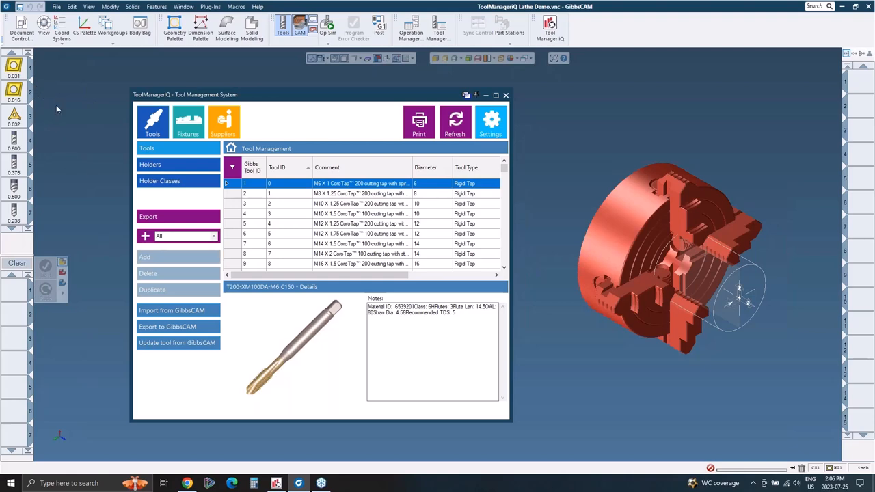
pyautogui.moveTo(14, 93)
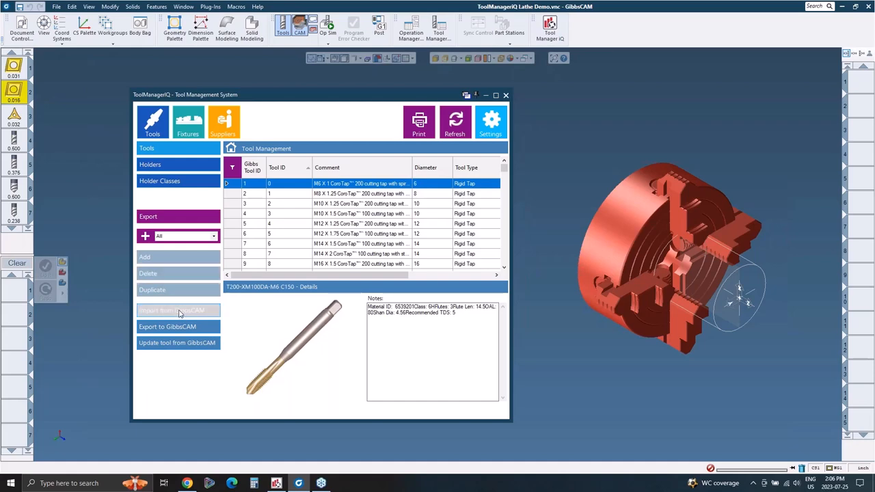
pyautogui.moveTo(254, 309)
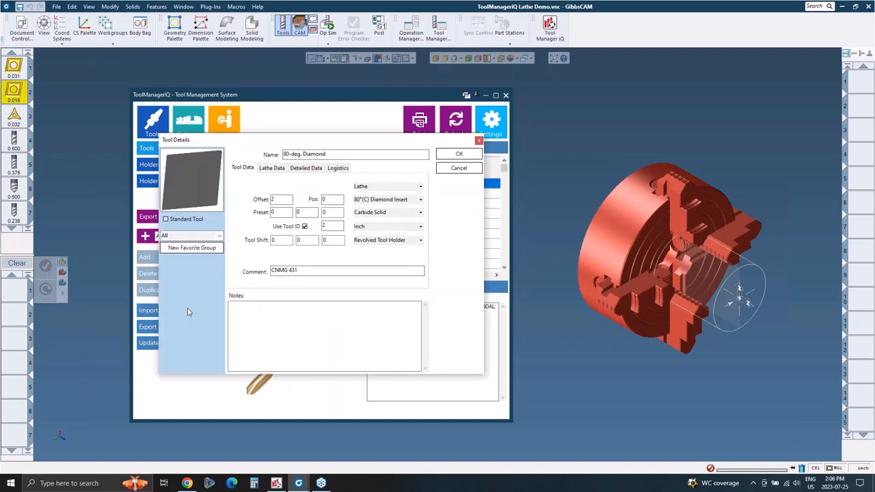
pyautogui.moveTo(190, 313)
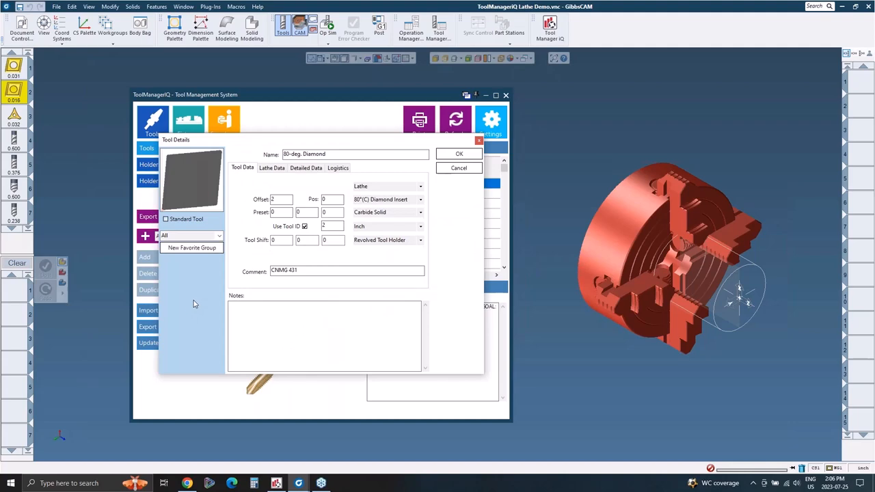
pyautogui.moveTo(194, 309)
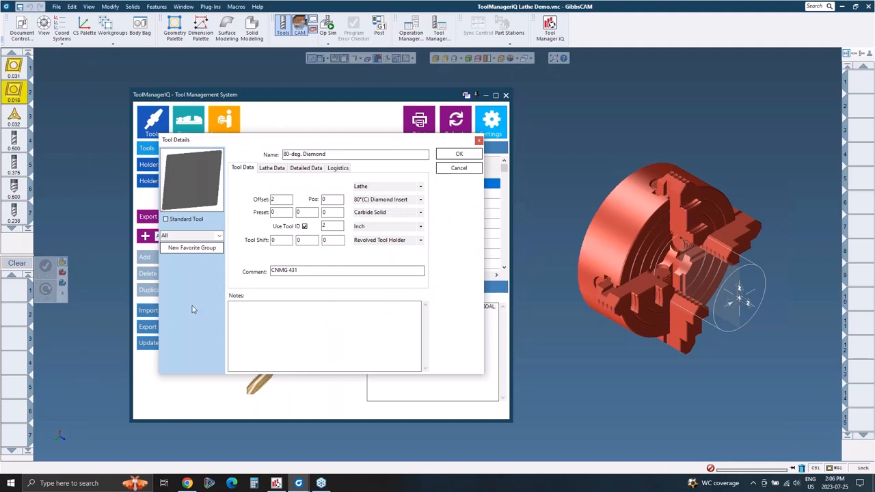
pyautogui.moveTo(192, 309)
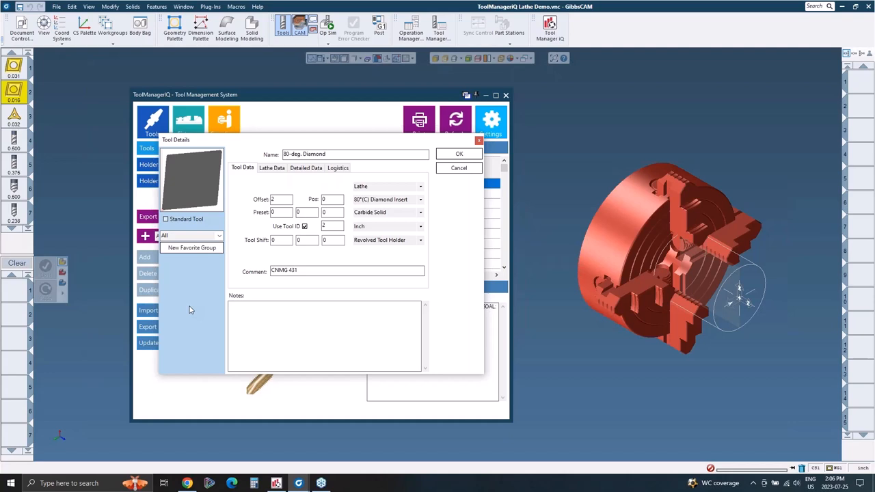
pyautogui.moveTo(198, 287)
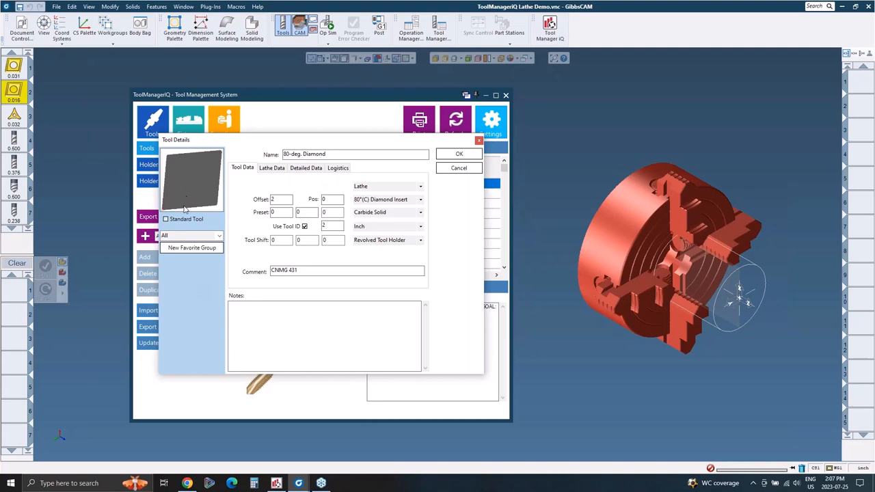
# Step: Mark the 80 deg. Diamond CNMG 431 insert as a Standard Tool
pyautogui.click(167, 219)
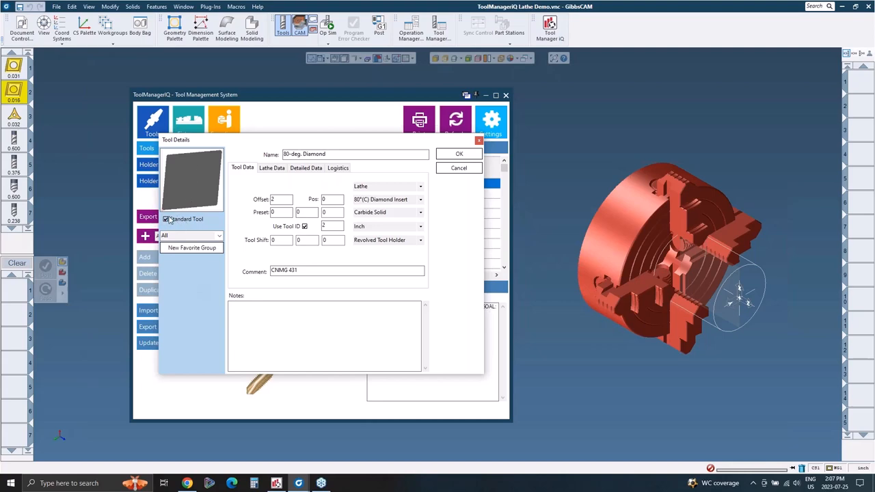
pyautogui.moveTo(191, 222)
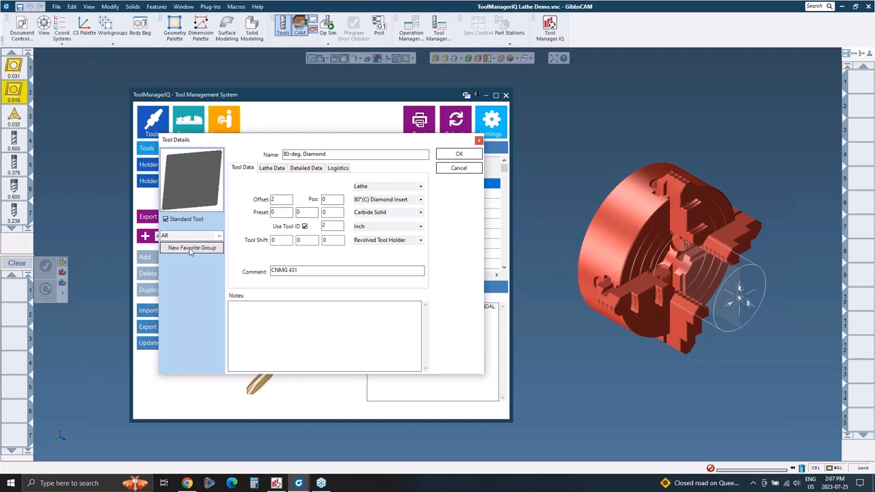
# Step: Create a new favorite group for the tool, trying names like Machine 1 and Turning Tool, ending with Job
pyautogui.click(191, 247)
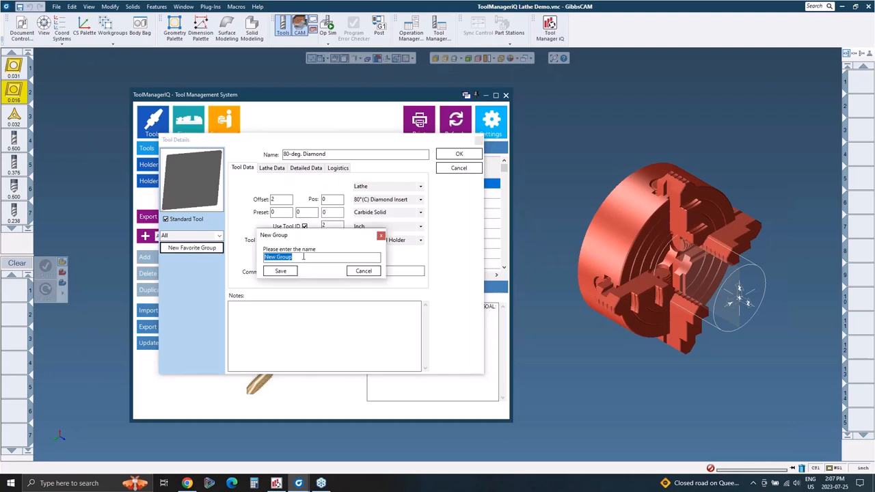
pyautogui.write('N')
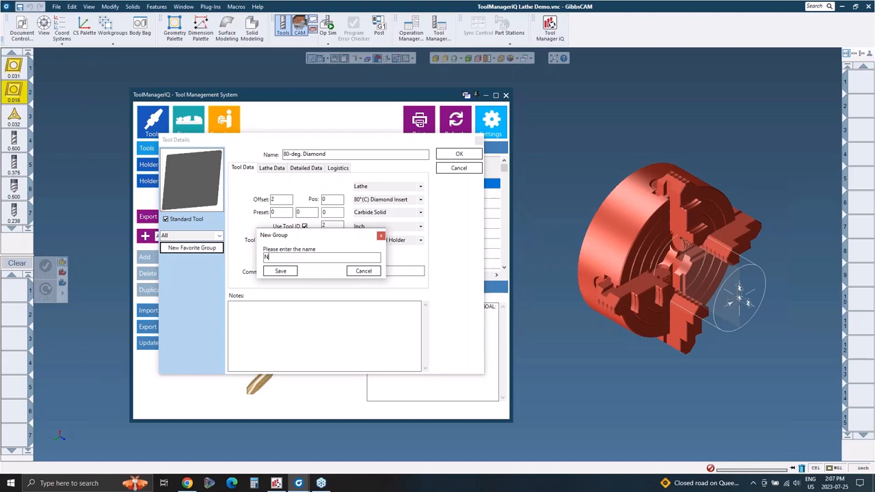
pyautogui.write('Job')
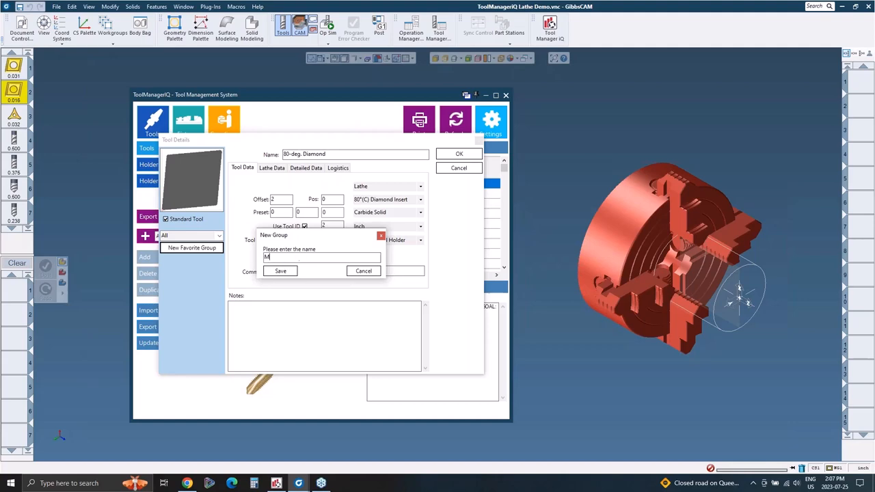
pyautogui.write('achine 1')
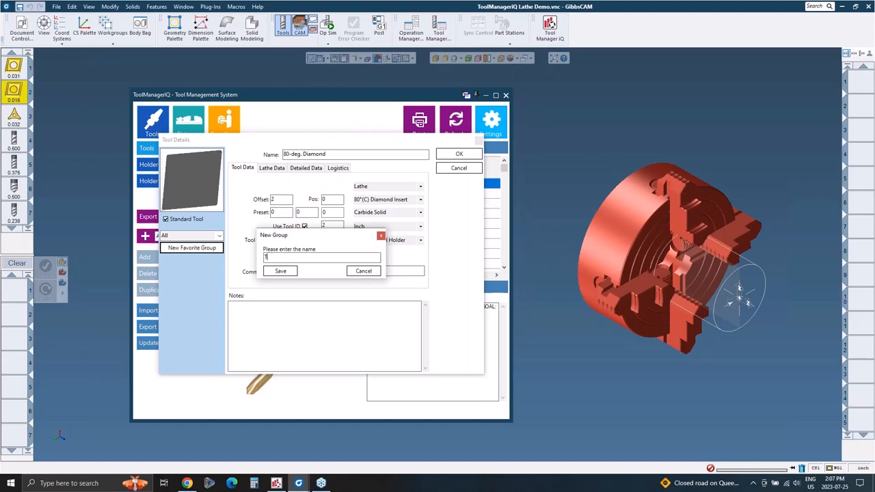
pyautogui.write('Turning Tools')
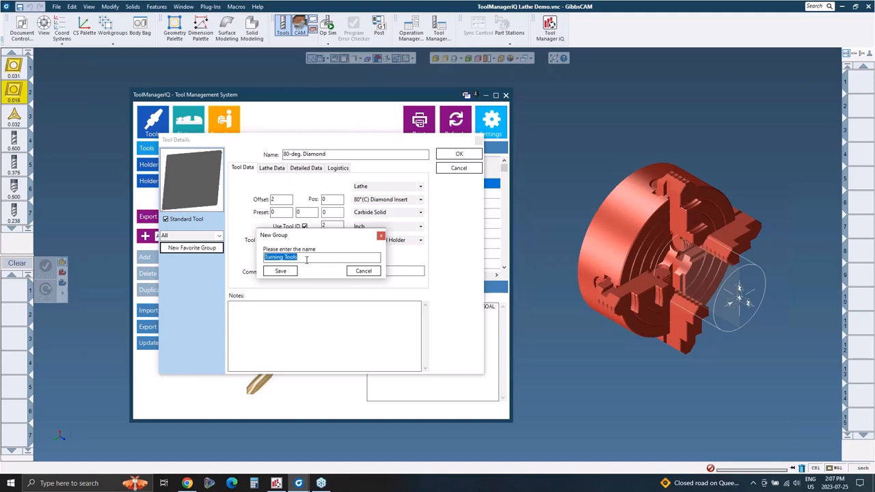
pyautogui.write('Job 1')
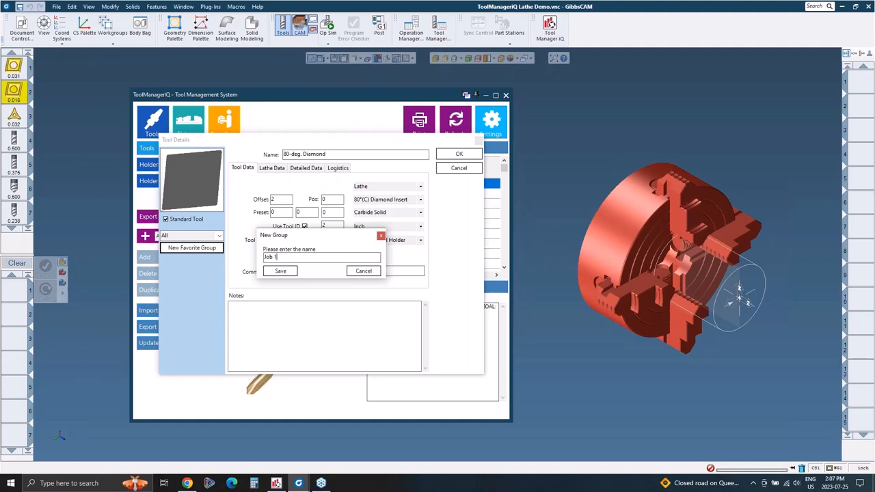
pyautogui.moveTo(322, 273)
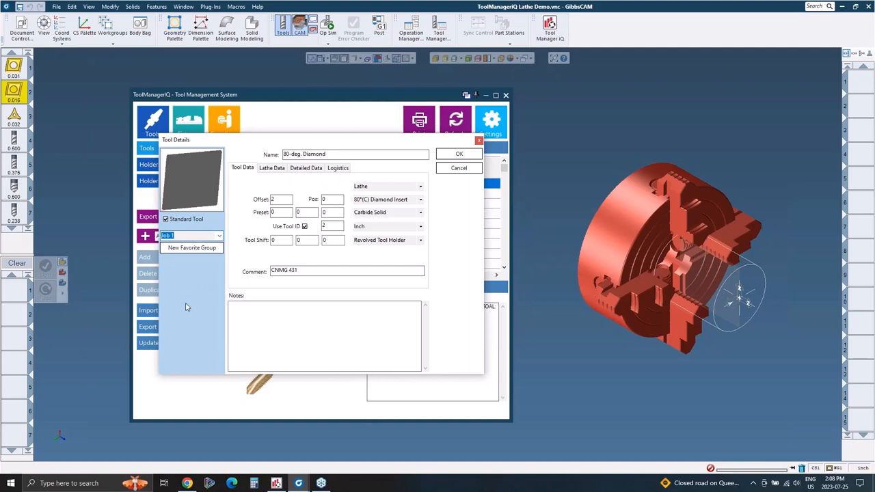
pyautogui.moveTo(188, 309)
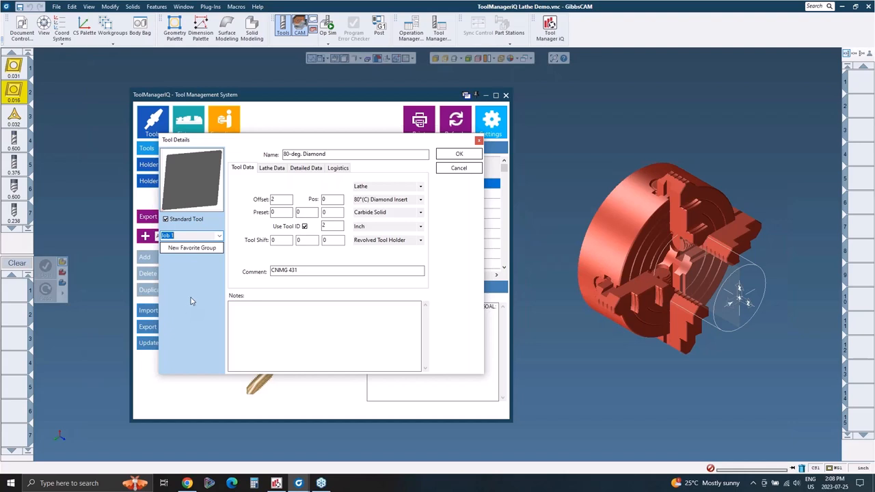
pyautogui.moveTo(189, 312)
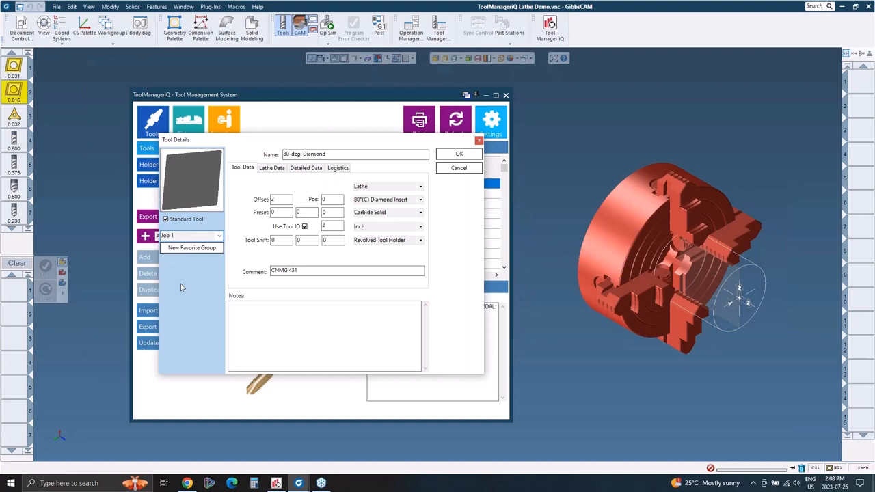
pyautogui.moveTo(258, 257)
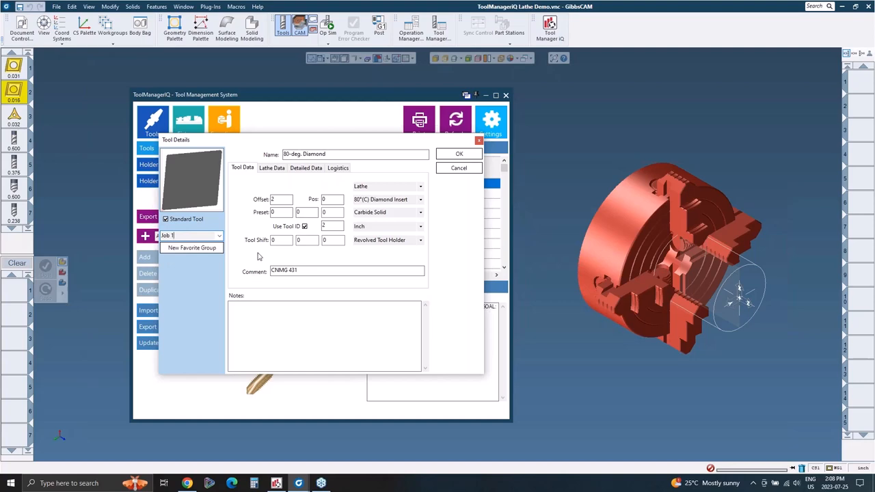
# Step: Enter item number 1234 on the tool's logistics data and generate the matching barcode
pyautogui.click(306, 168)
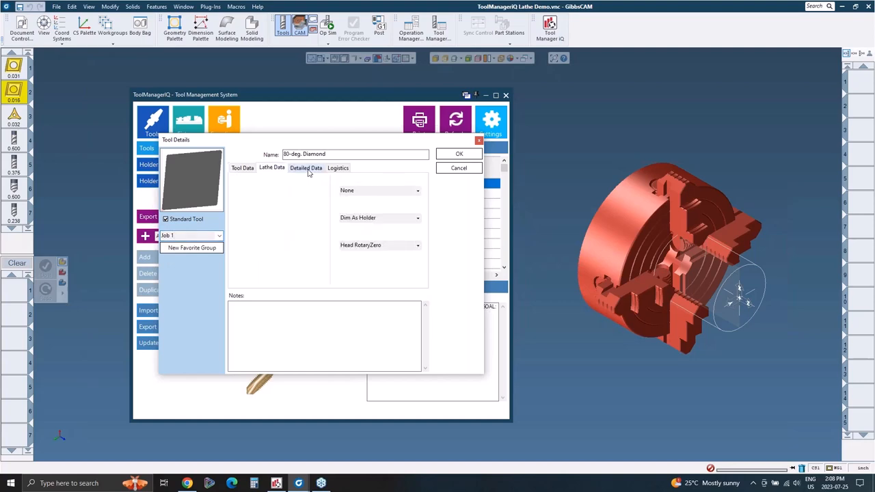
pyautogui.click(337, 167)
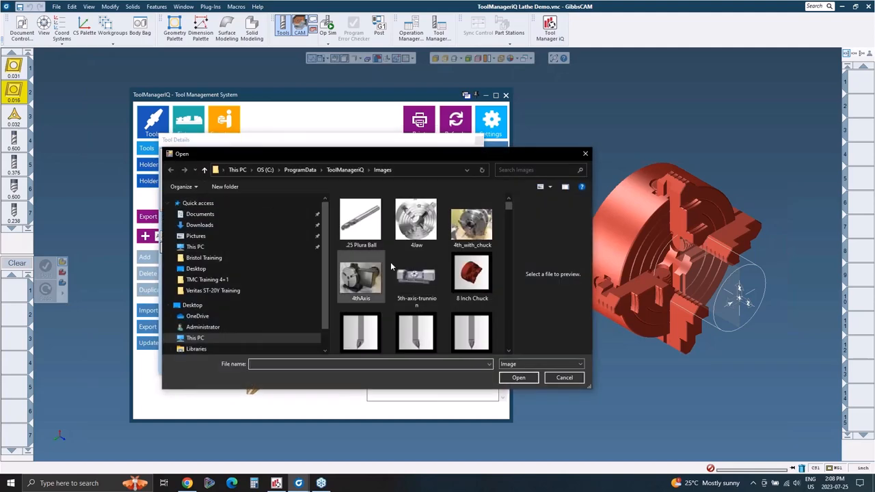
pyautogui.moveTo(416, 279)
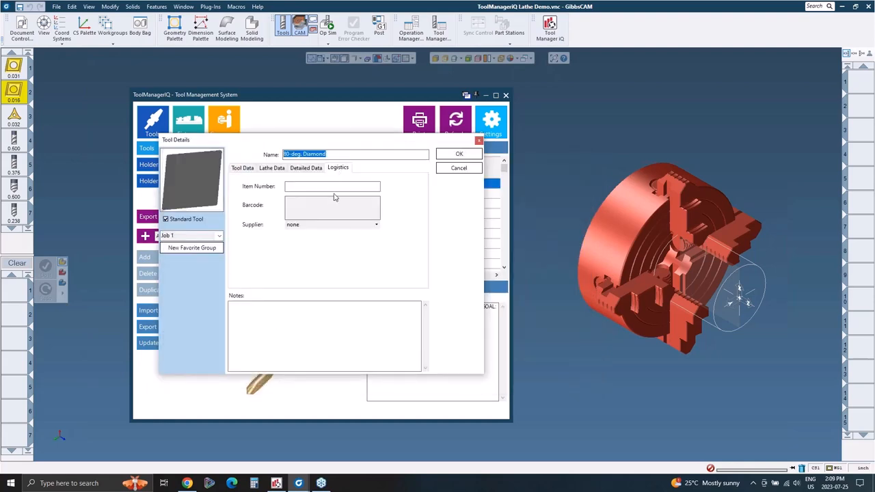
pyautogui.write('123456')
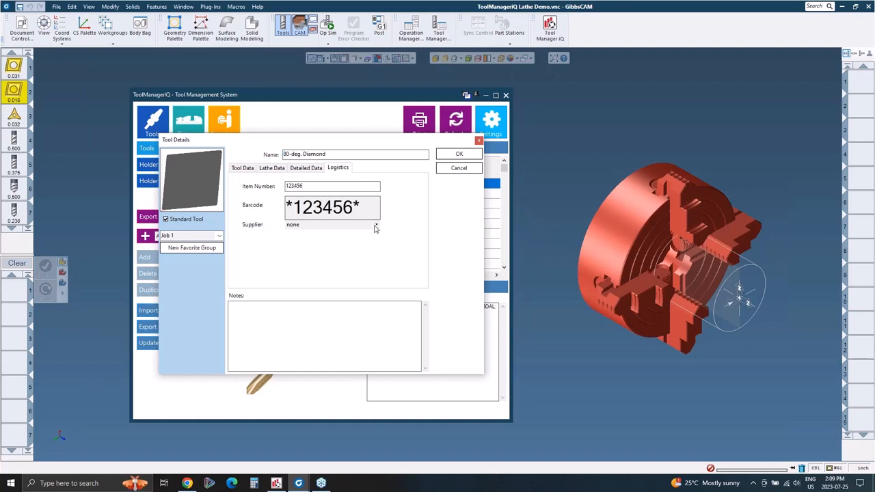
pyautogui.click(331, 186)
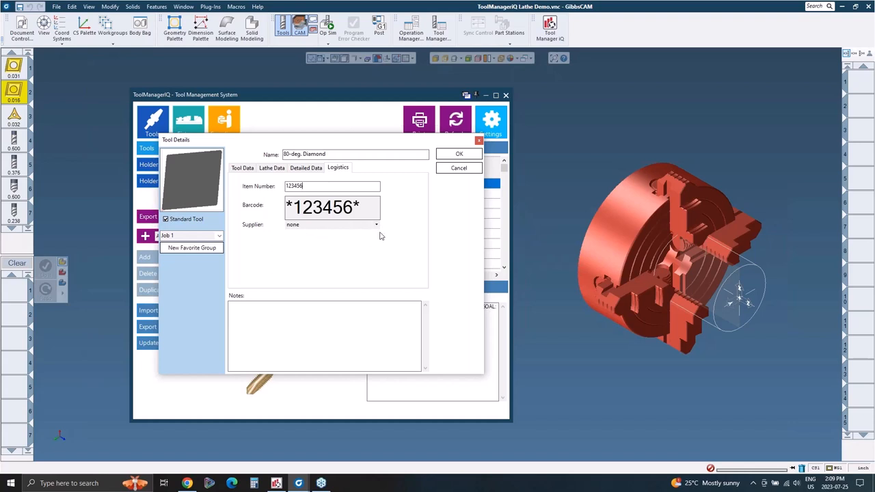
pyautogui.moveTo(377, 229)
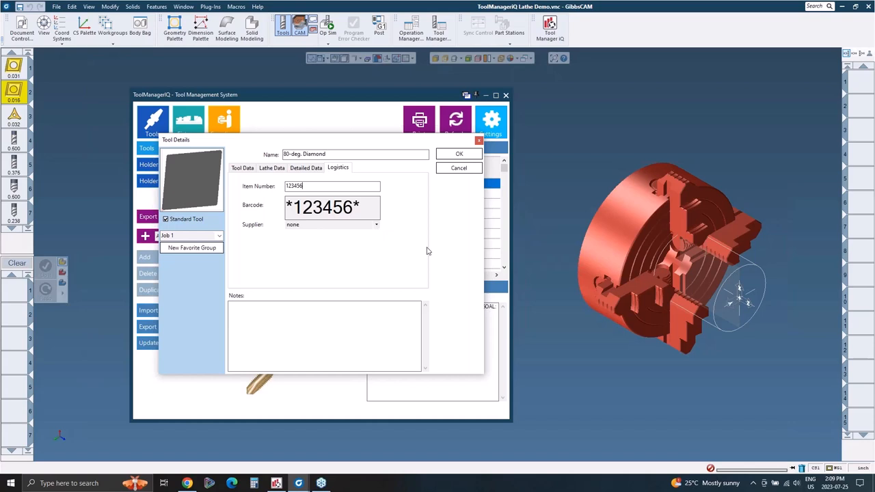
pyautogui.moveTo(430, 244)
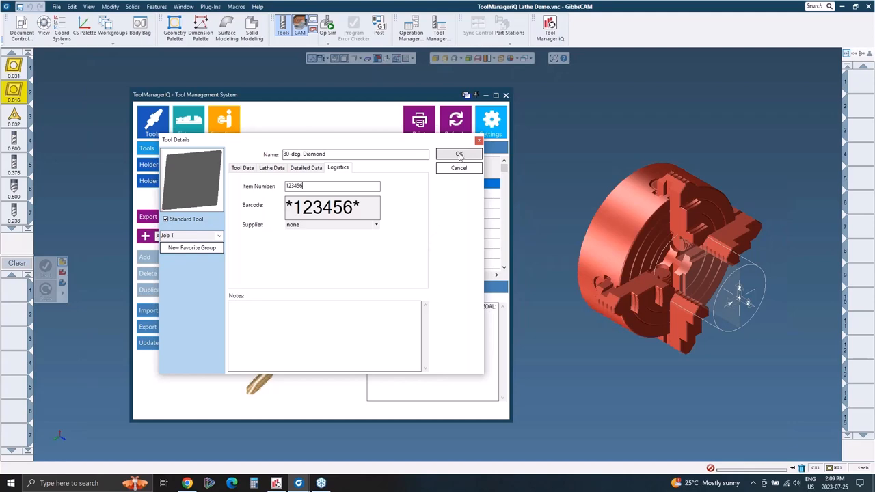
# Step: Accept the tool details, view Supplier Management, then return to the tools list
pyautogui.click(459, 153)
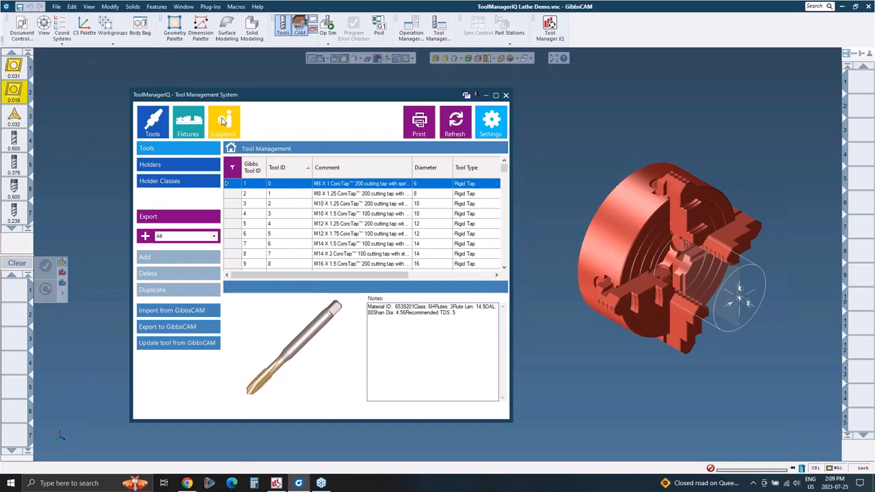
pyautogui.click(223, 122)
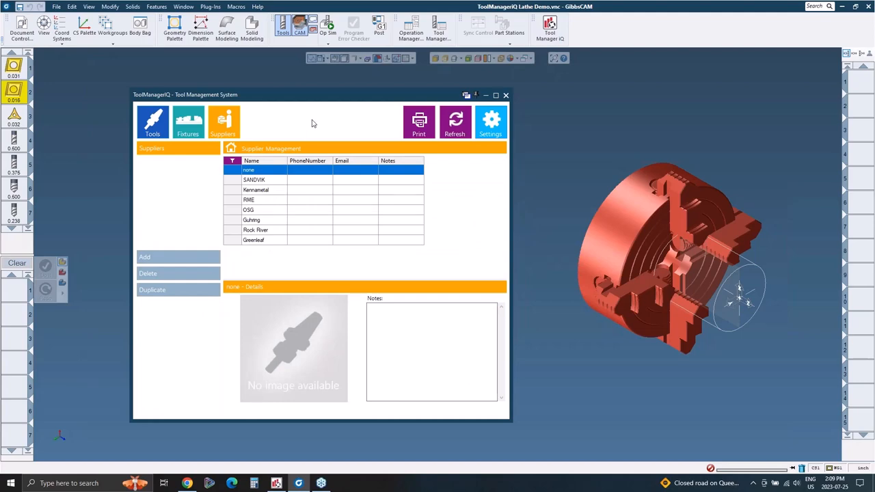
pyautogui.moveTo(246, 189)
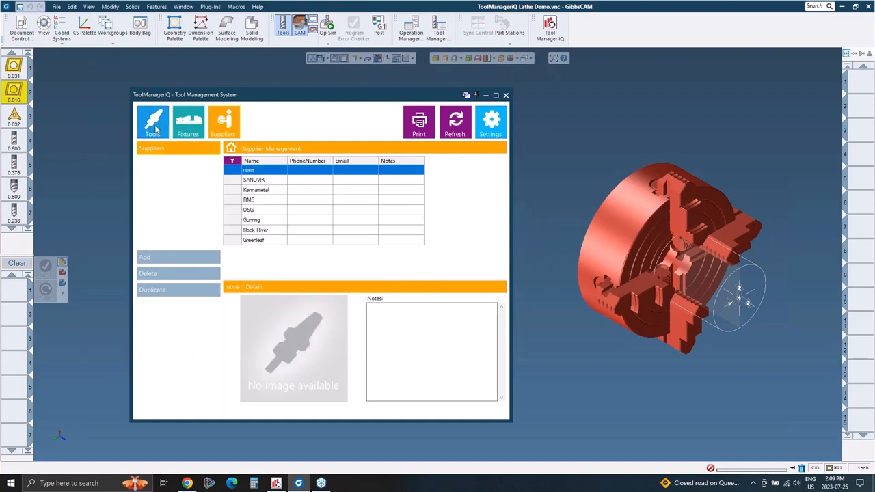
pyautogui.click(153, 121)
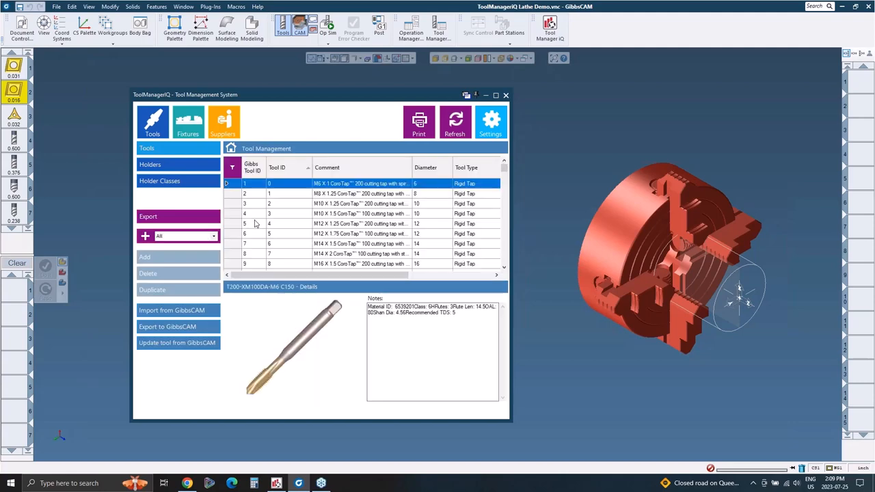
# Step: Scroll to the turning inserts and close the tool details window
pyautogui.scroll(-3)
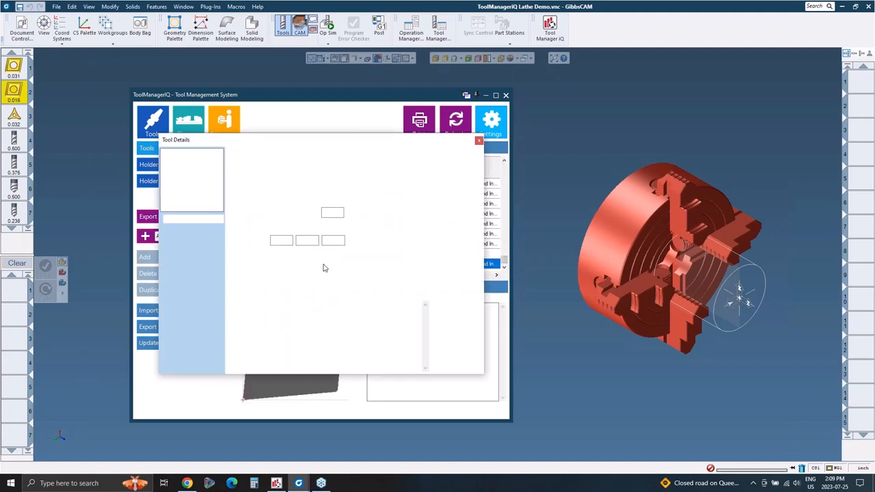
pyautogui.click(337, 167)
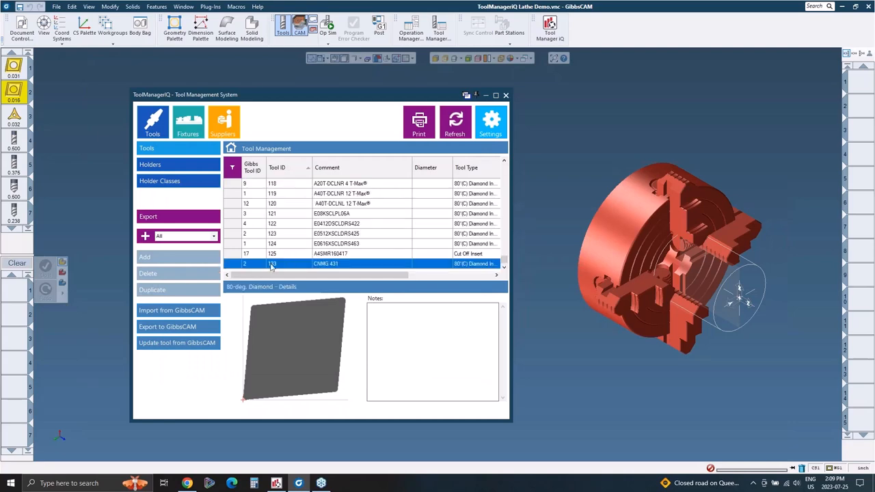
pyautogui.moveTo(294, 266)
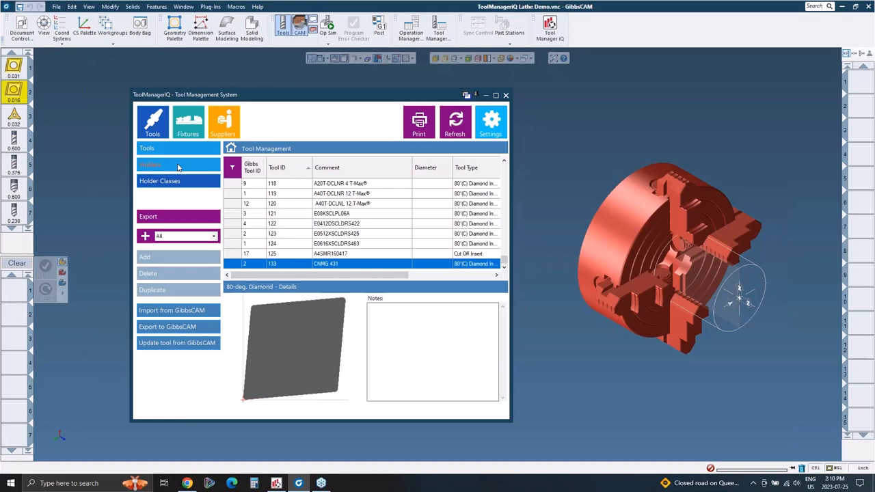
# Step: Add a new 80-degree diamond holder with the OD Turning holder class and confirm it
pyautogui.click(150, 164)
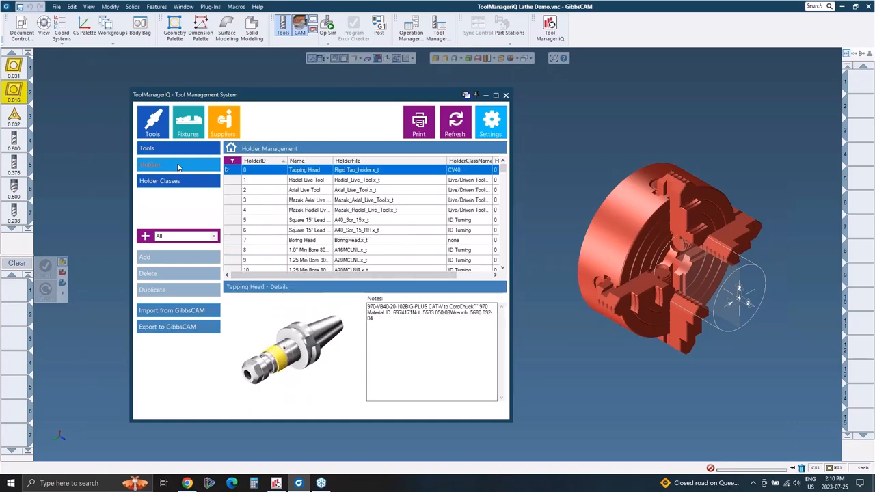
pyautogui.click(150, 164)
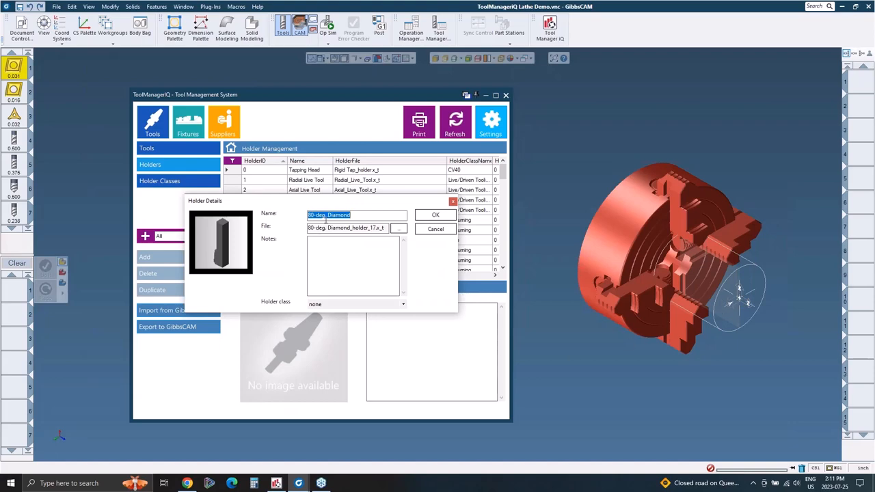
pyautogui.moveTo(225, 244)
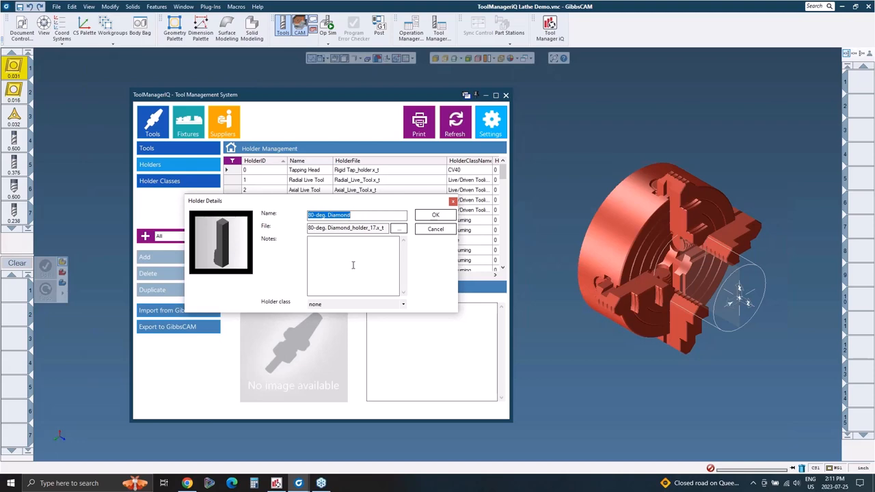
pyautogui.moveTo(350, 265)
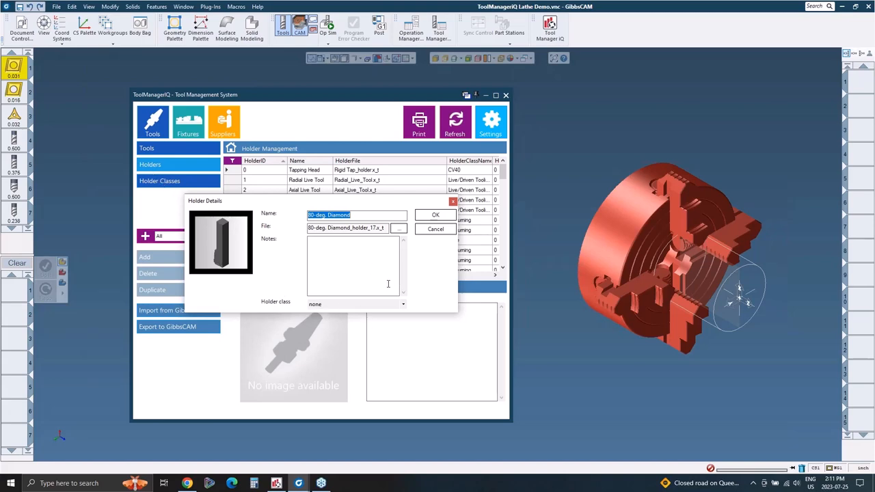
pyautogui.click(403, 304)
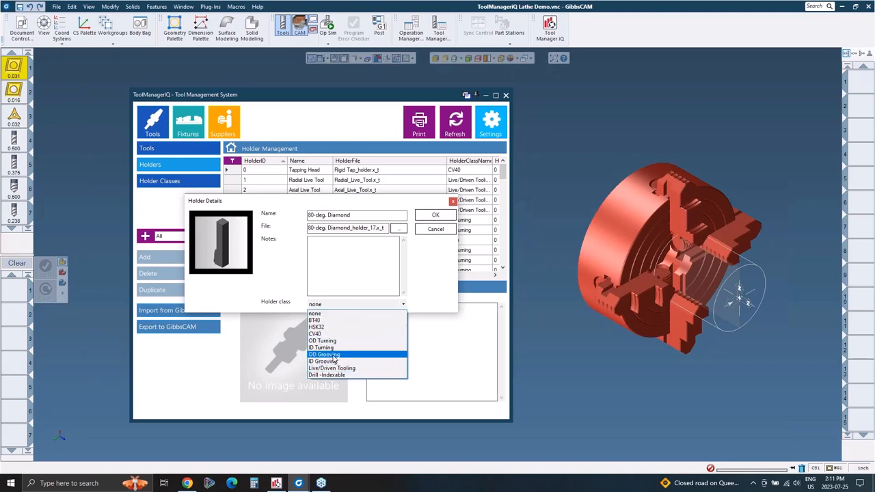
pyautogui.moveTo(323, 341)
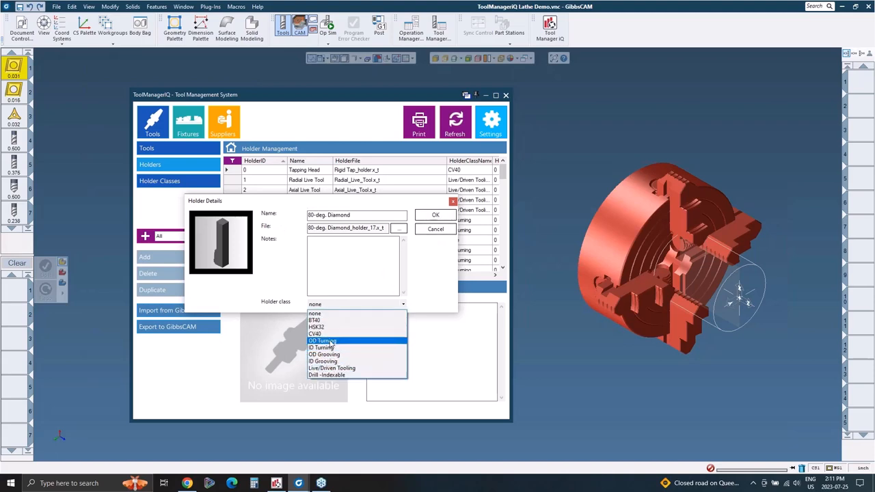
pyautogui.click(322, 341)
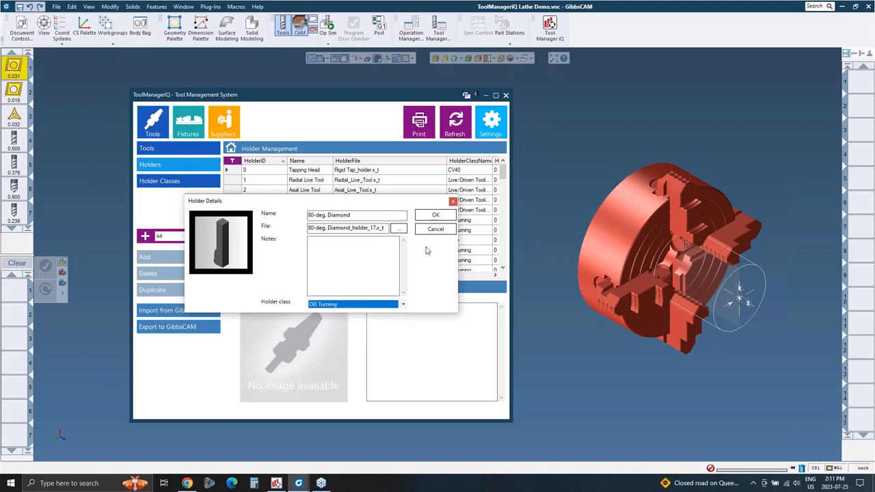
pyautogui.click(435, 214)
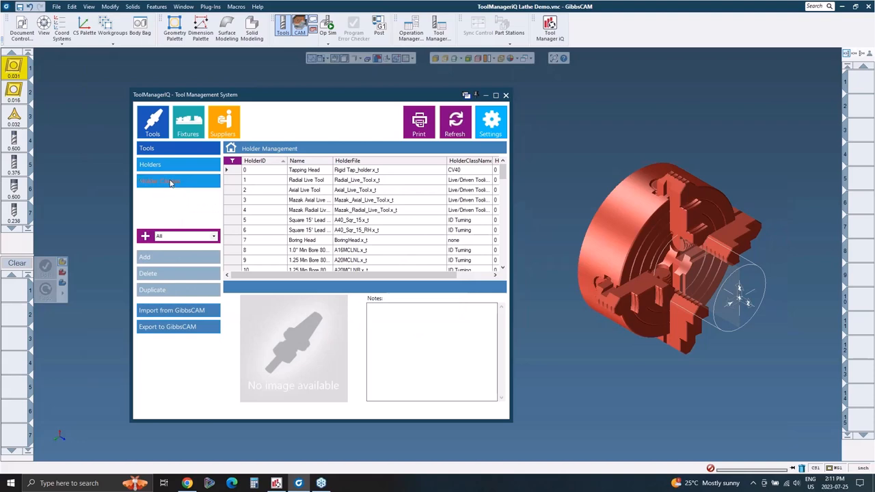
# Step: View the holder classes and holders lists, then return to the tools list at the indexable insert drills
pyautogui.click(158, 181)
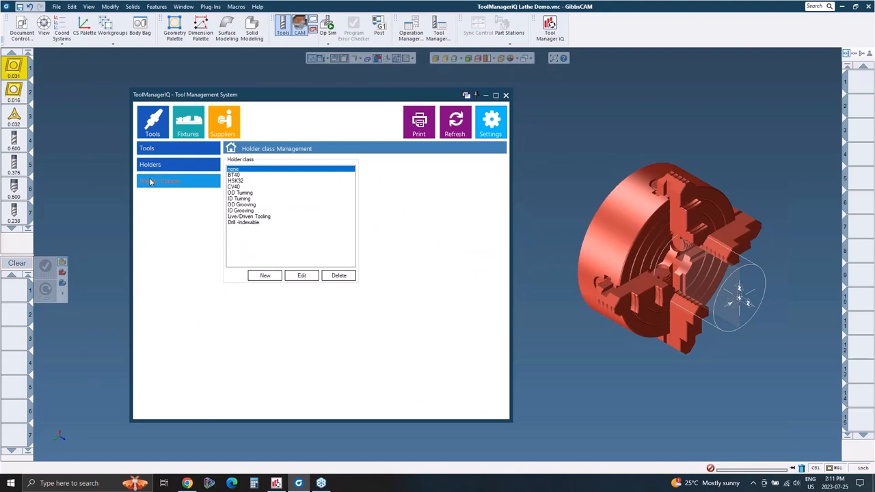
pyautogui.click(150, 164)
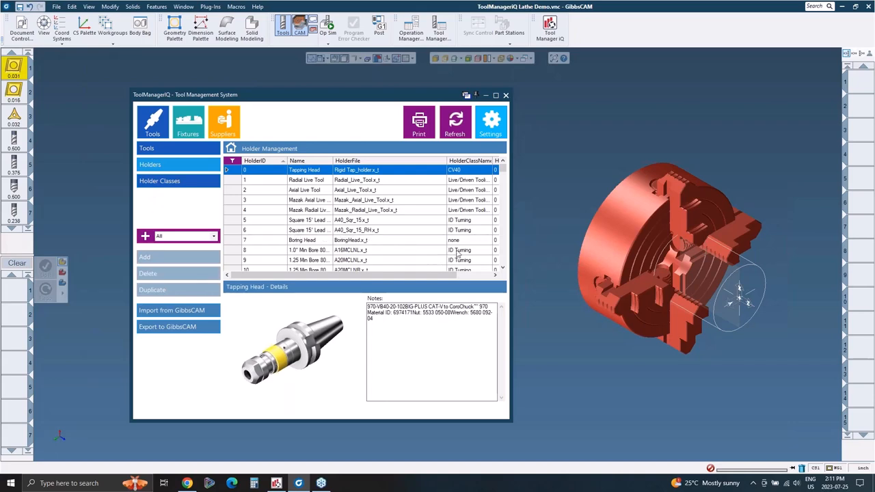
pyautogui.moveTo(506, 235)
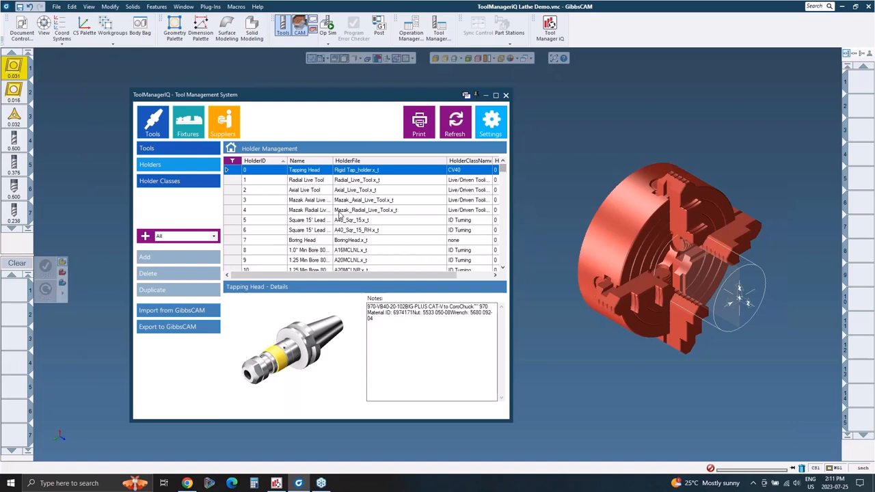
pyautogui.click(308, 211)
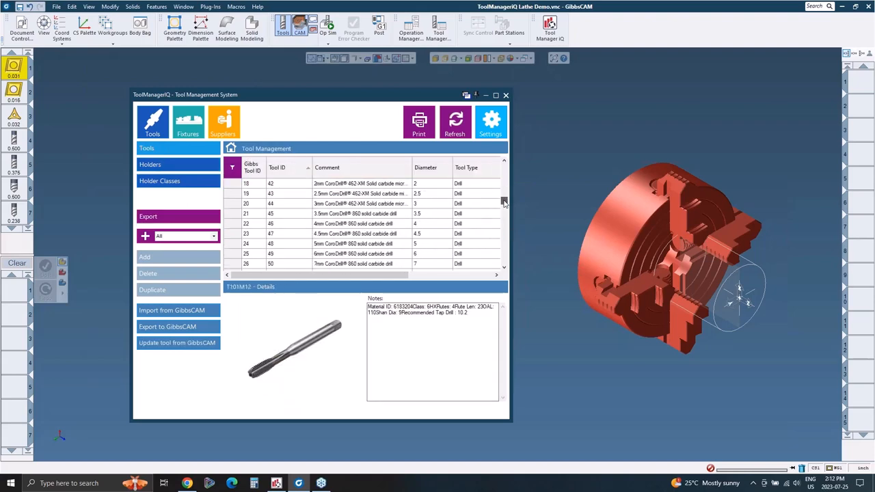
pyautogui.scroll(-3)
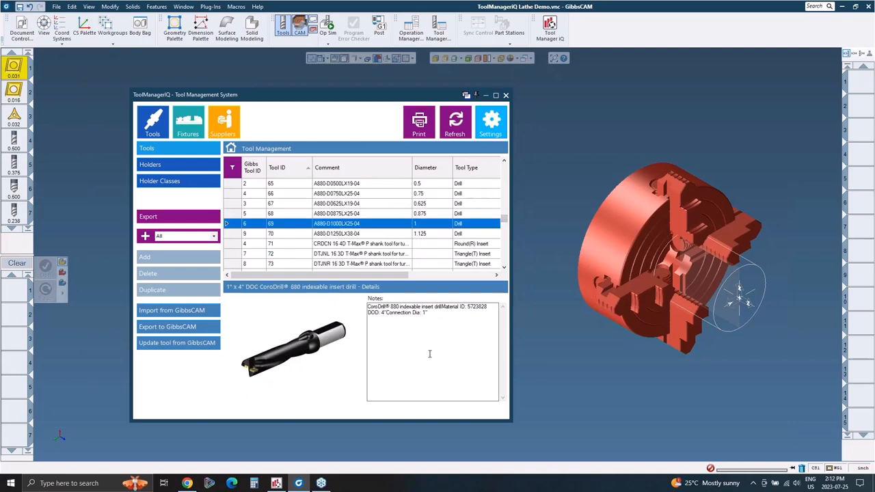
pyautogui.moveTo(317, 329)
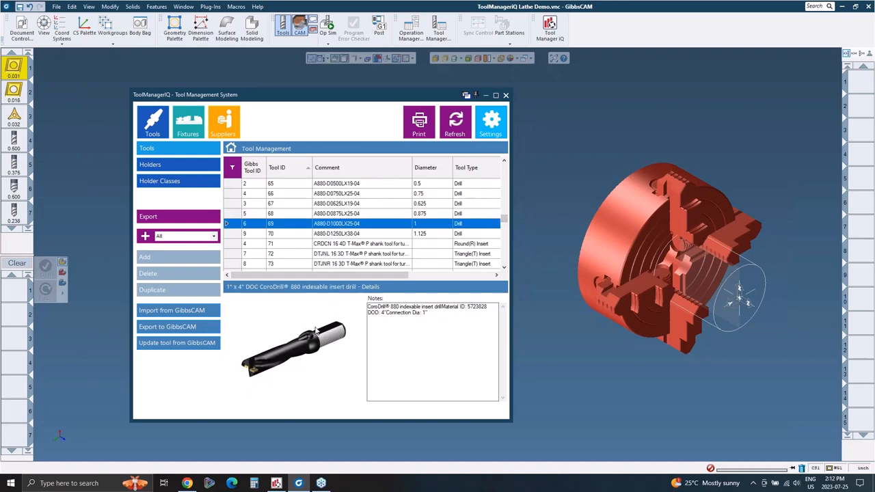
pyautogui.moveTo(331, 341)
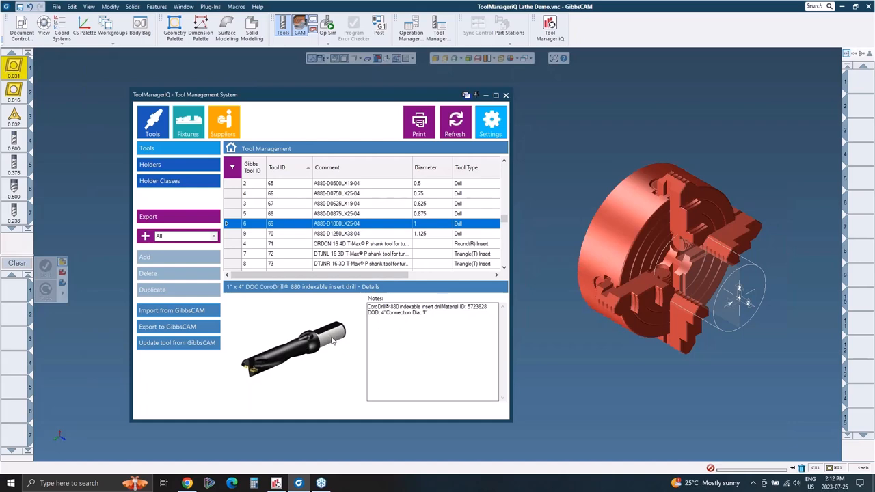
pyautogui.moveTo(331, 339)
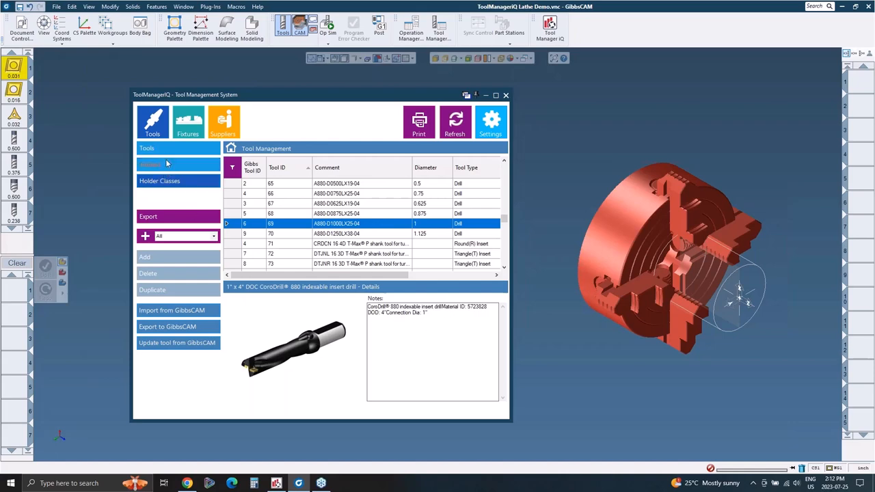
pyautogui.click(151, 164)
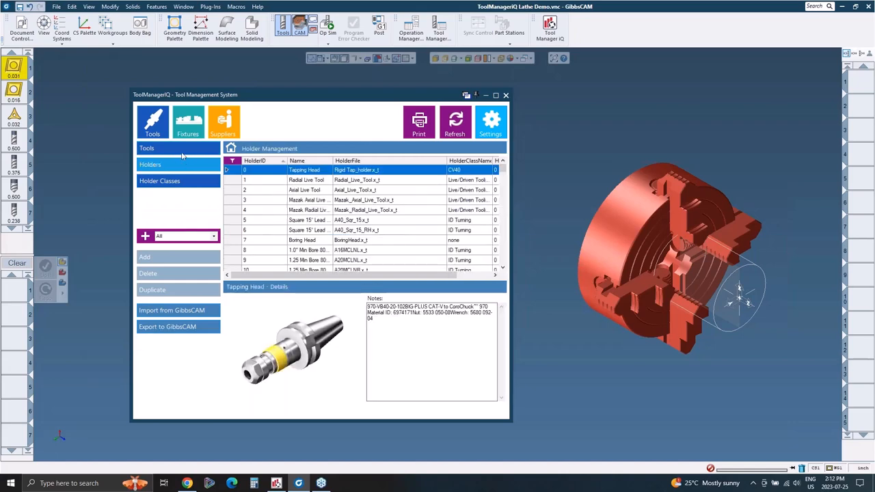
pyautogui.click(147, 148)
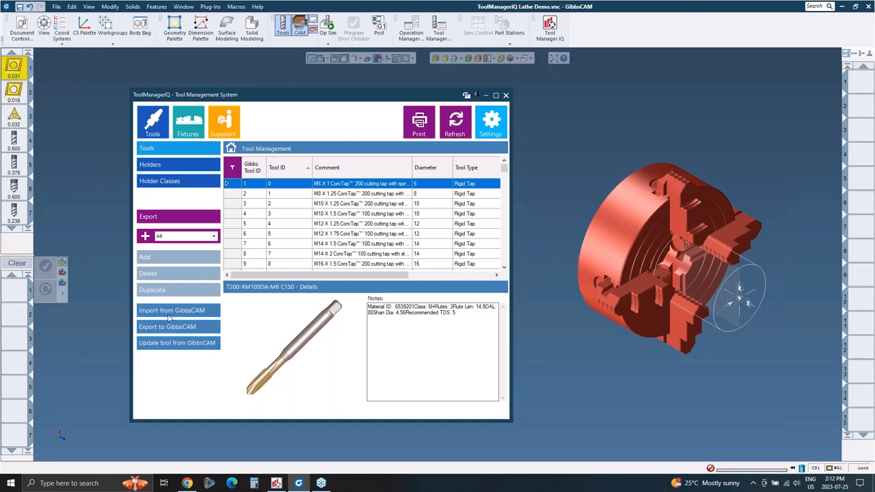
pyautogui.moveTo(54, 171)
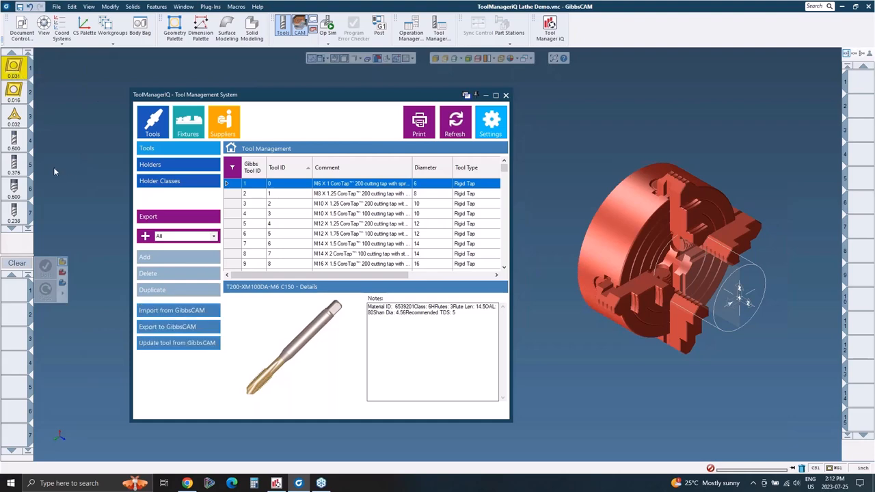
pyautogui.moveTo(176, 311)
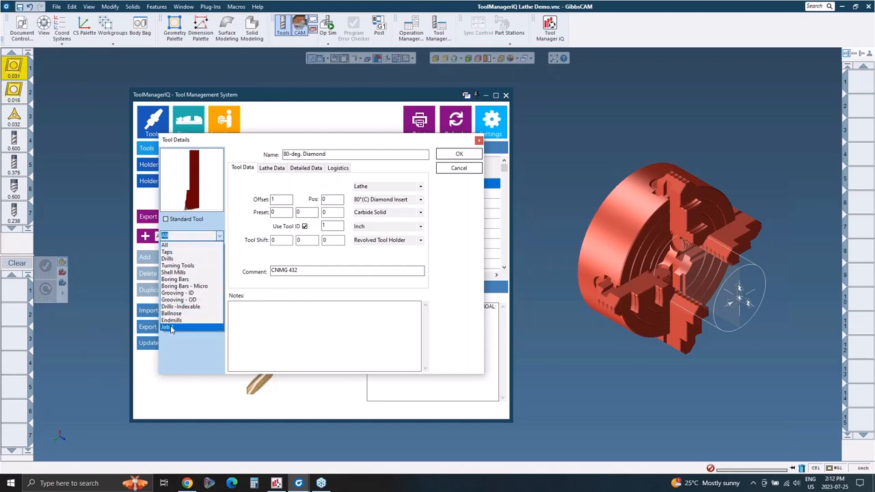
pyautogui.click(167, 328)
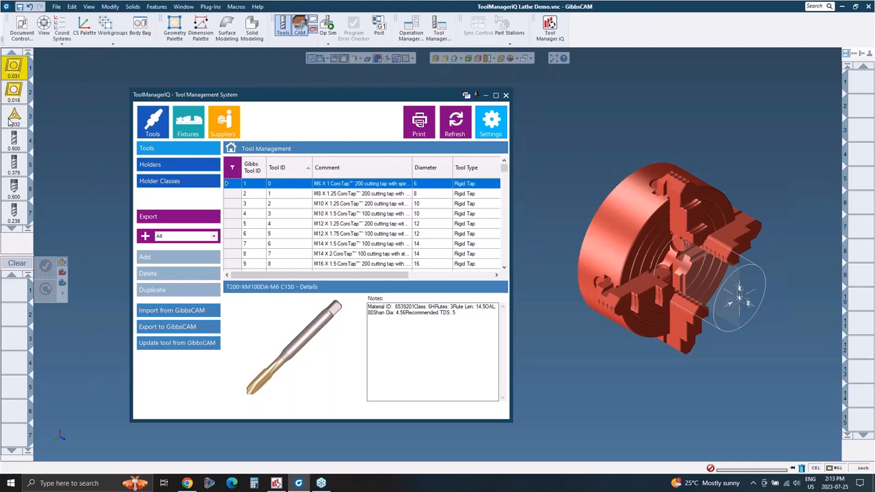
pyautogui.moveTo(15, 120)
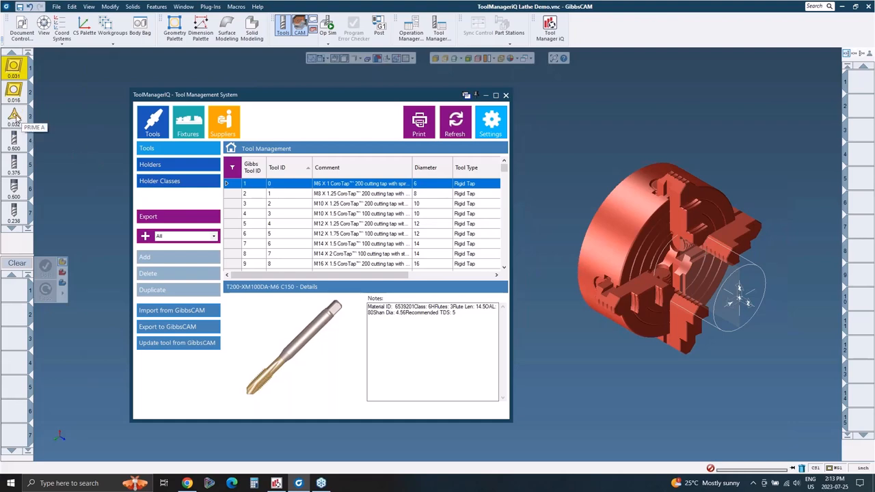
pyautogui.moveTo(82, 156)
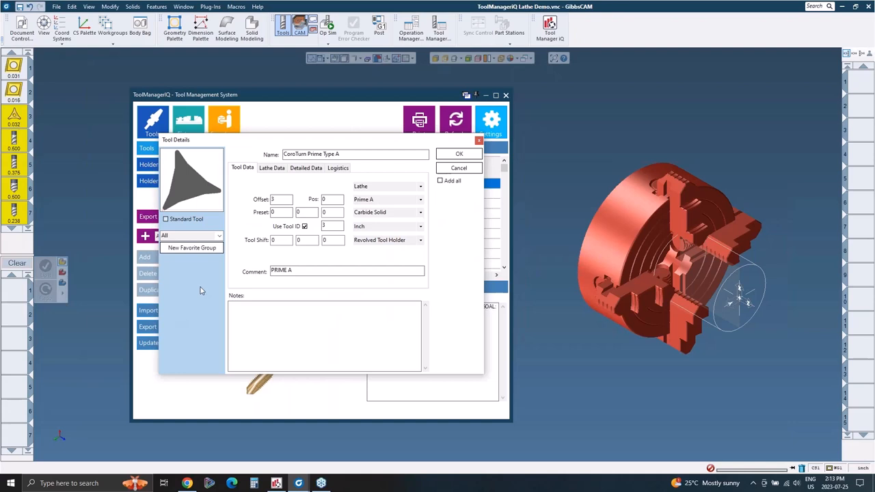
# Step: Create the Job 1 favourite group for the CoroTurn Prime Type A tool and confirm it
pyautogui.click(217, 235)
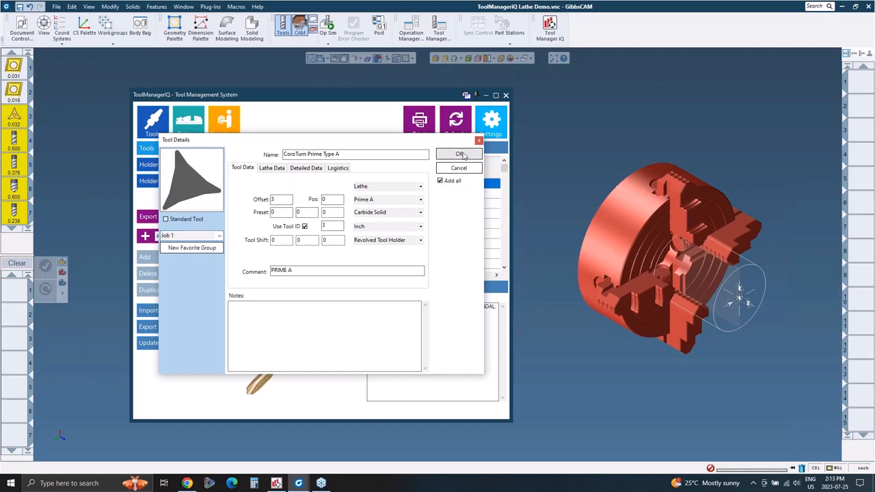
pyautogui.click(459, 153)
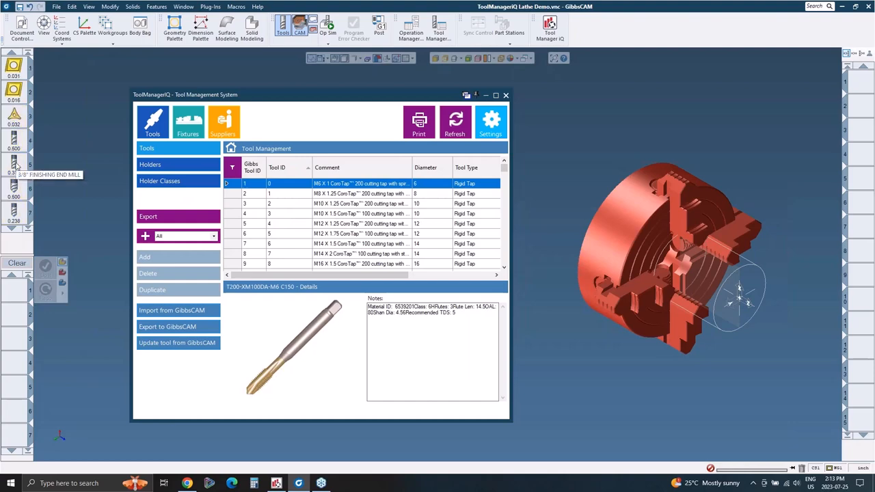
pyautogui.moveTo(316, 121)
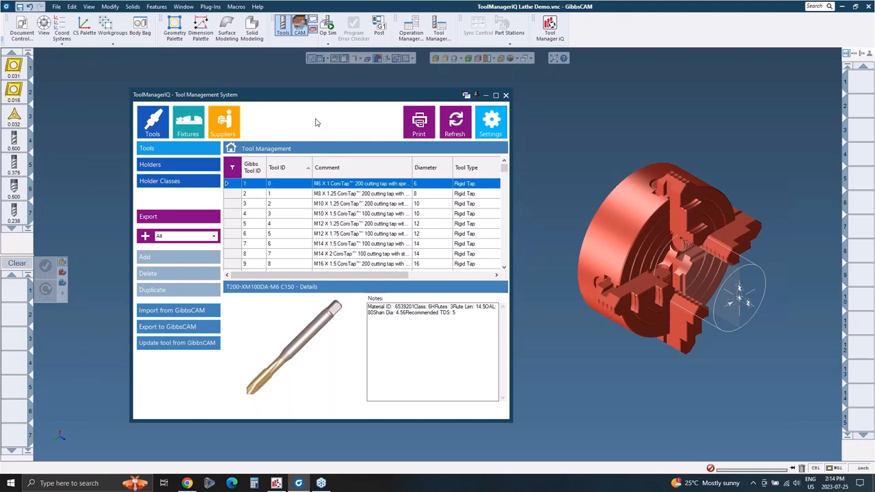
pyautogui.moveTo(279, 130)
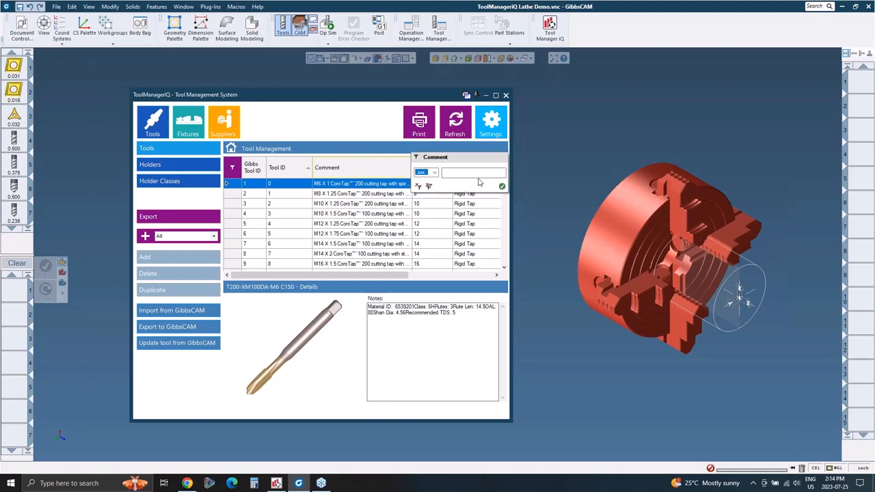
# Step: Filter the tools by Comment 25 and Diameter 25, then clear the filters to show all tools
pyautogui.write('M')
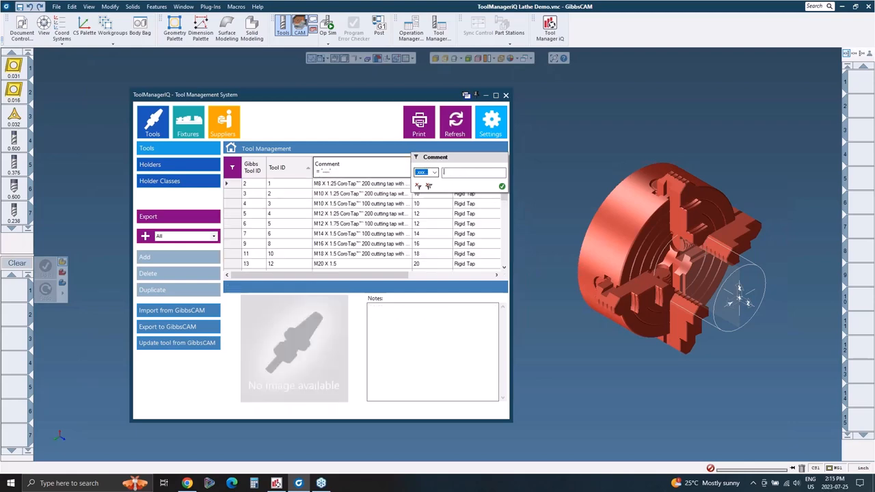
pyautogui.write('25')
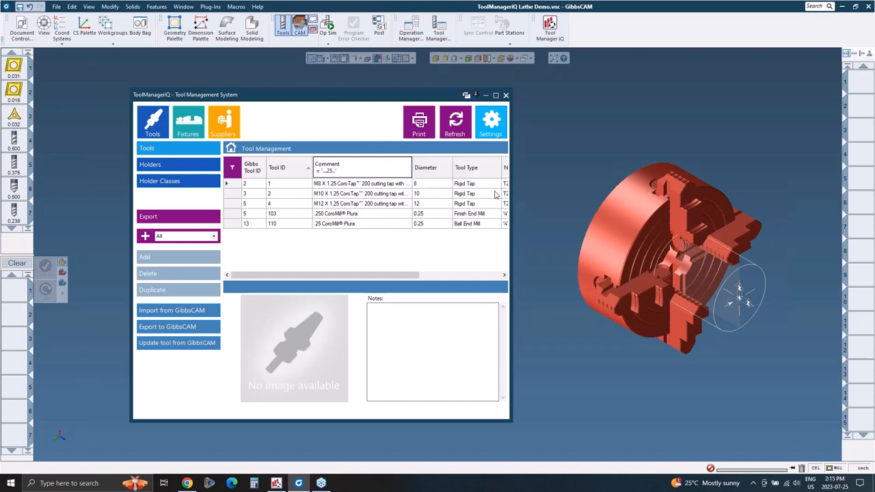
pyautogui.moveTo(383, 216)
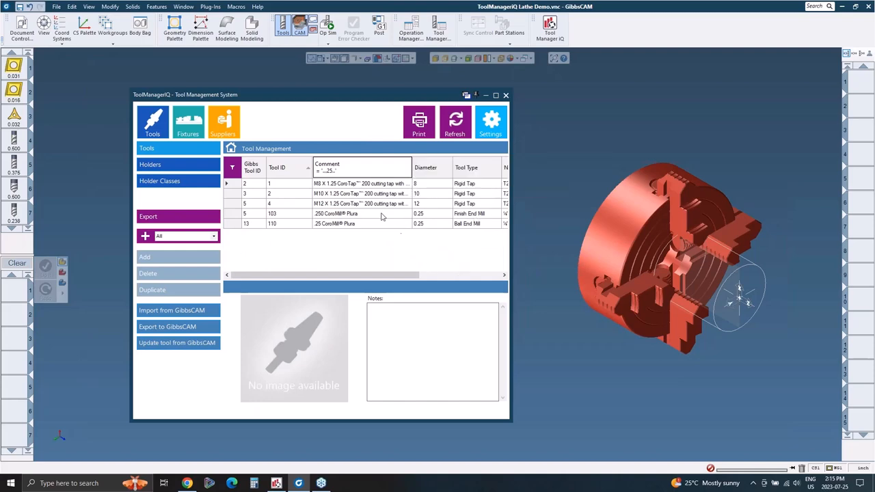
pyautogui.moveTo(435, 171)
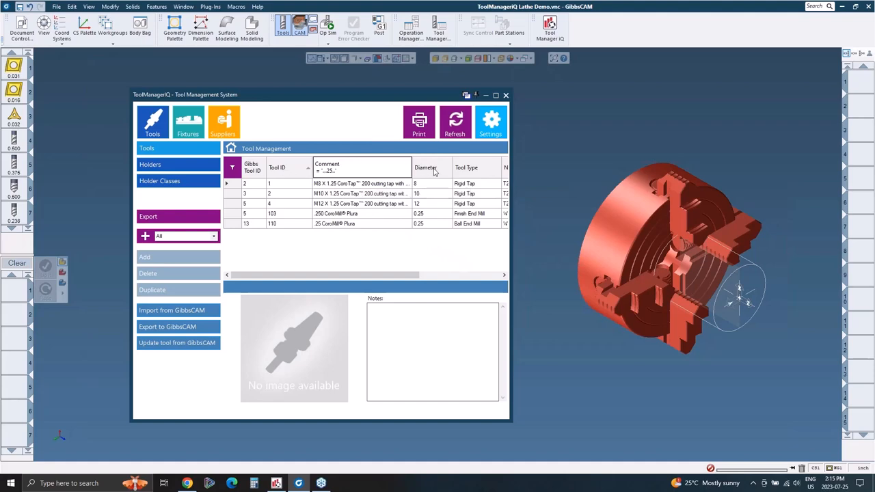
pyautogui.click(425, 167)
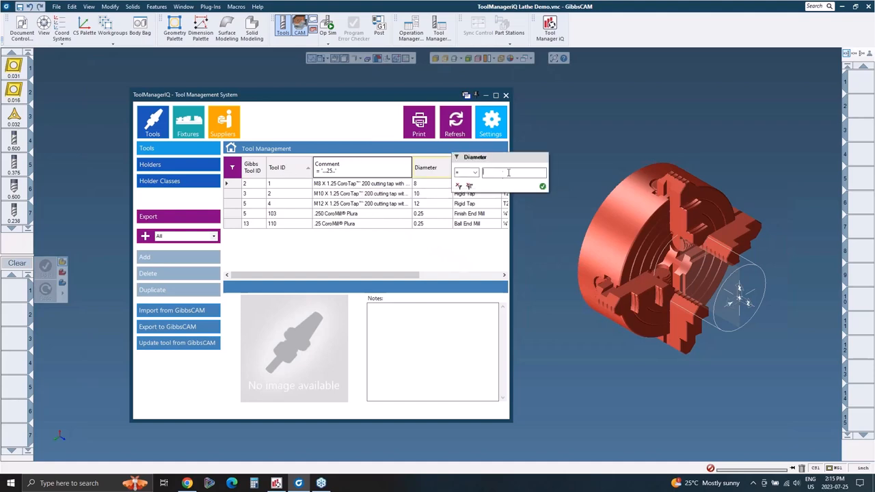
pyautogui.write('25')
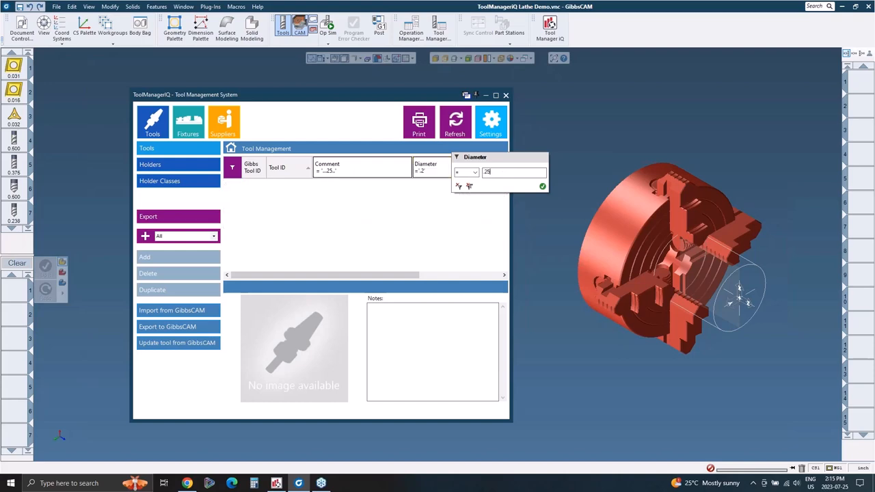
pyautogui.click(542, 186)
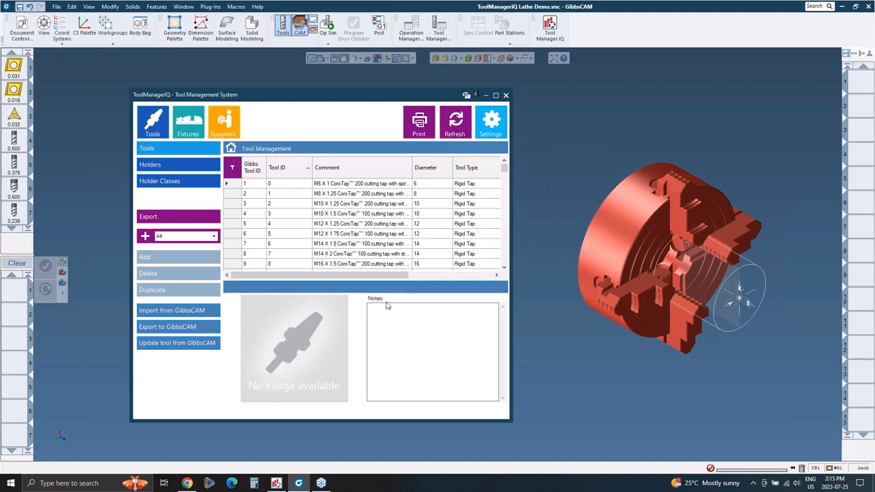
pyautogui.moveTo(431, 302)
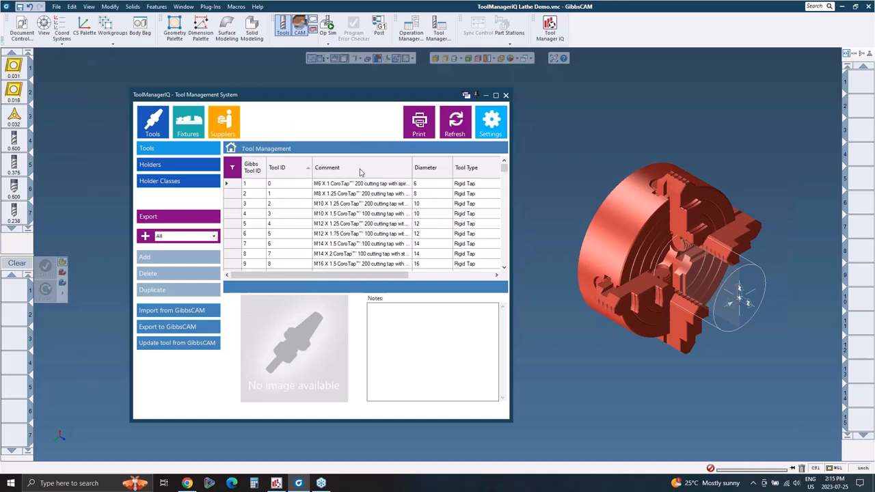
# Step: Browse the Tool Manager grid toward the lathe and mill tools at the end of the list
pyautogui.click(327, 166)
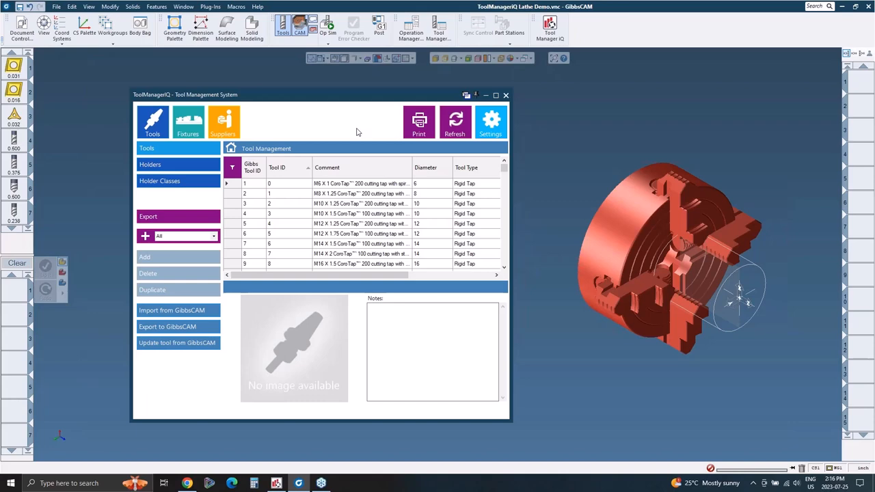
pyautogui.moveTo(313, 123)
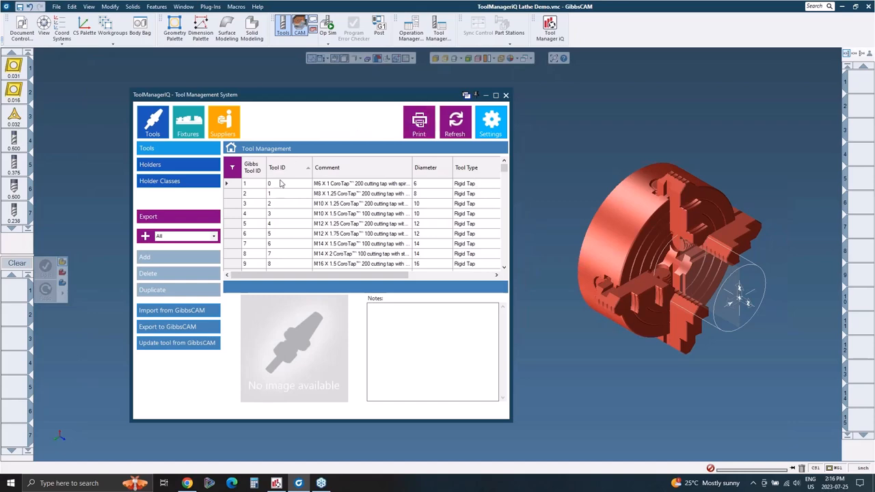
pyautogui.moveTo(352, 145)
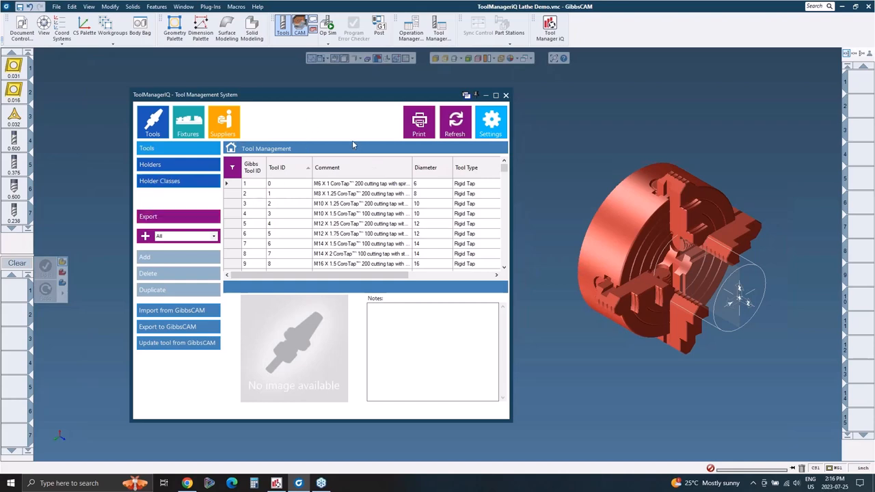
pyautogui.moveTo(315, 123)
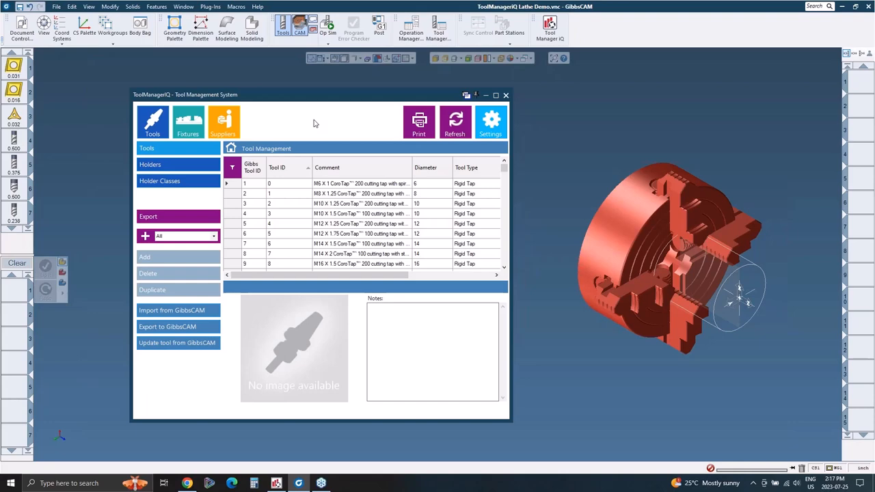
pyautogui.moveTo(265, 159)
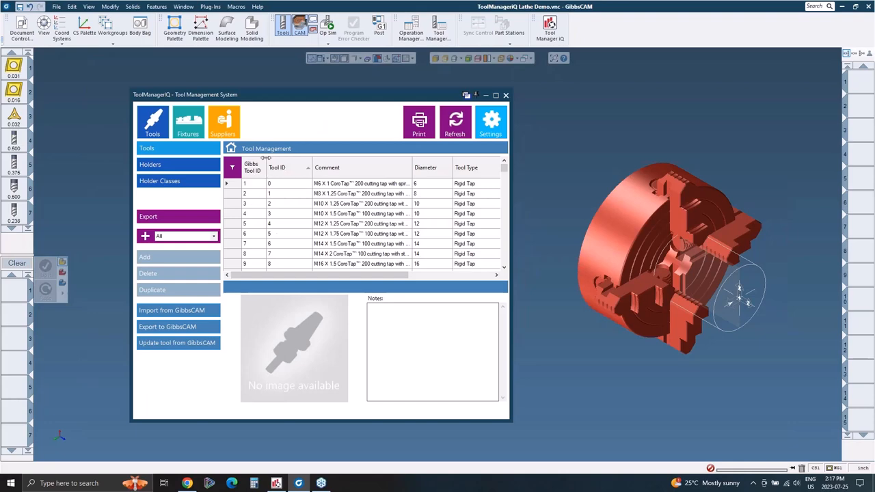
pyautogui.moveTo(317, 123)
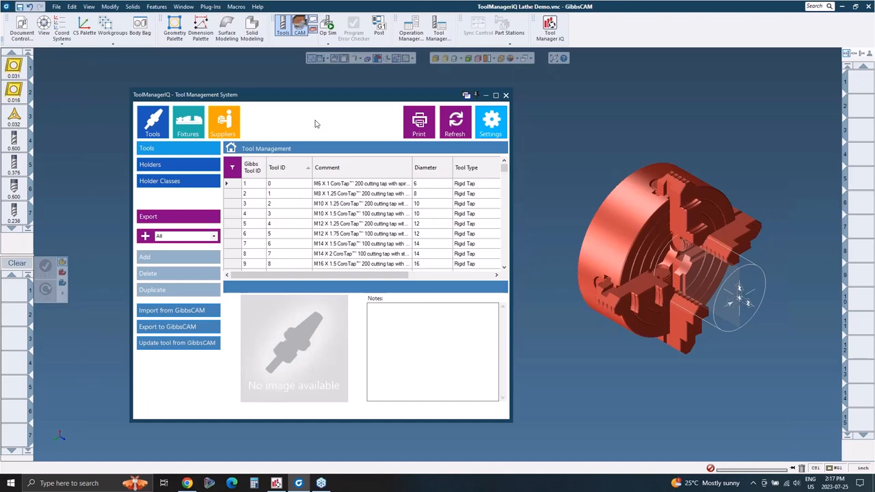
pyautogui.moveTo(315, 123)
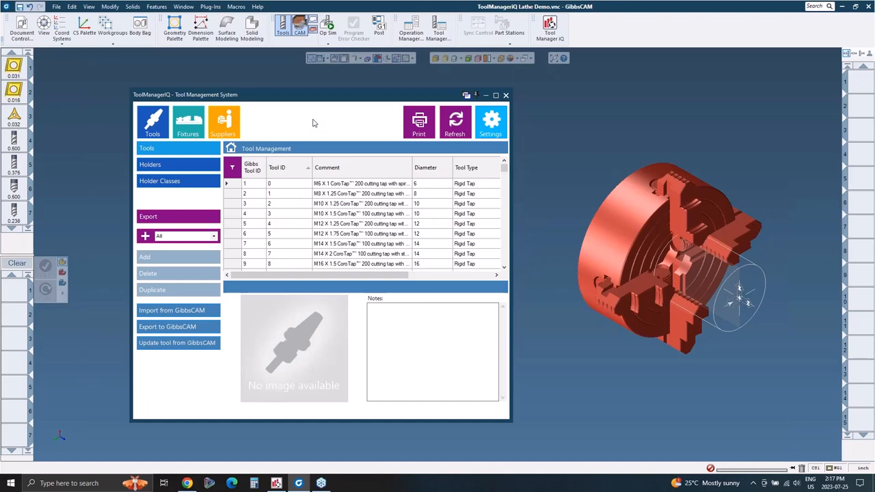
pyautogui.moveTo(316, 123)
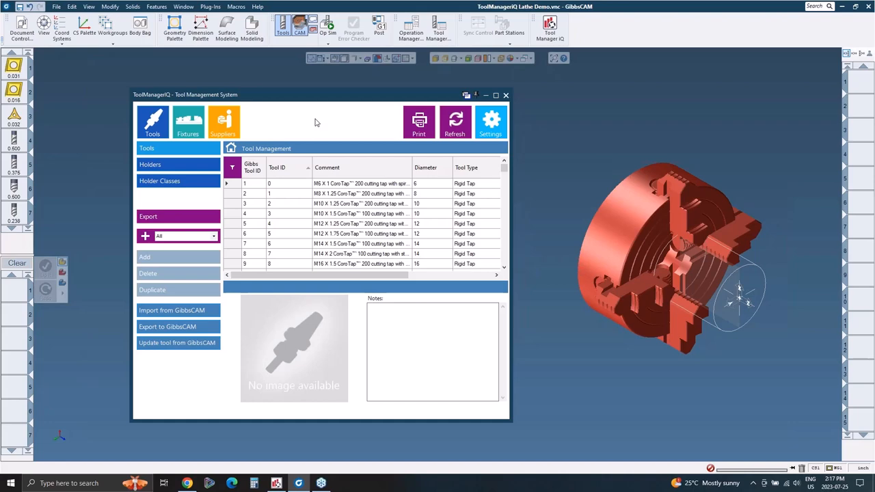
pyautogui.moveTo(21, 69)
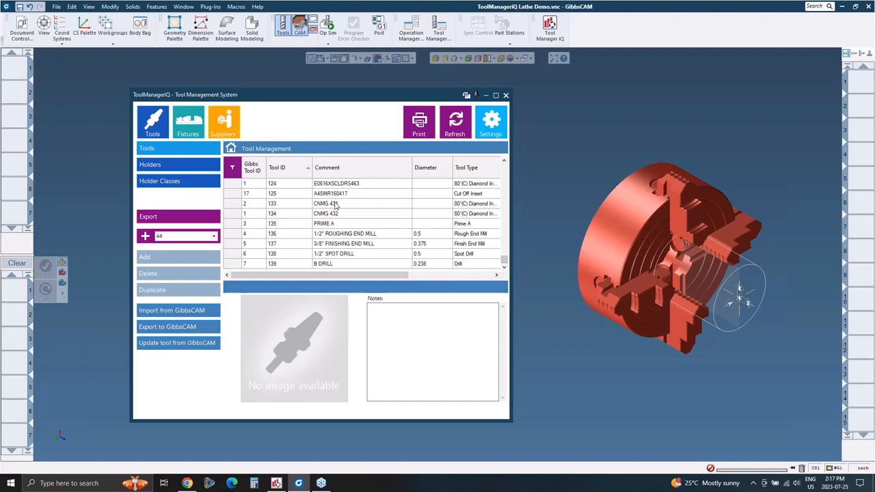
# Step: Filter the tools list to the Job 1 group and select all seven of its tools
pyautogui.click(335, 203)
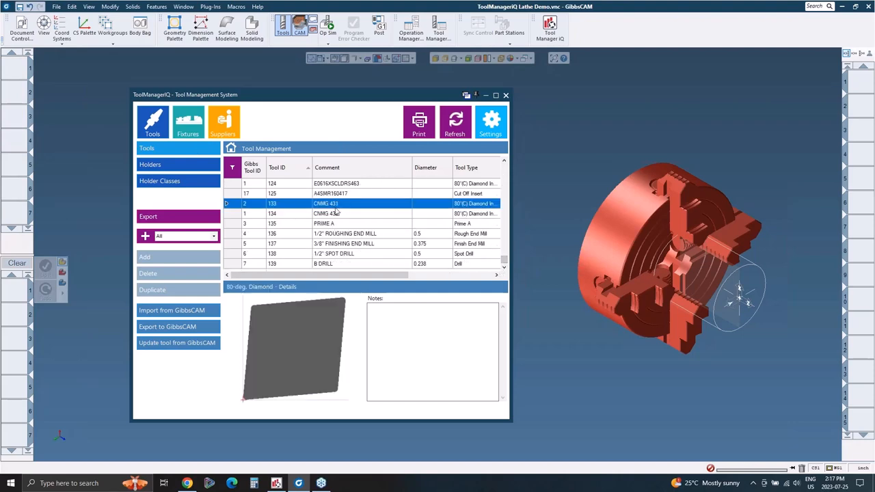
pyautogui.click(322, 262)
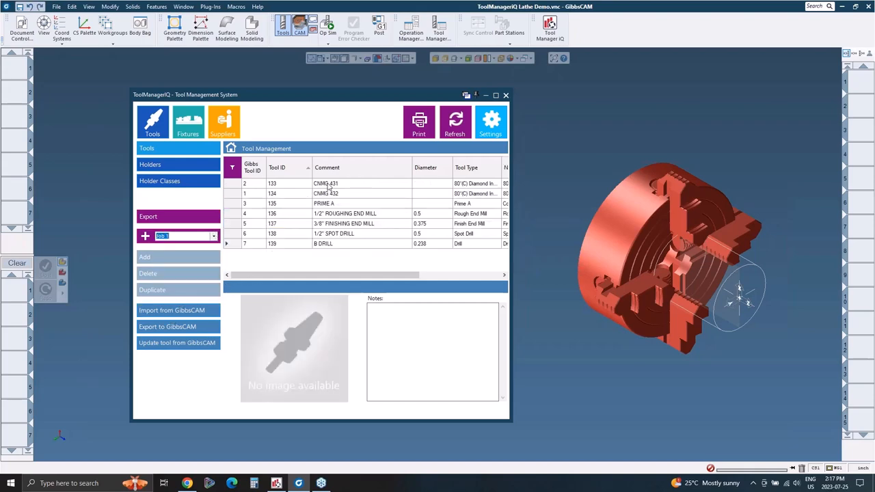
pyautogui.moveTo(11, 96)
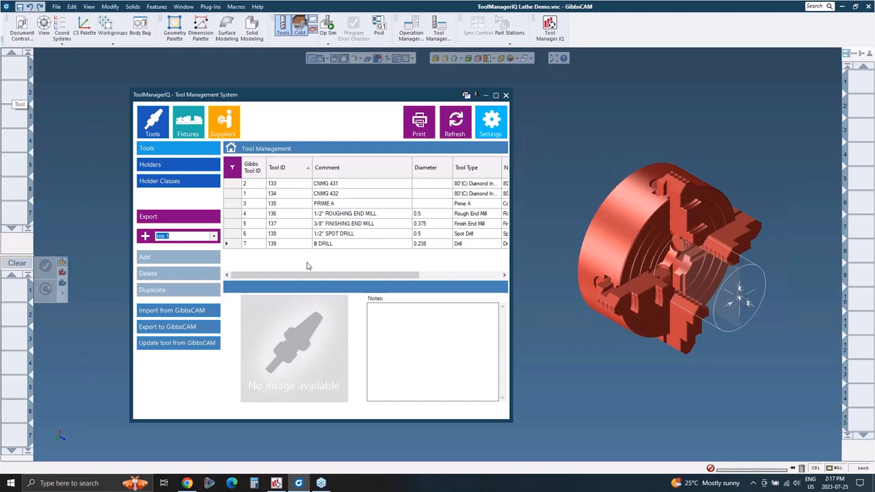
pyautogui.moveTo(358, 265)
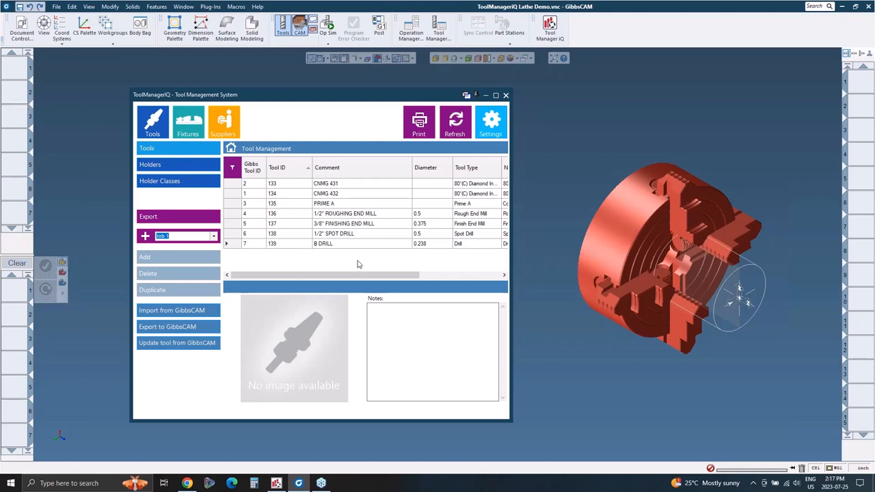
pyautogui.moveTo(355, 265)
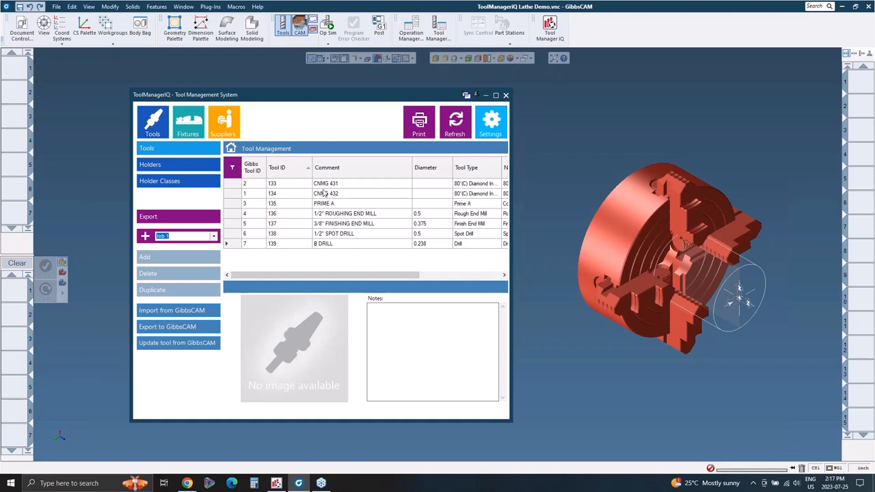
pyautogui.click(323, 243)
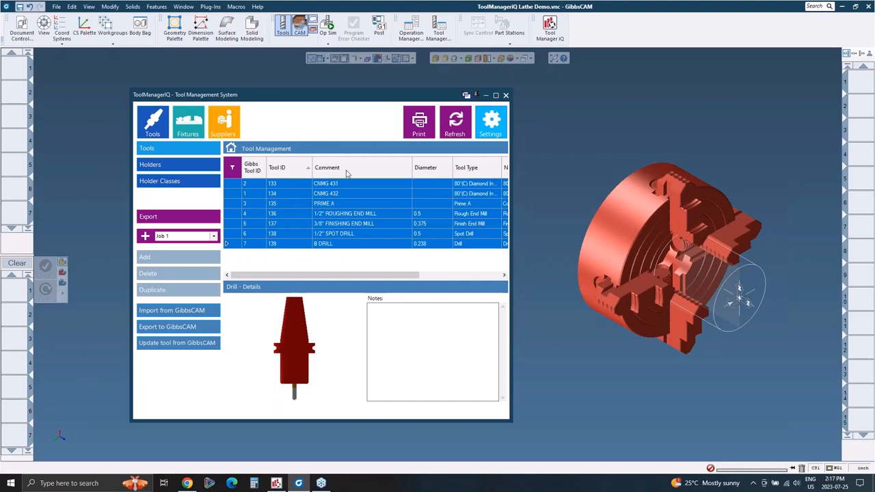
pyautogui.moveTo(368, 172)
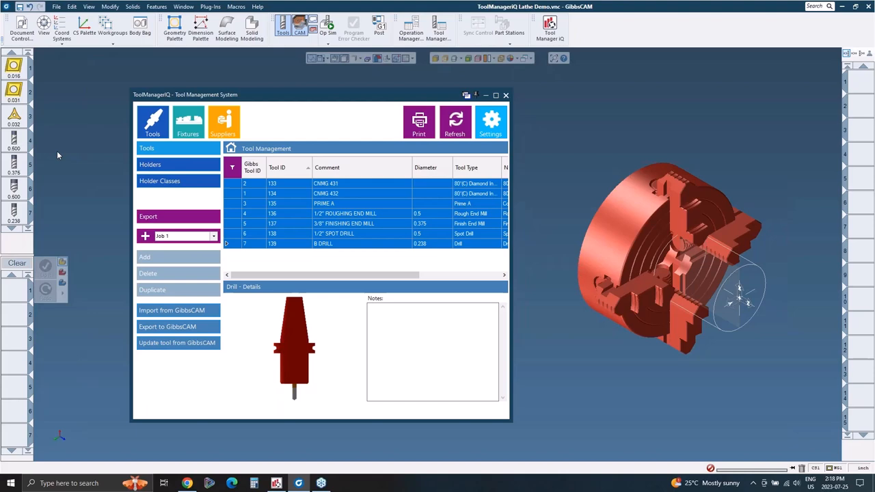
pyautogui.moveTo(252, 252)
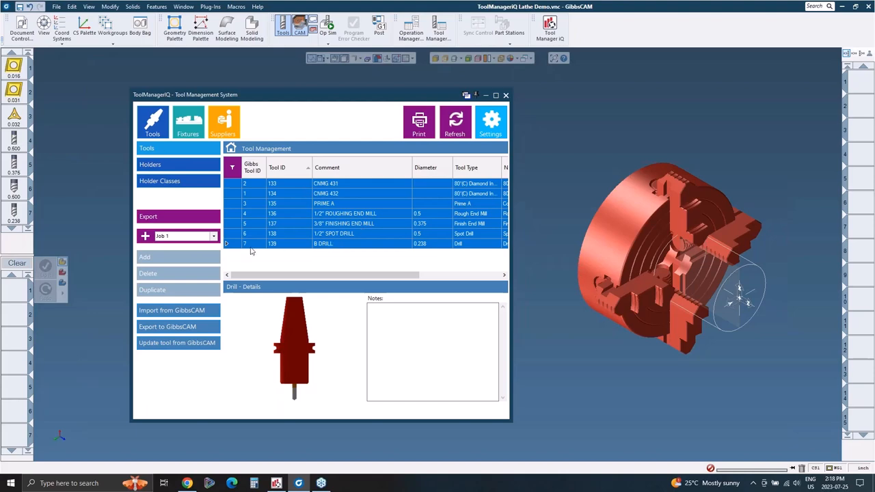
# Step: Filter the tools list to the taps and view the M14 tap's details
pyautogui.click(213, 235)
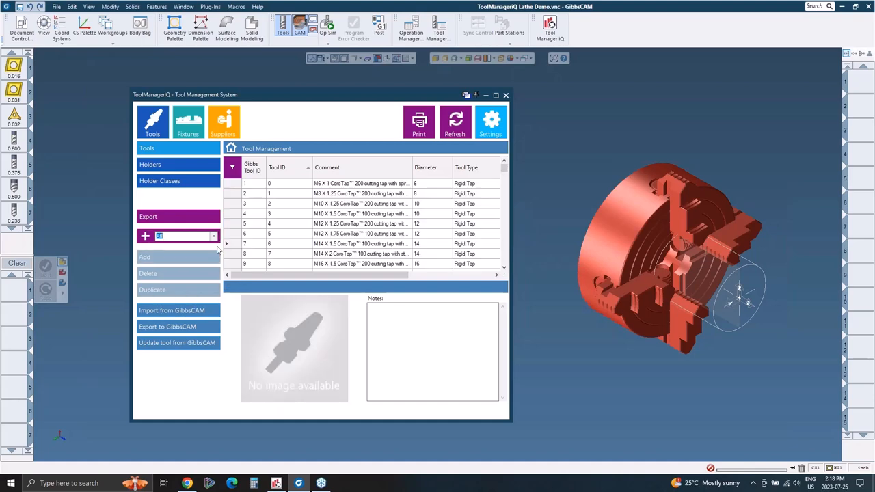
pyautogui.click(342, 253)
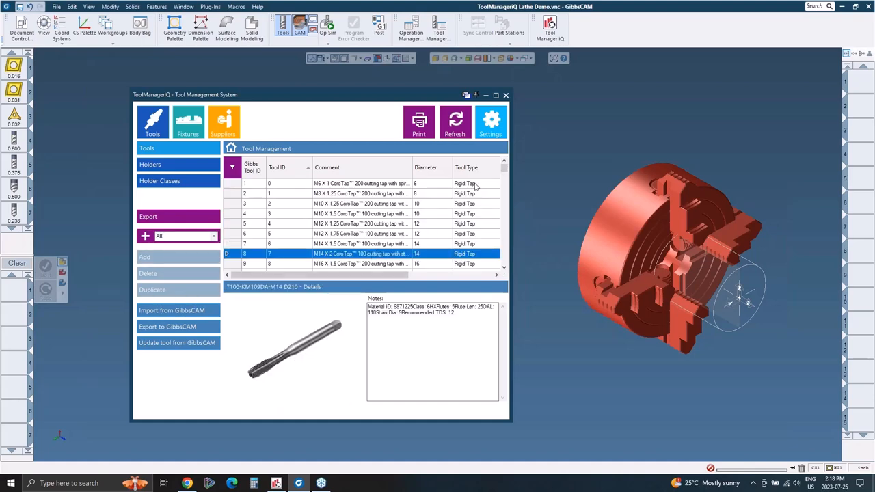
pyautogui.scroll(-3)
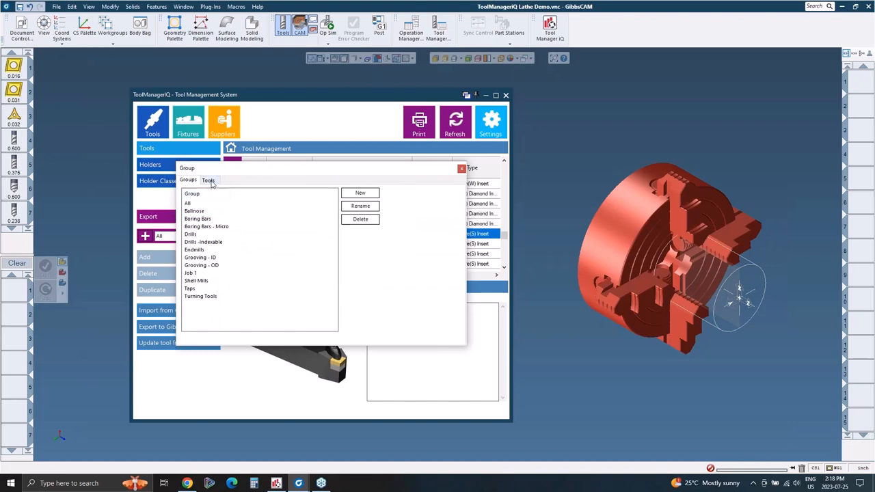
# Step: Review the group dialog's Tools and Groups lists, then close the group management window
pyautogui.click(208, 180)
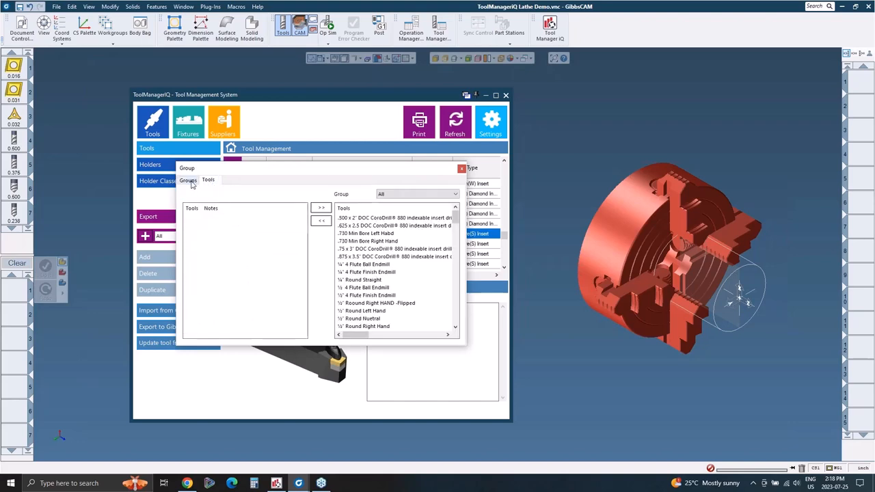
pyautogui.click(187, 181)
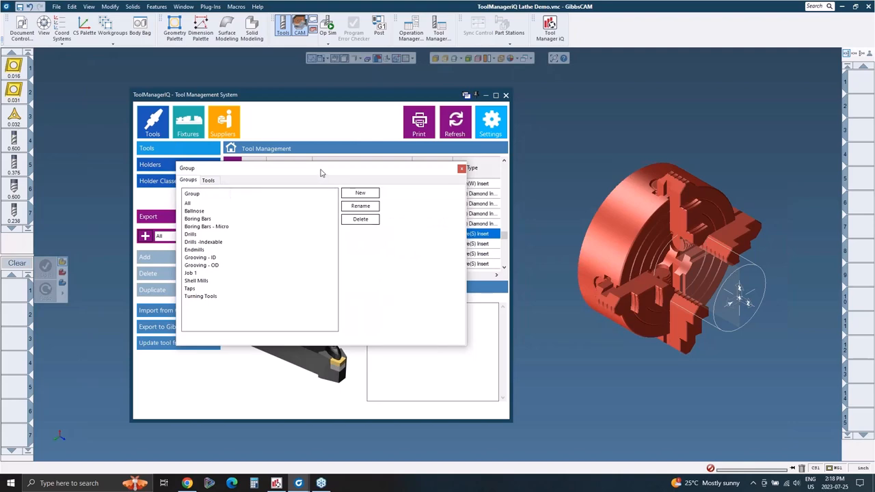
pyautogui.moveTo(320, 172)
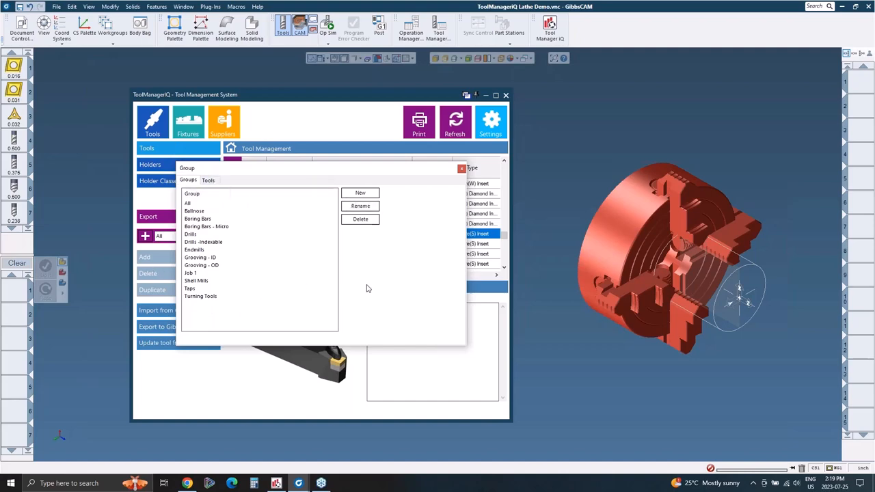
pyautogui.moveTo(396, 275)
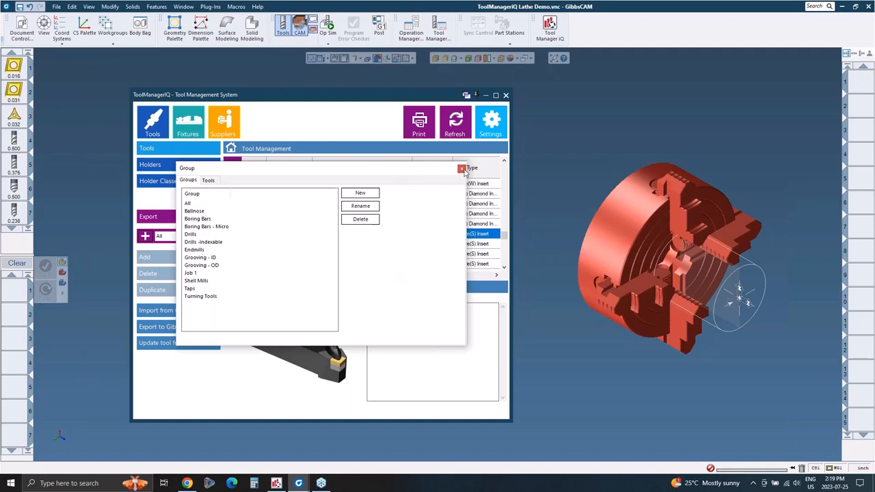
pyautogui.click(462, 168)
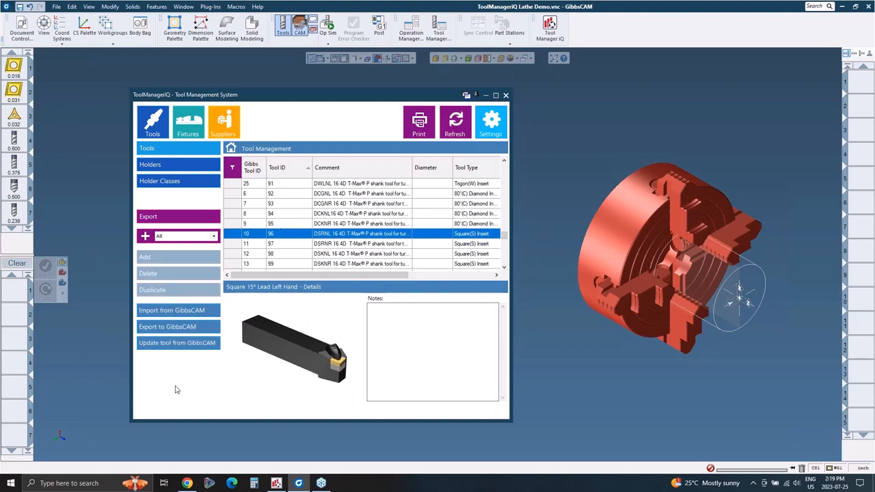
# Step: View the holders and holder classes lists, then switch to the fixture library
pyautogui.click(150, 165)
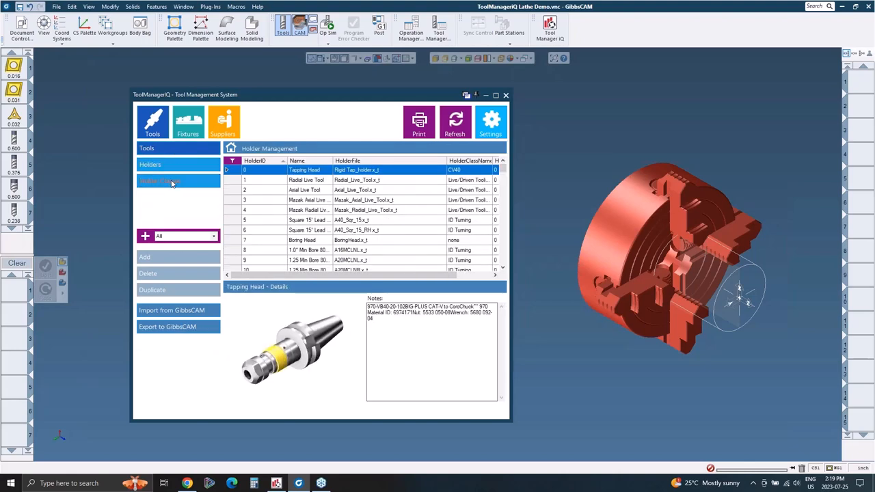
pyautogui.click(159, 180)
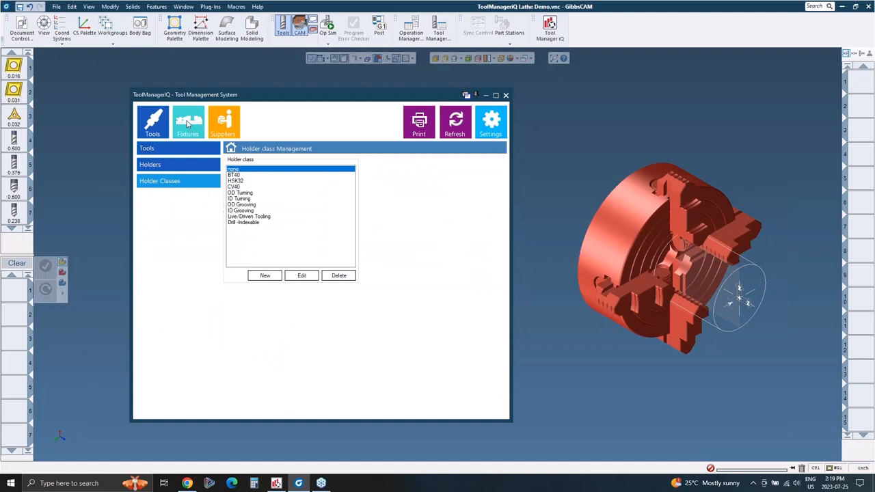
pyautogui.click(189, 123)
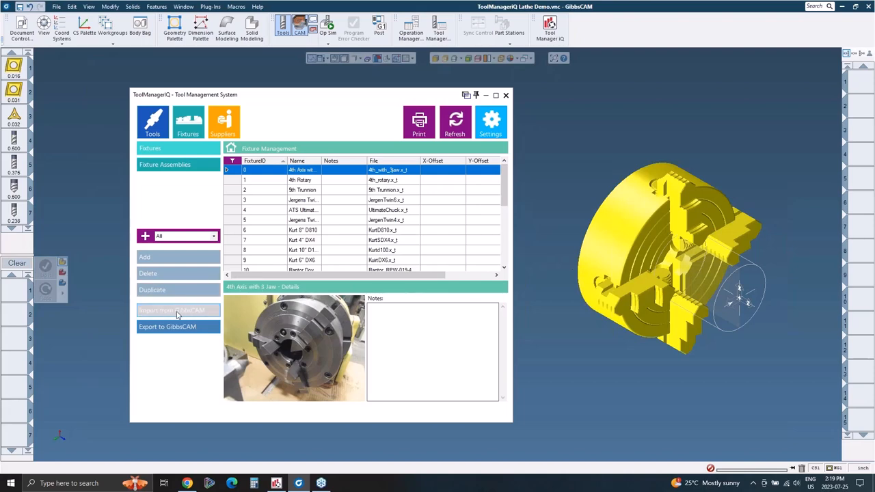
pyautogui.moveTo(179, 320)
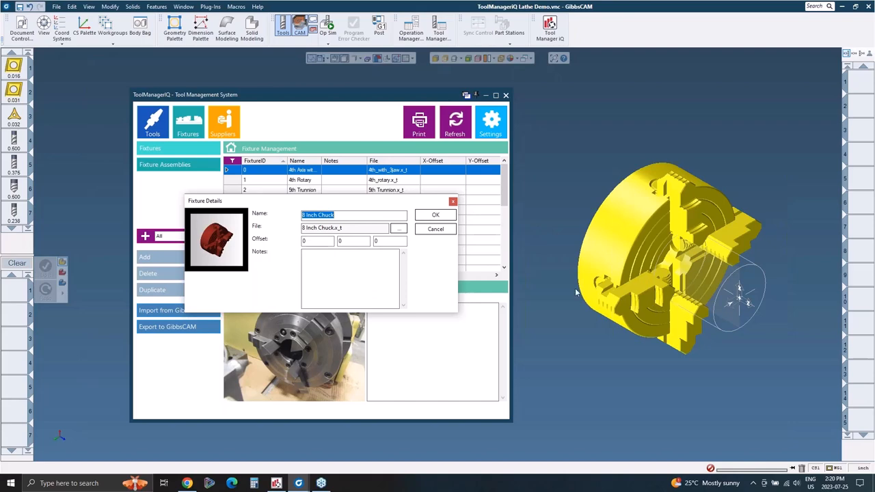
pyautogui.moveTo(667, 290)
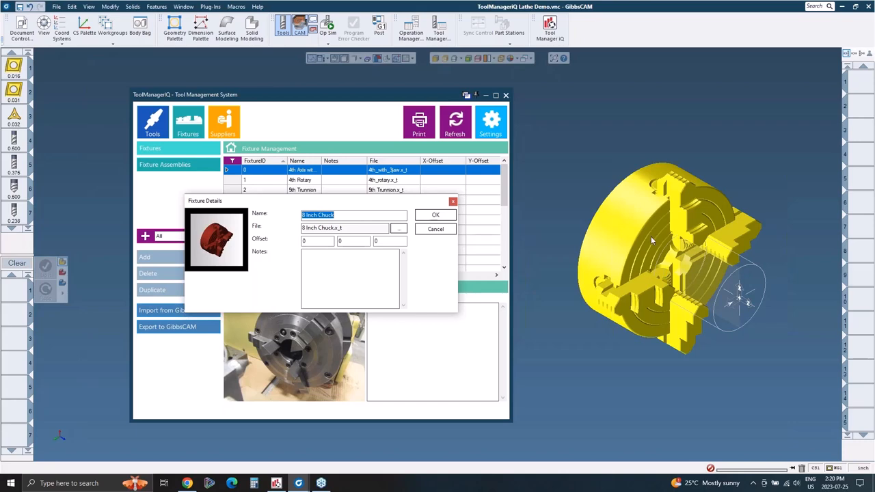
pyautogui.moveTo(581, 257)
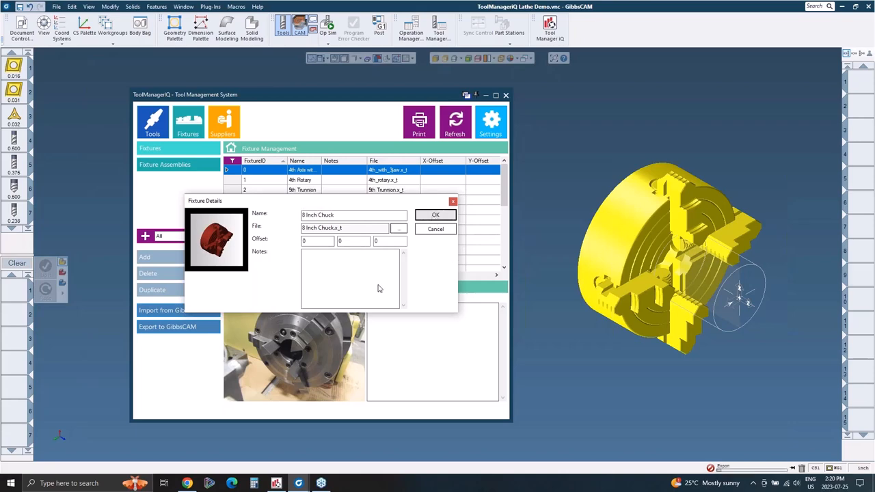
# Step: Confirm importing the chuck model as the new 8 Inch Chuck fixture
pyautogui.click(434, 229)
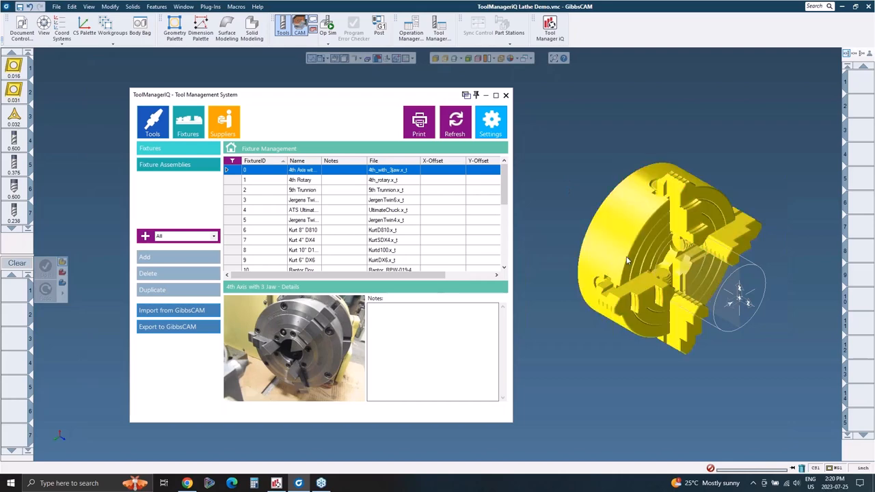
# Step: Give the 8 Inch Chuck fixture an X offset of -7 in its details
pyautogui.scroll(-3)
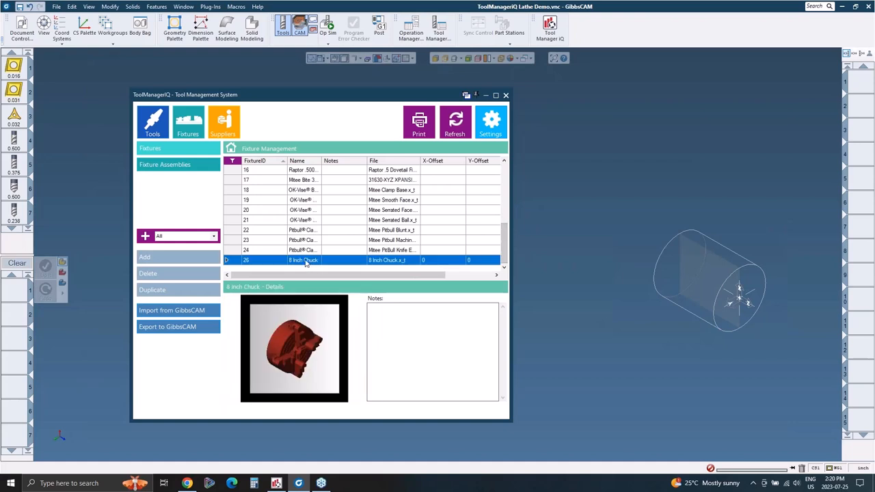
pyautogui.doubleClick(304, 260)
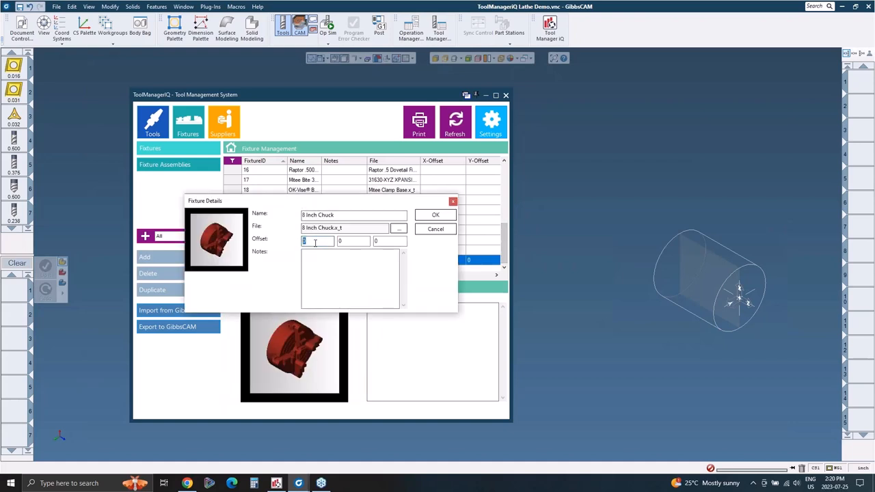
pyautogui.write('-7')
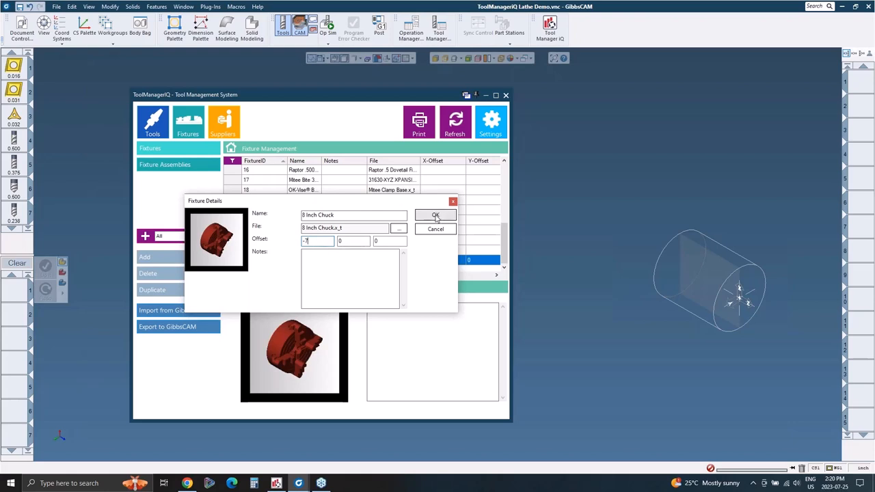
pyautogui.click(435, 215)
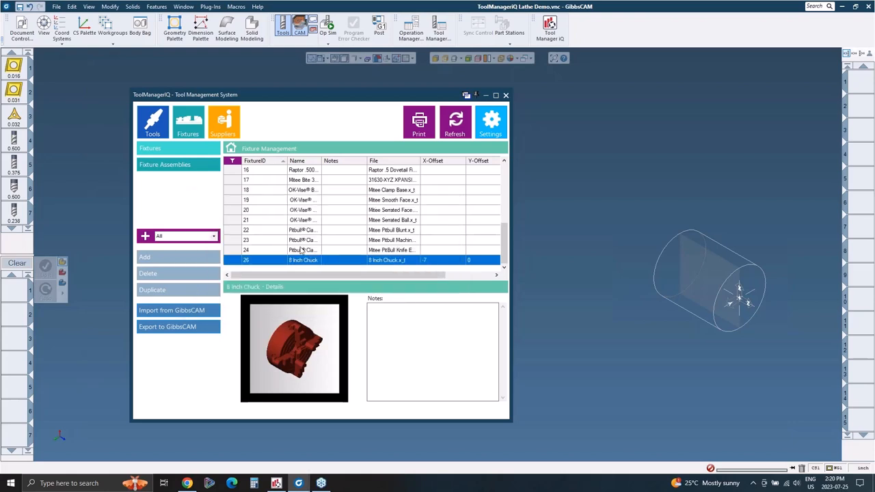
pyautogui.moveTo(542, 249)
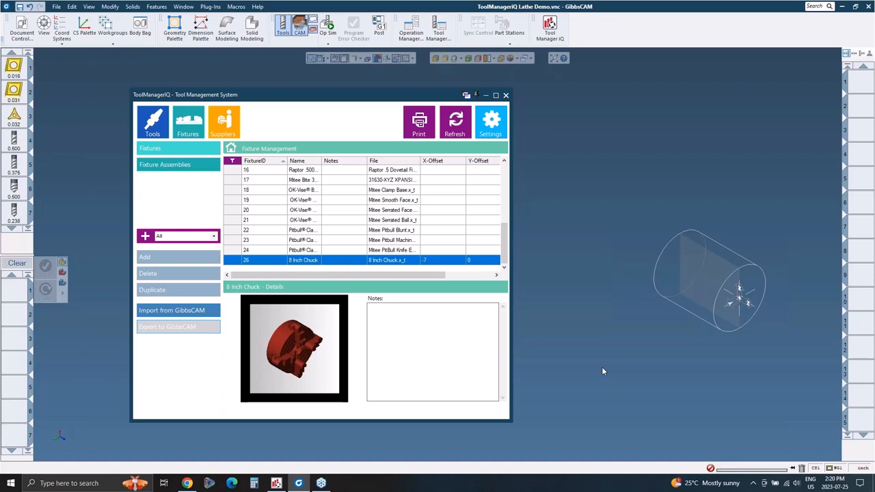
pyautogui.moveTo(591, 361)
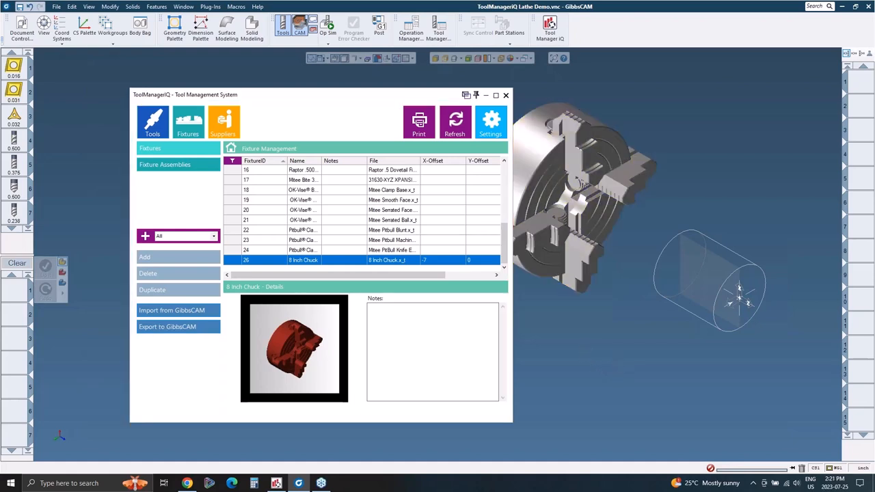
pyautogui.moveTo(560, 186)
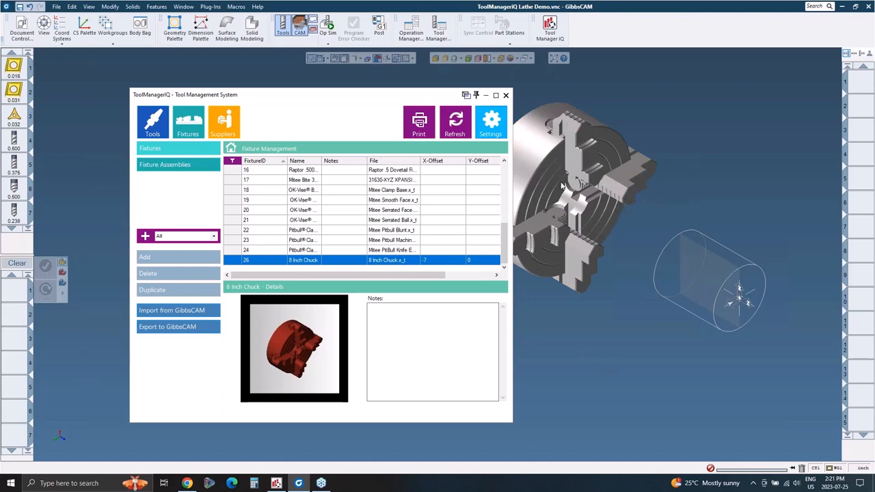
pyautogui.moveTo(635, 279)
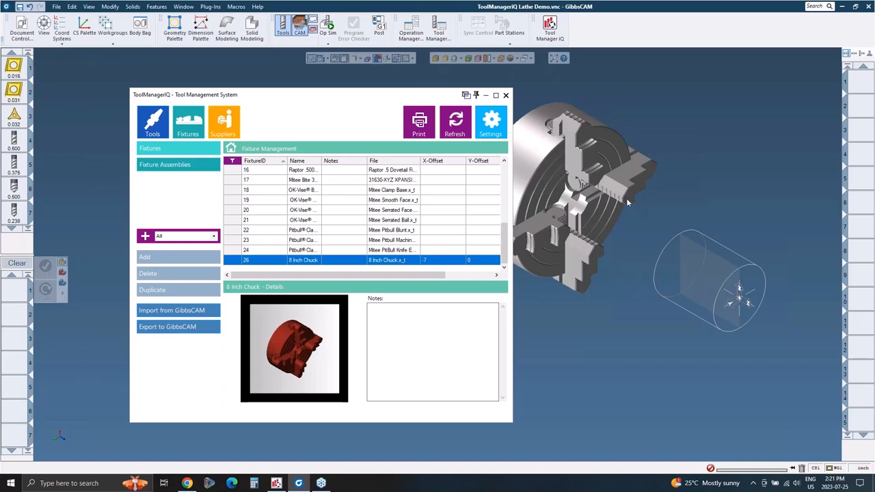
pyautogui.moveTo(636, 280)
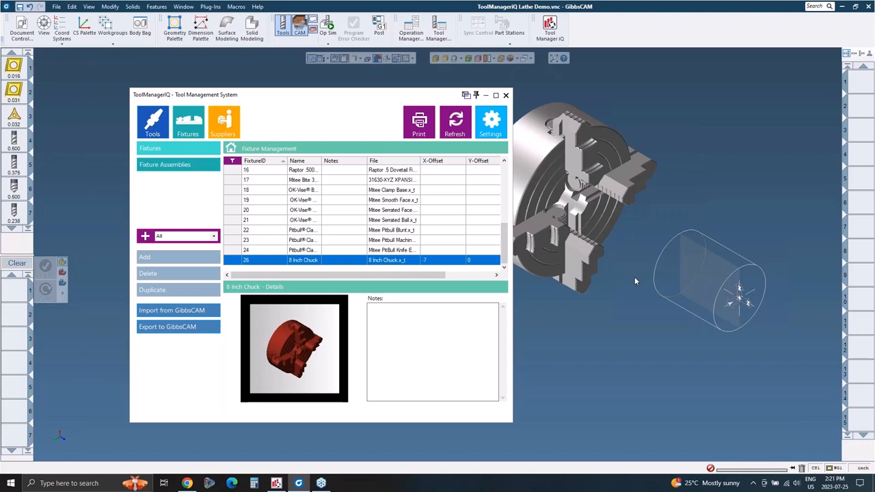
pyautogui.moveTo(632, 353)
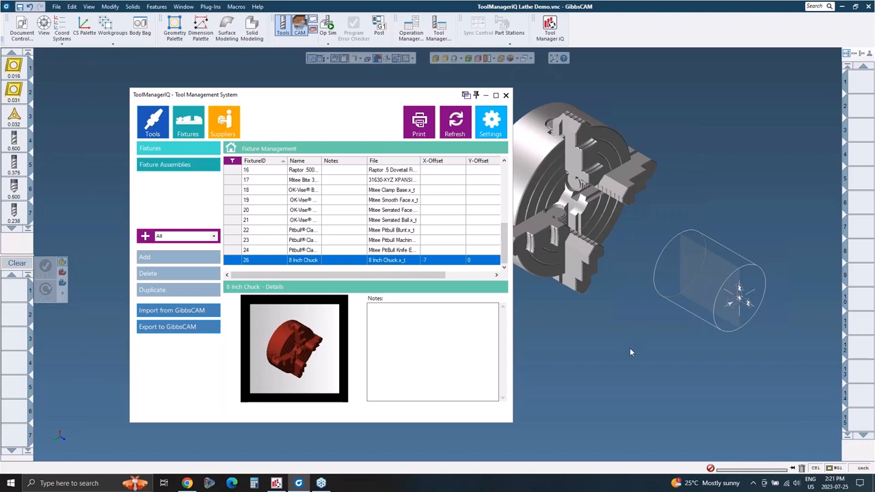
pyautogui.moveTo(694, 377)
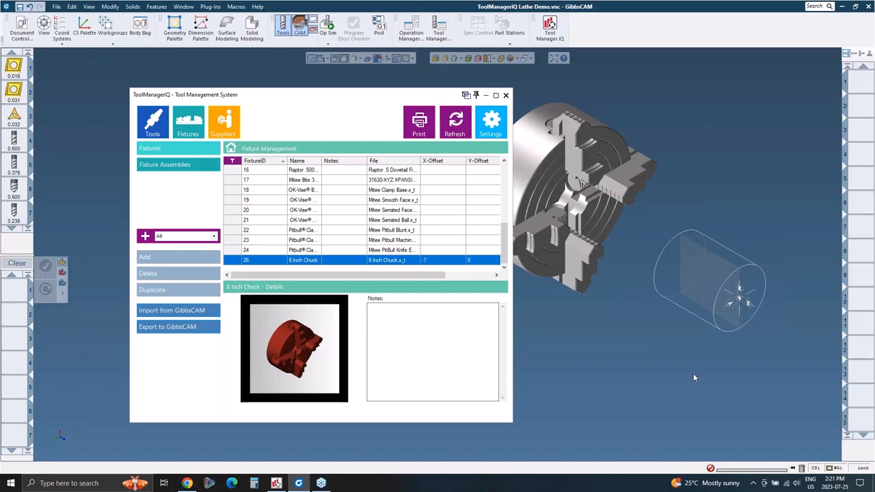
pyautogui.moveTo(547, 169)
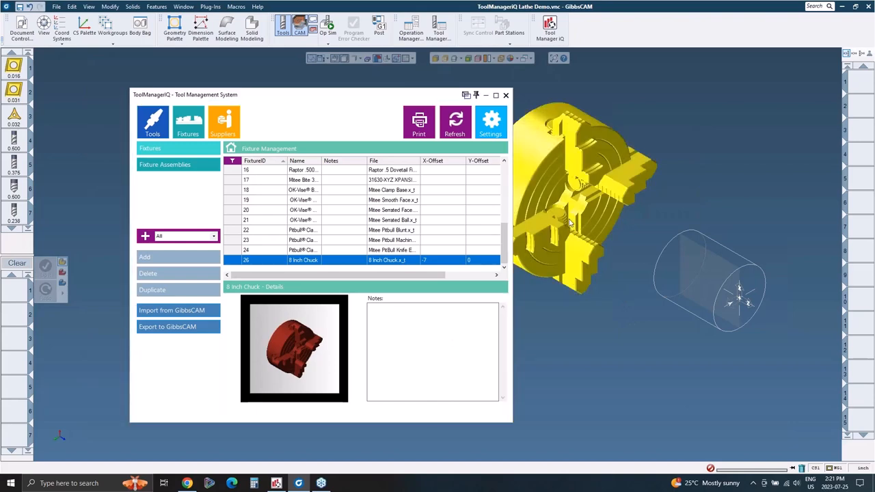
# Step: Review the 8 Inch Chuck's details and send it to GibbsCAM again
pyautogui.doubleClick(303, 259)
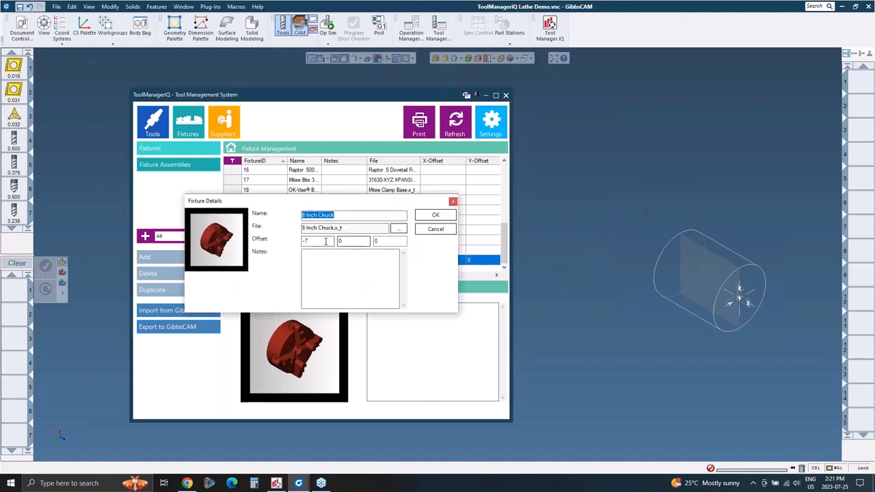
pyautogui.click(435, 214)
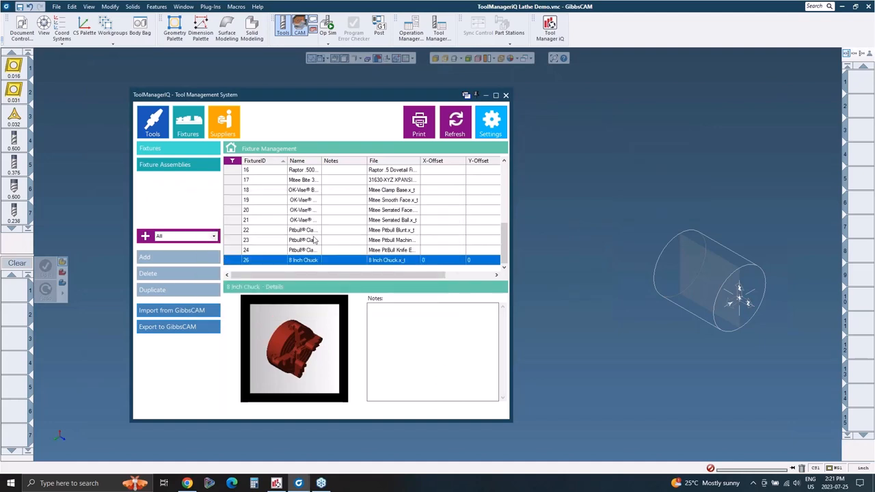
pyautogui.click(167, 325)
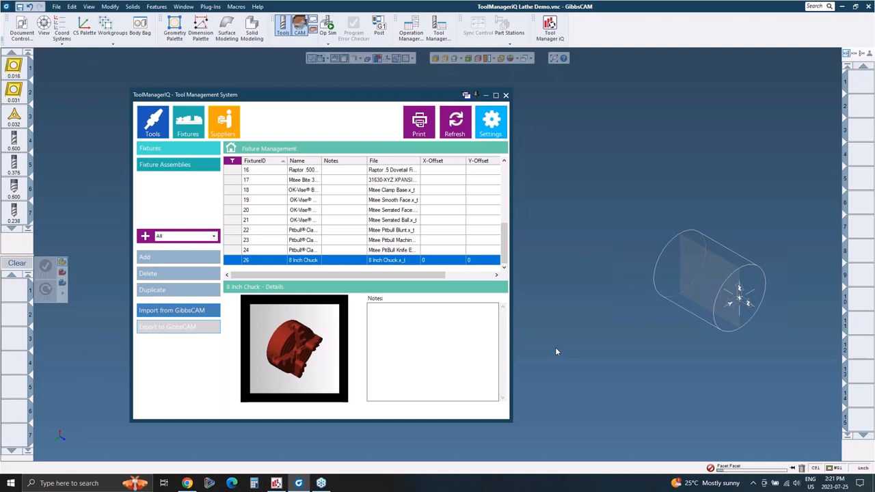
pyautogui.moveTo(639, 380)
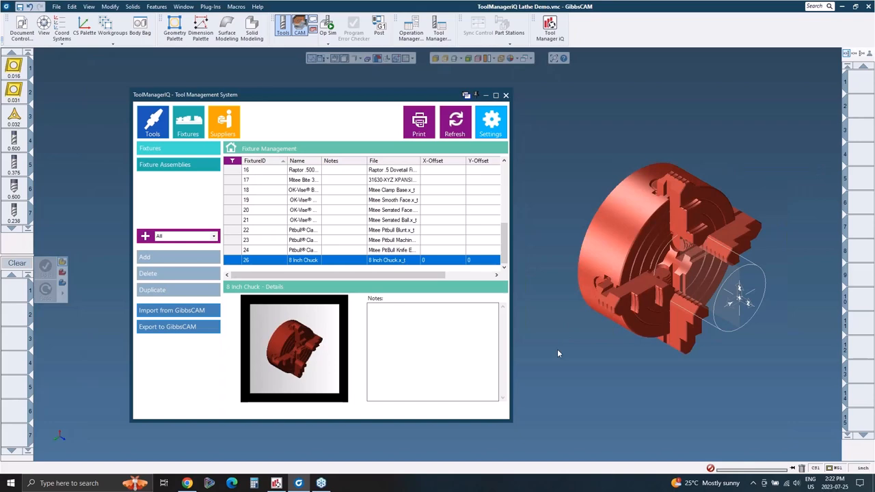
# Step: View the serrated ball vise and Pitbull clamp fixture details
pyautogui.click(304, 218)
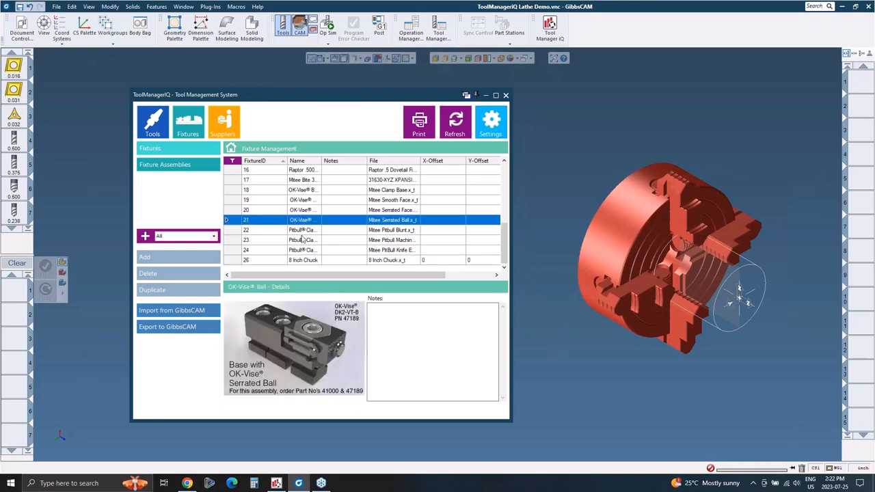
pyautogui.click(304, 241)
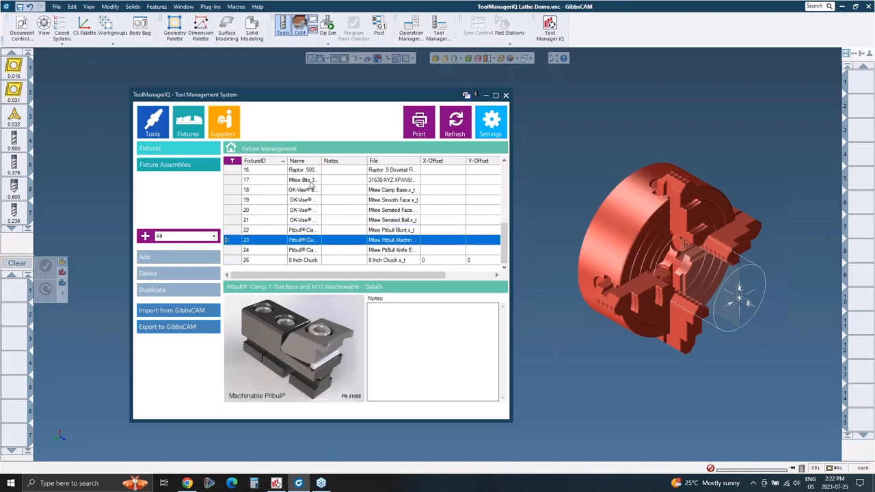
# Step: View the Raptor dovetail and a second Raptor fixture's details
pyautogui.click(304, 179)
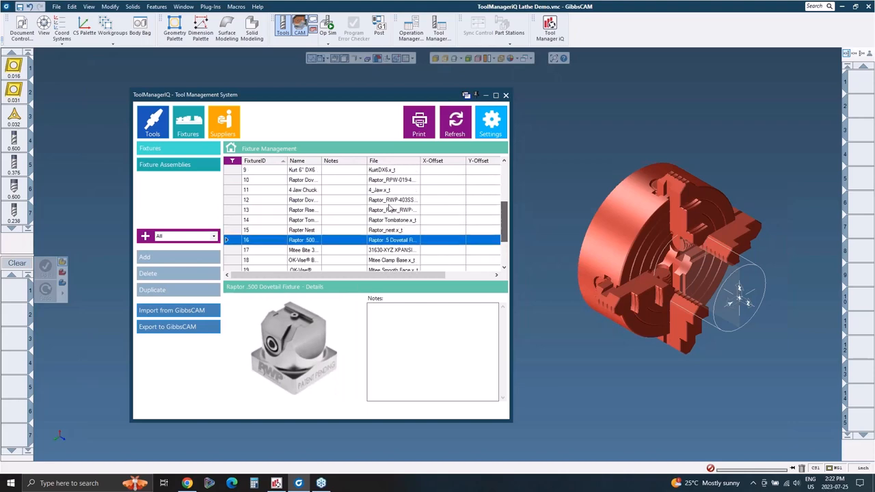
pyautogui.click(303, 218)
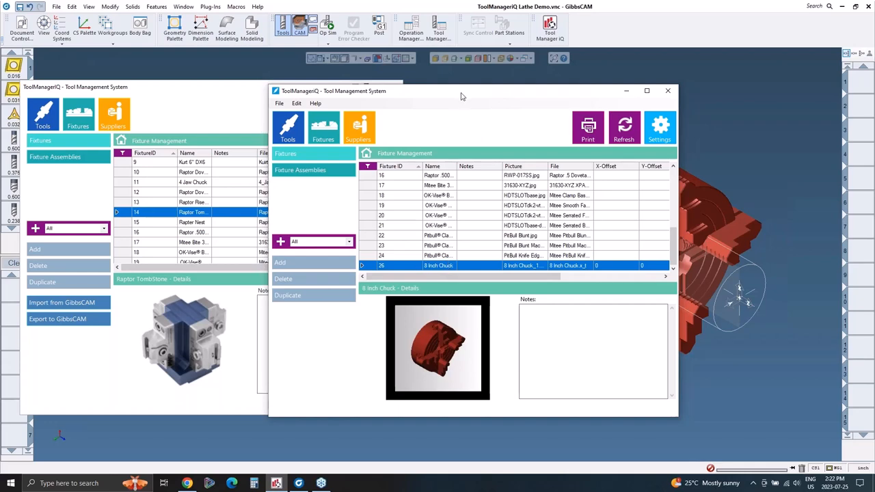
pyautogui.moveTo(549, 103)
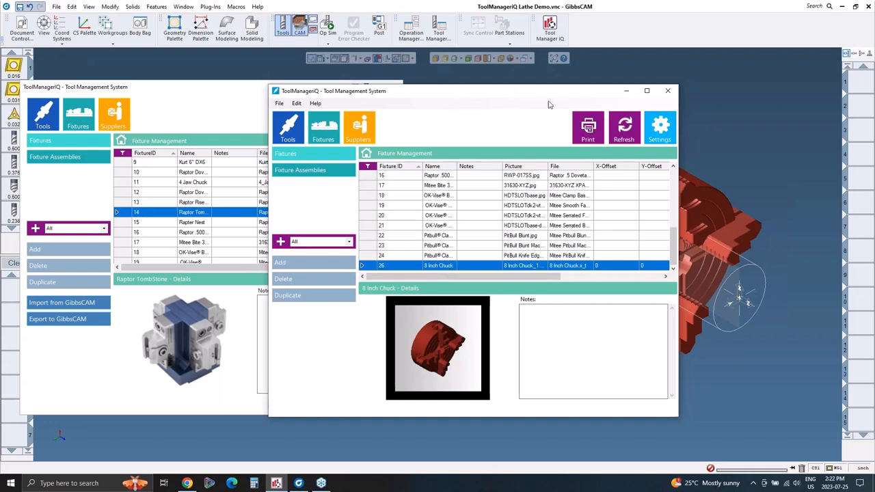
pyautogui.moveTo(450, 96)
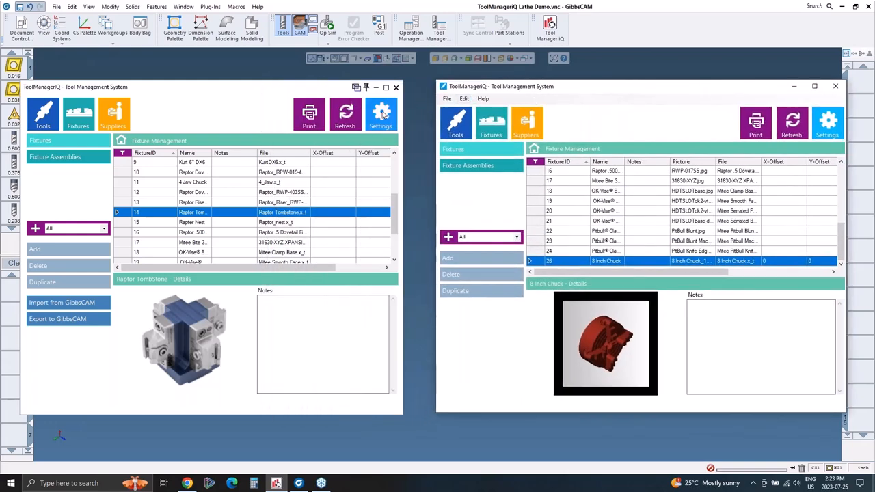
# Step: Bring up the Tool Manager IQ settings at the license agreement page
pyautogui.click(380, 115)
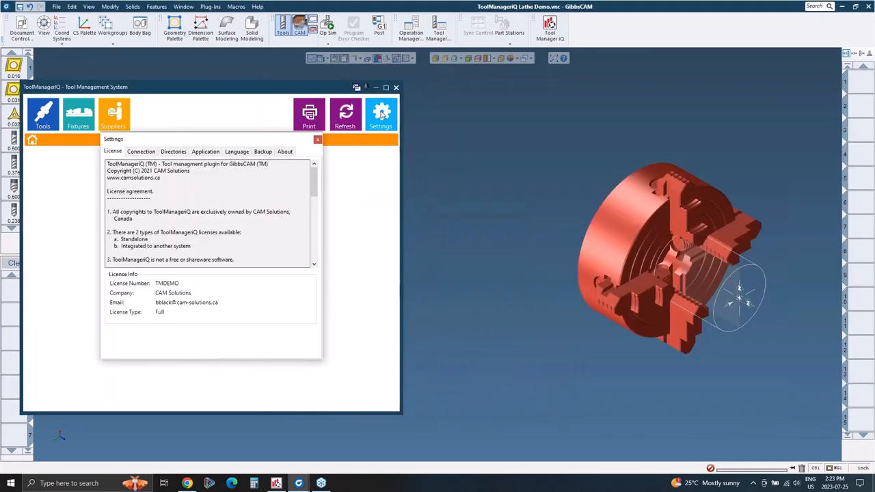
# Step: Review the SQL Server connection settings, then the library directory paths
pyautogui.click(141, 151)
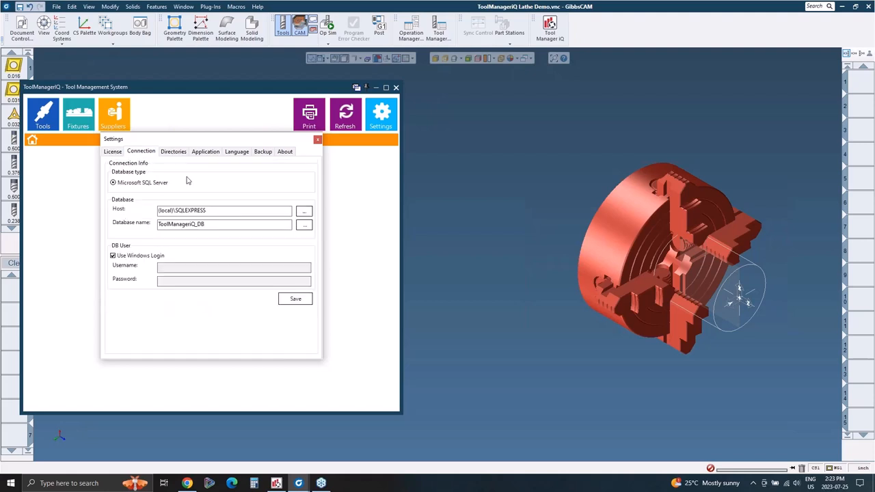
pyautogui.moveTo(203, 339)
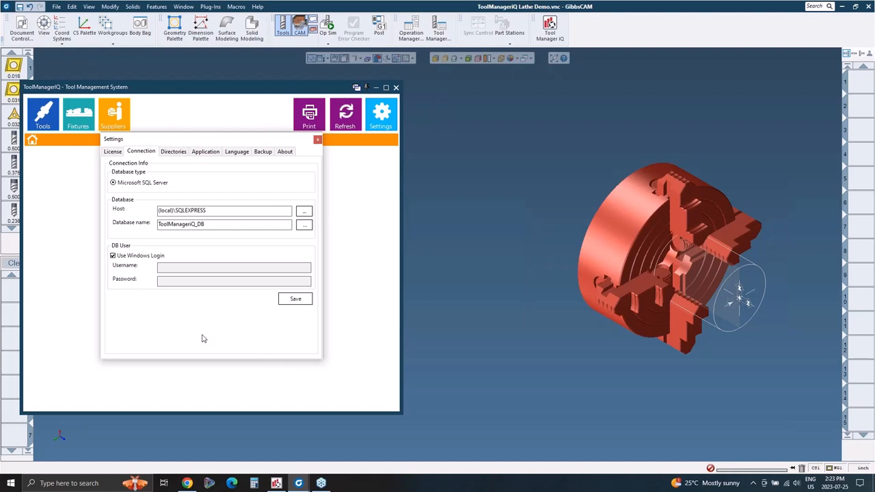
pyautogui.moveTo(205, 334)
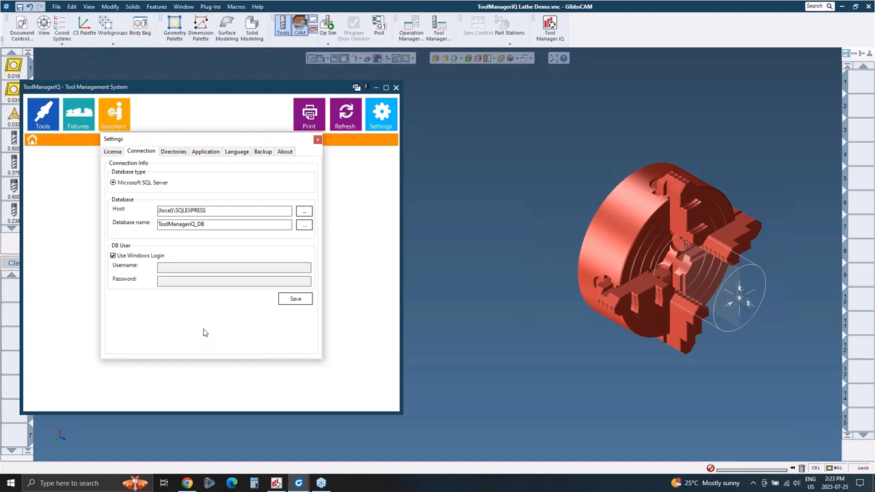
pyautogui.click(172, 150)
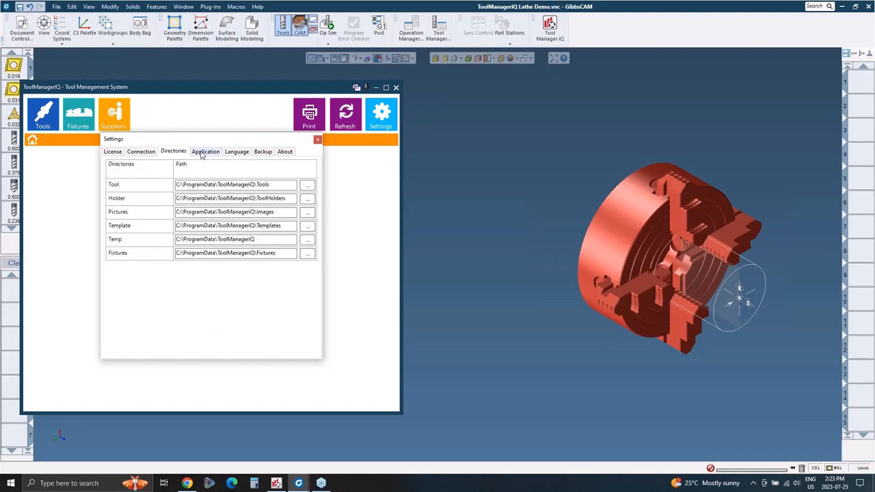
# Step: Review the Parasolid/IGES application paths and choose the interface language
pyautogui.click(205, 150)
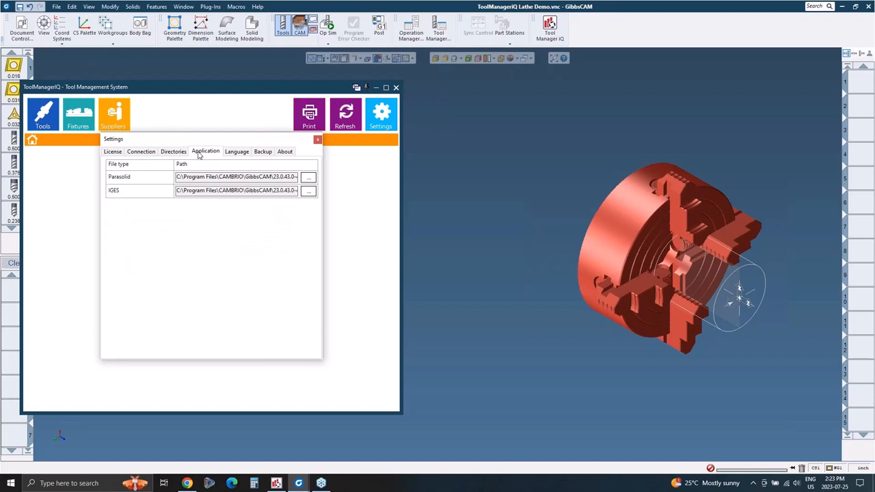
pyautogui.moveTo(201, 155)
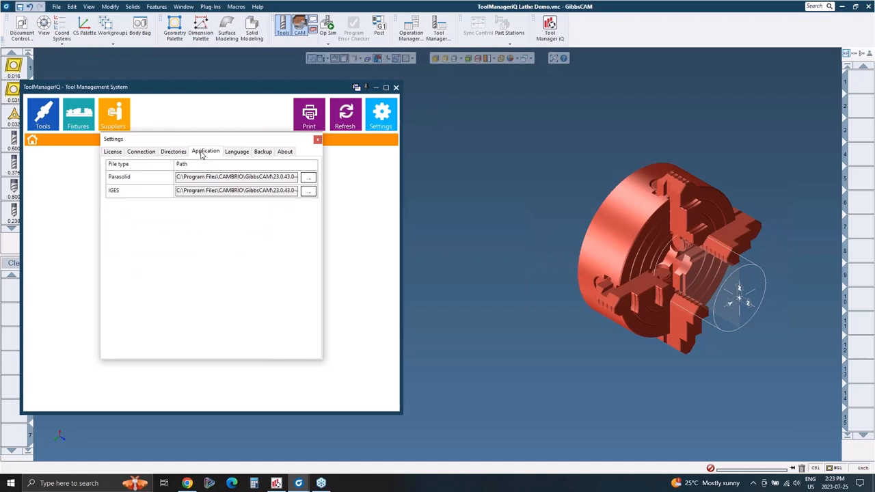
pyautogui.click(237, 150)
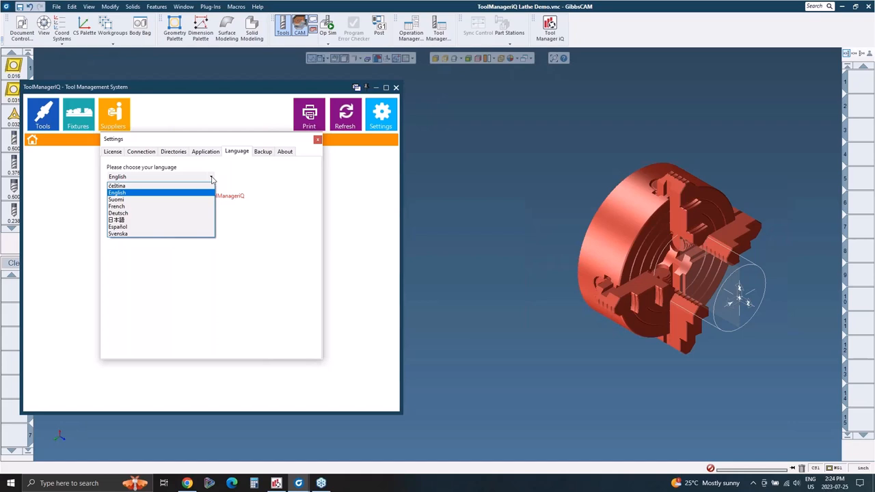
pyautogui.click(116, 191)
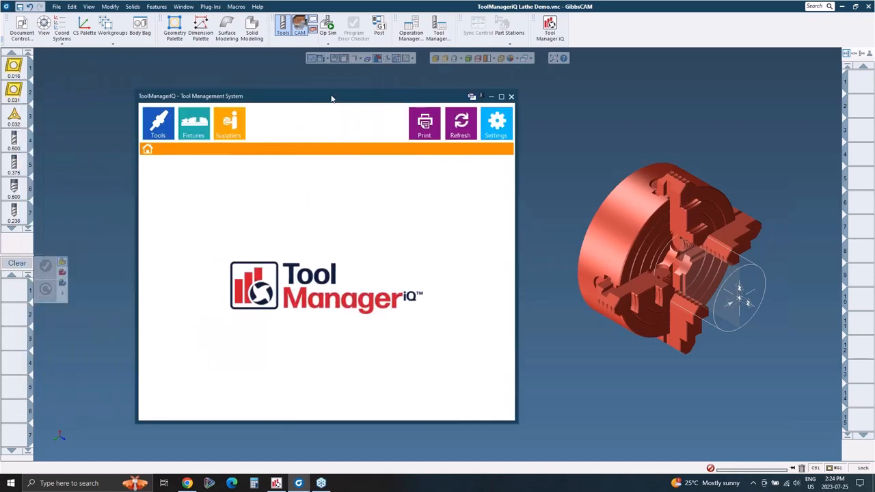
# Step: Browse through the tools list in the library
pyautogui.click(159, 123)
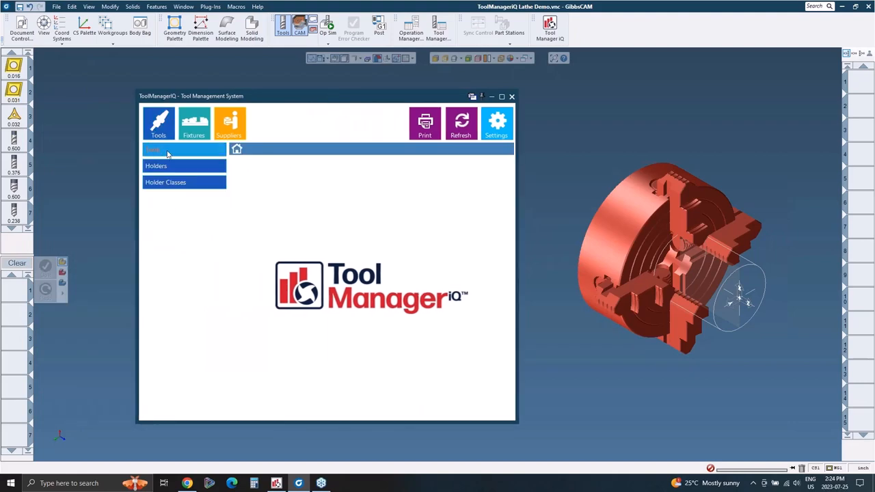
pyautogui.click(167, 149)
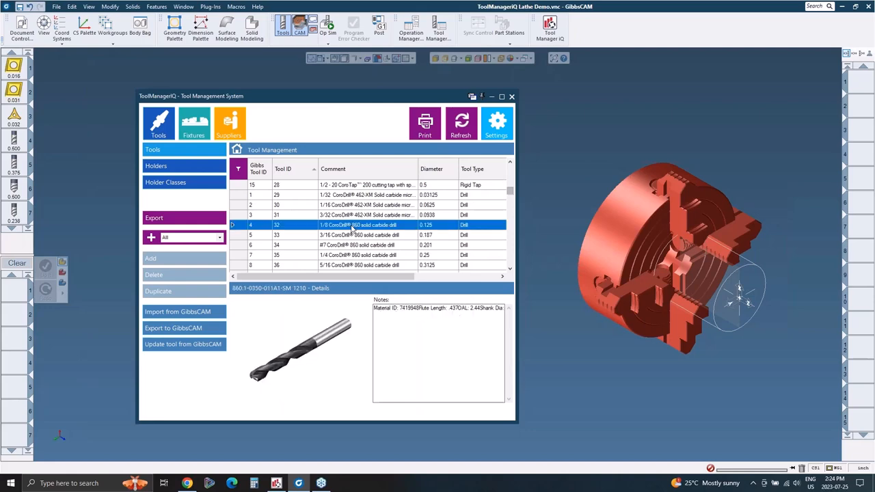
pyautogui.scroll(-3)
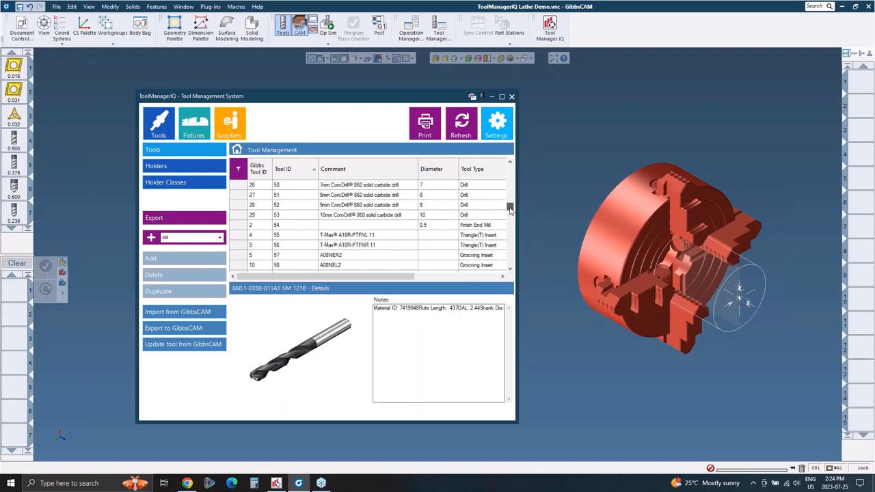
pyautogui.scroll(-3)
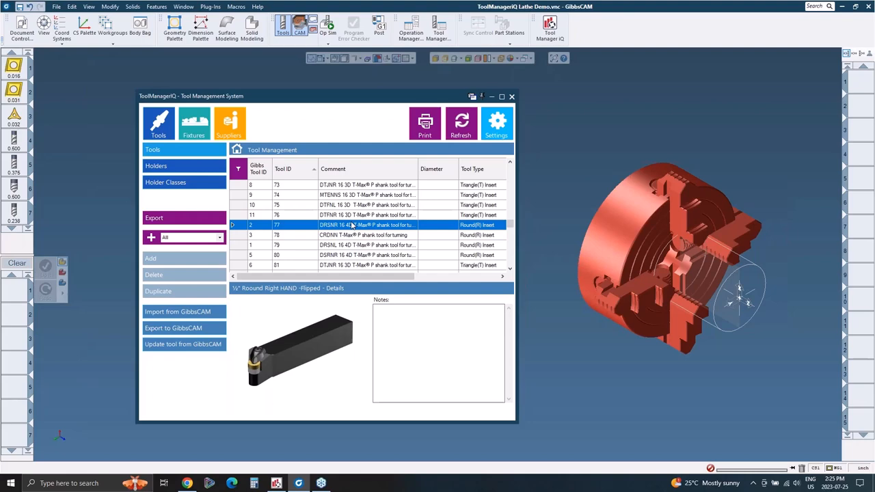
# Step: View the Boring Head and left-hand boring bar holders, then return to fixtures
pyautogui.click(156, 165)
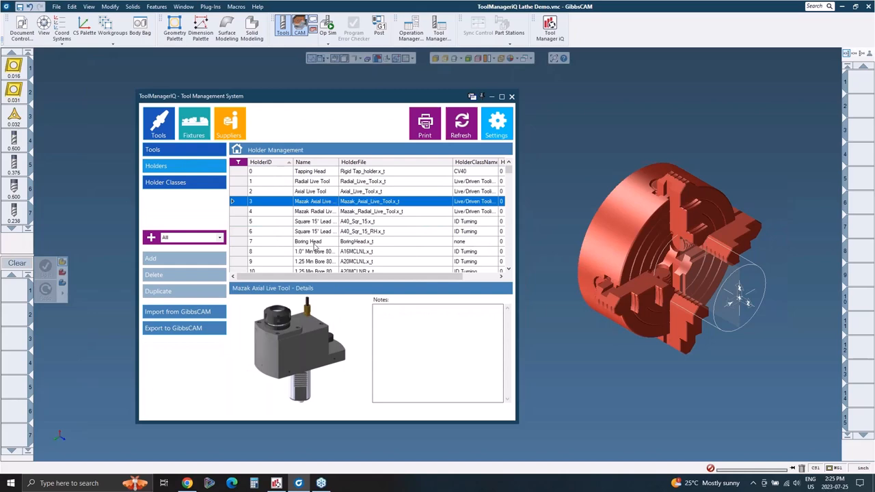
pyautogui.click(307, 241)
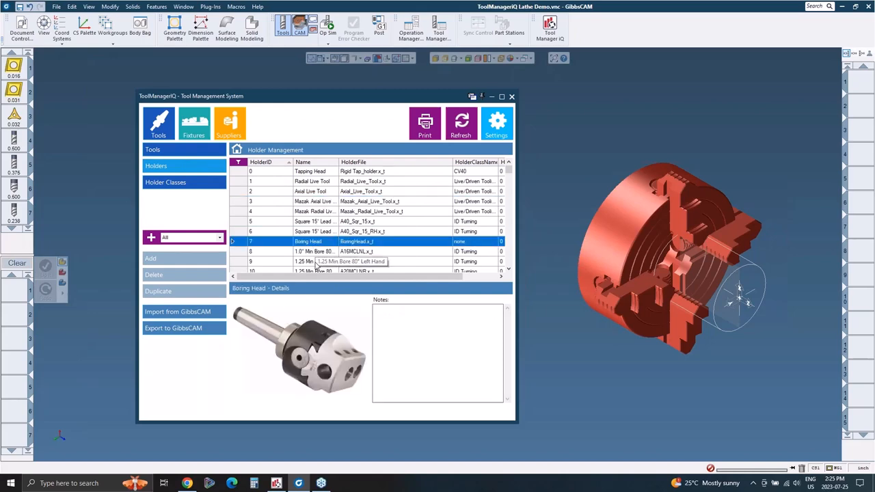
pyautogui.click(315, 261)
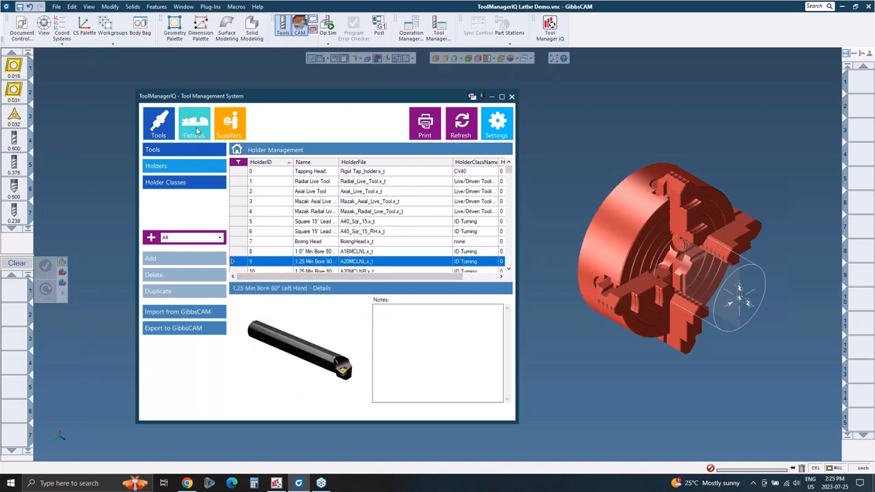
pyautogui.click(194, 123)
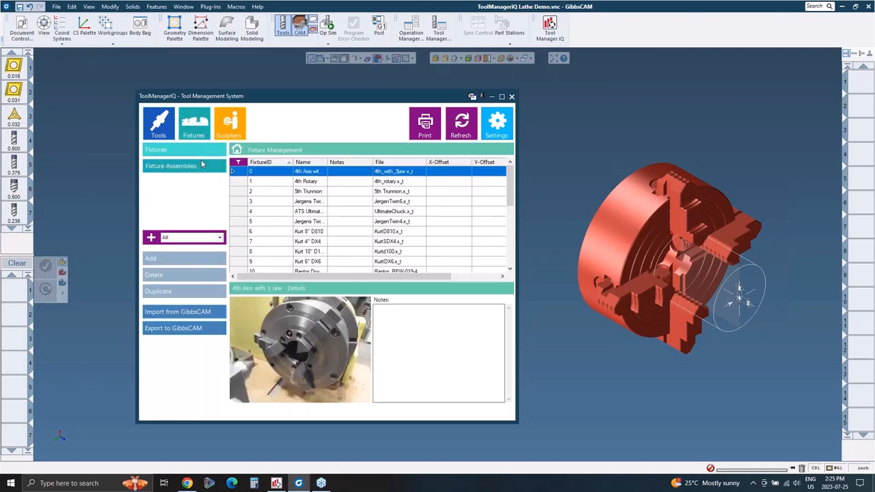
# Step: Show the Jergens twin vise fixture's details and picture
pyautogui.click(308, 221)
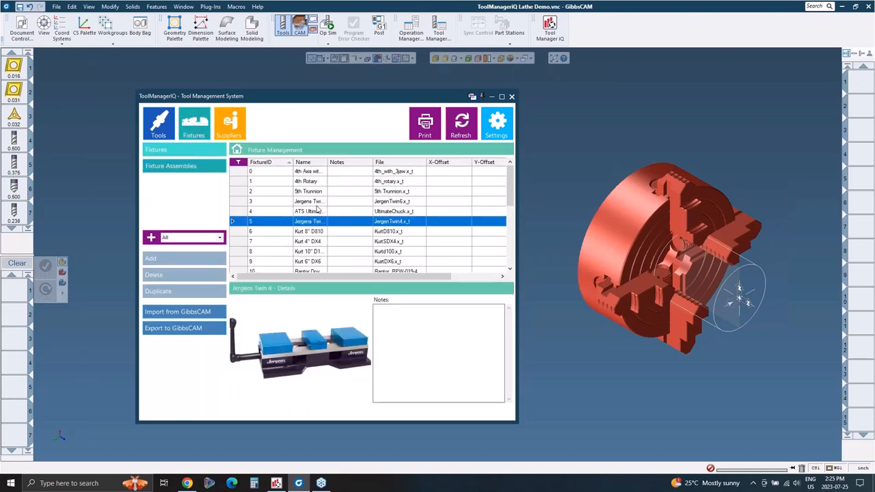
pyautogui.moveTo(351, 141)
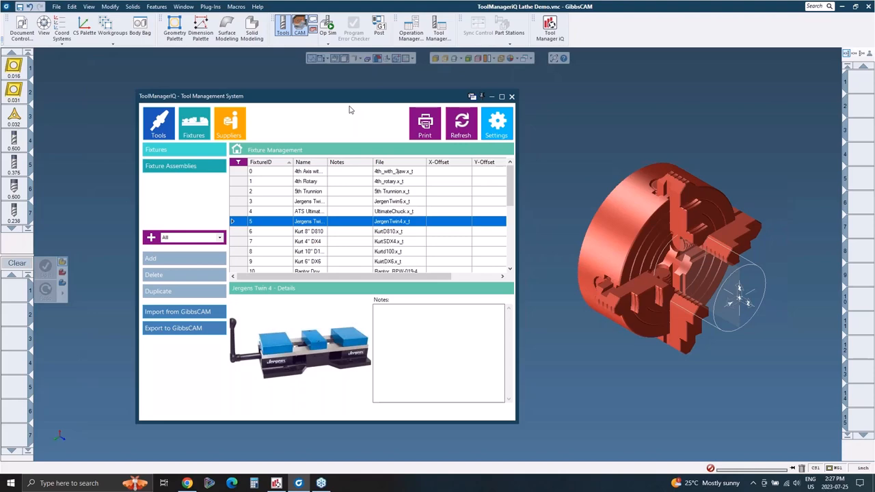
pyautogui.moveTo(322, 125)
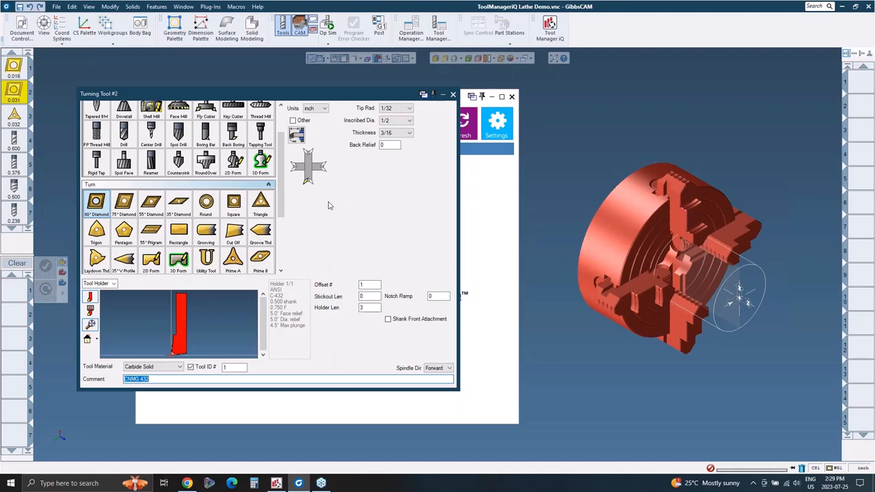
pyautogui.moveTo(348, 205)
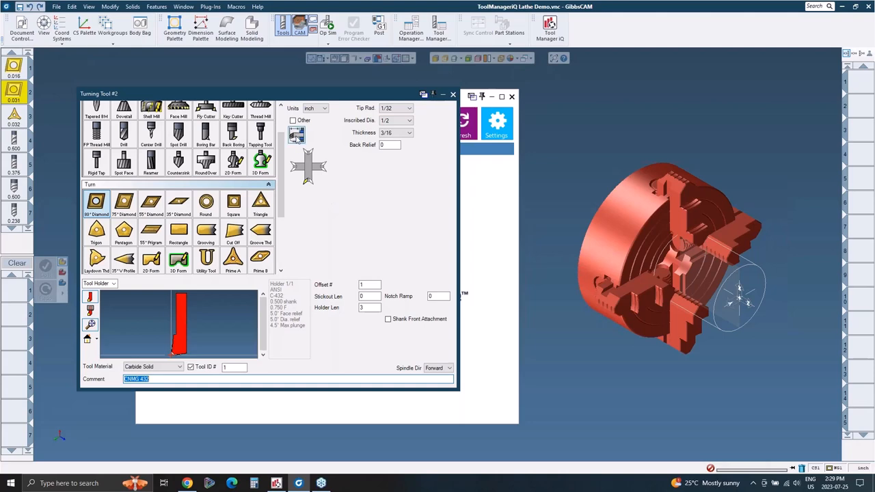
pyautogui.moveTo(376, 197)
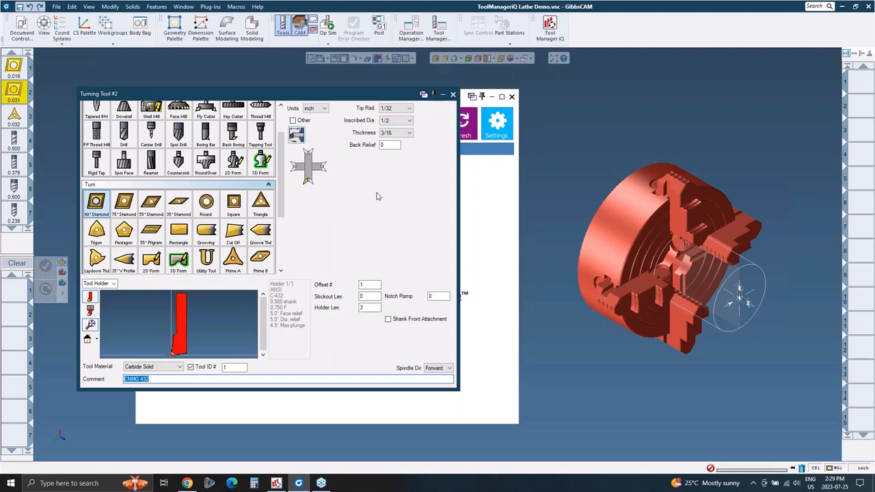
pyautogui.moveTo(369, 191)
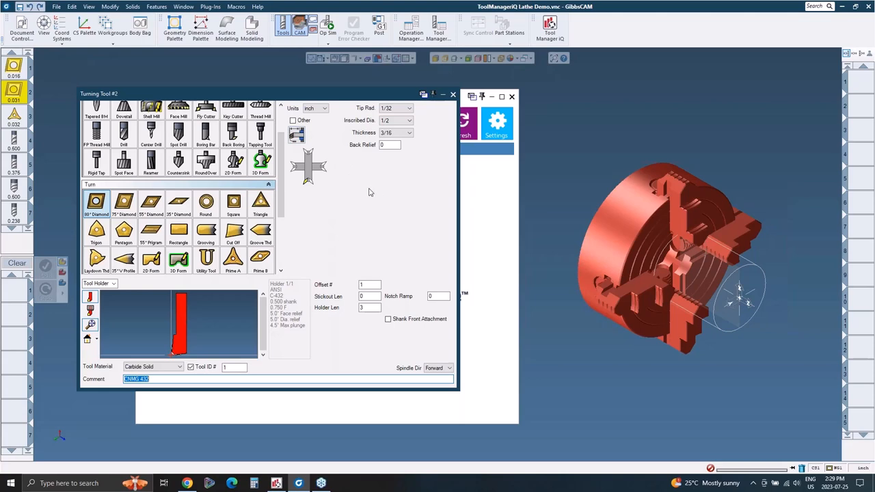
pyautogui.moveTo(370, 191)
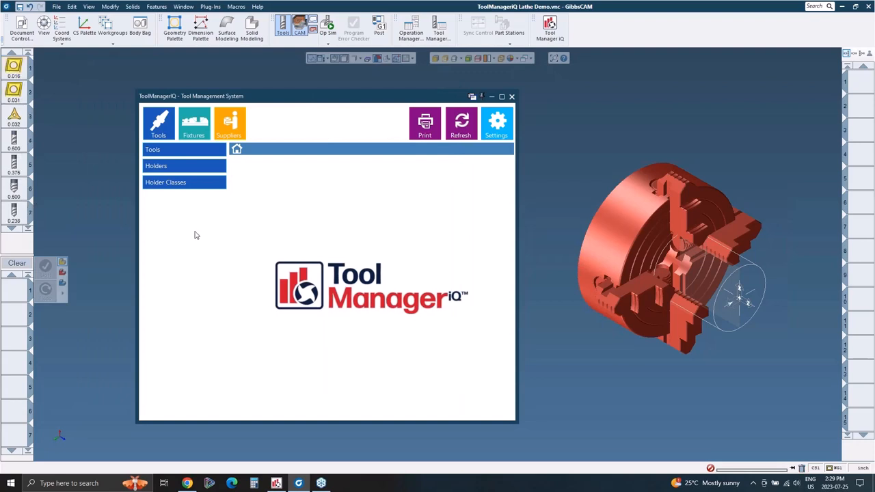
pyautogui.moveTo(300, 243)
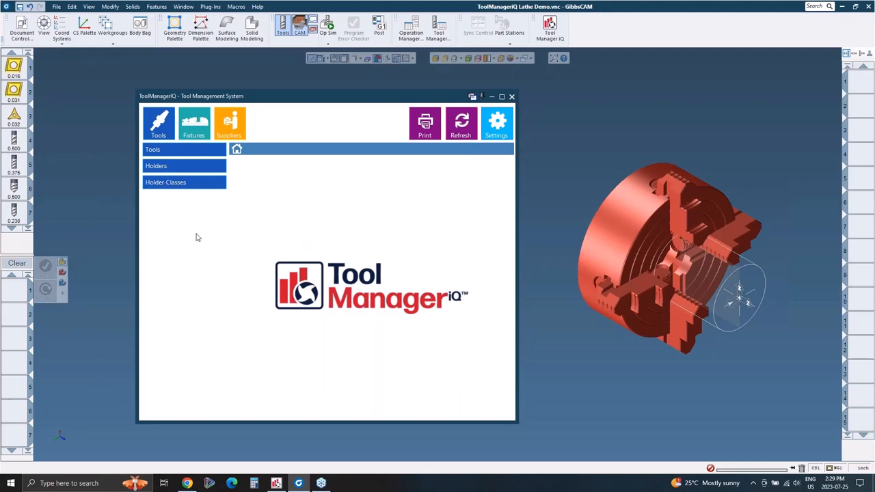
# Step: Show the tool library list with the rigid taps
pyautogui.click(159, 149)
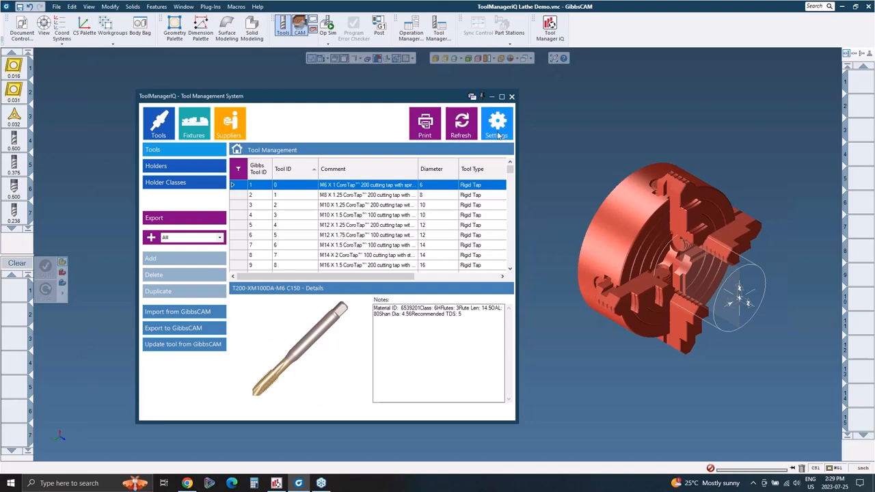
# Step: Review the database backup and restore settings, then return to the tap list
pyautogui.click(496, 123)
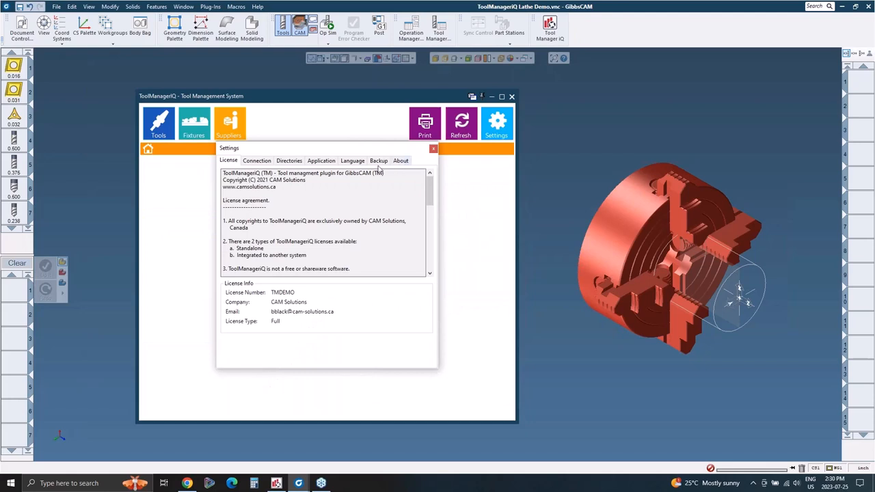
pyautogui.click(379, 162)
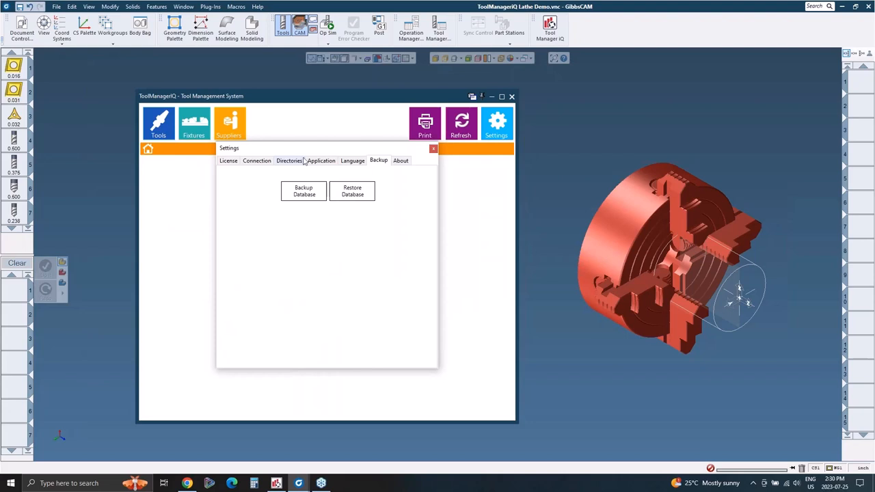
pyautogui.moveTo(407, 153)
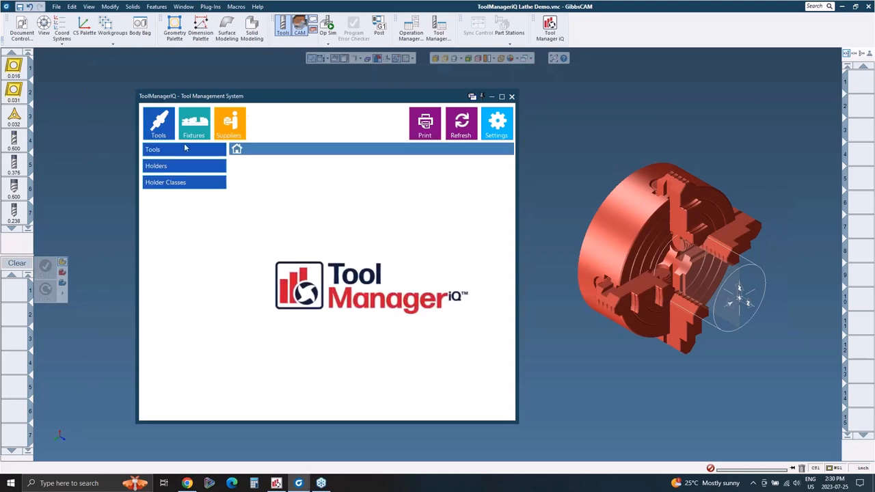
pyautogui.click(153, 149)
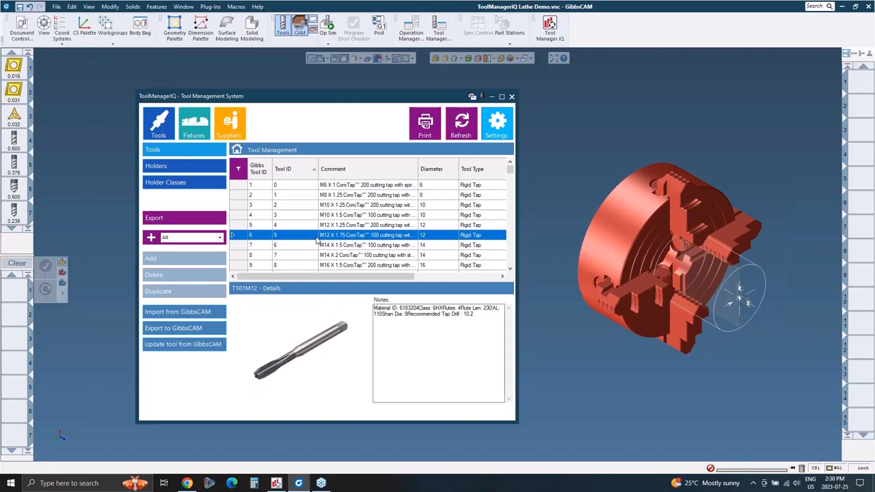